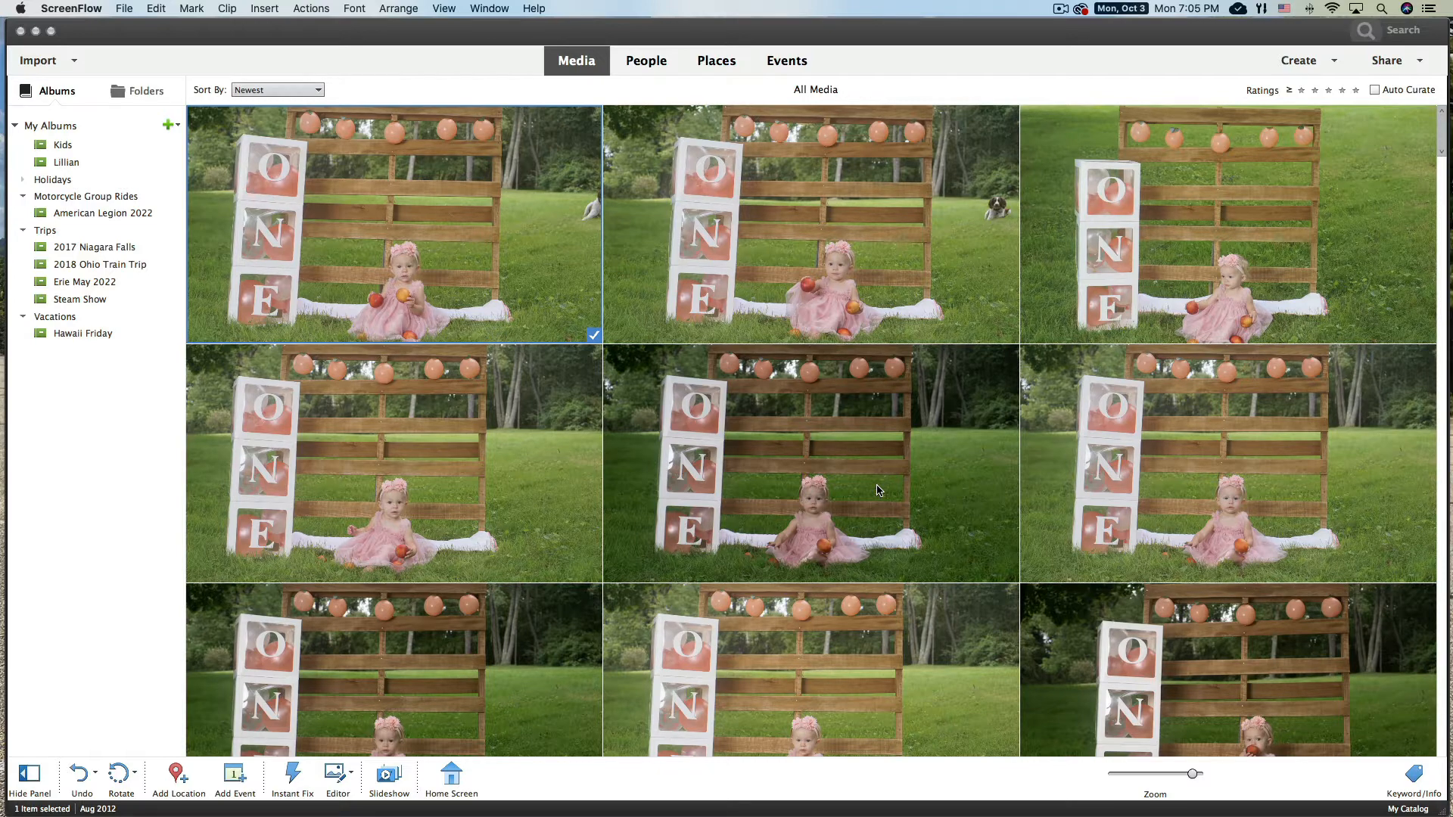
mouse_move(583, 295)
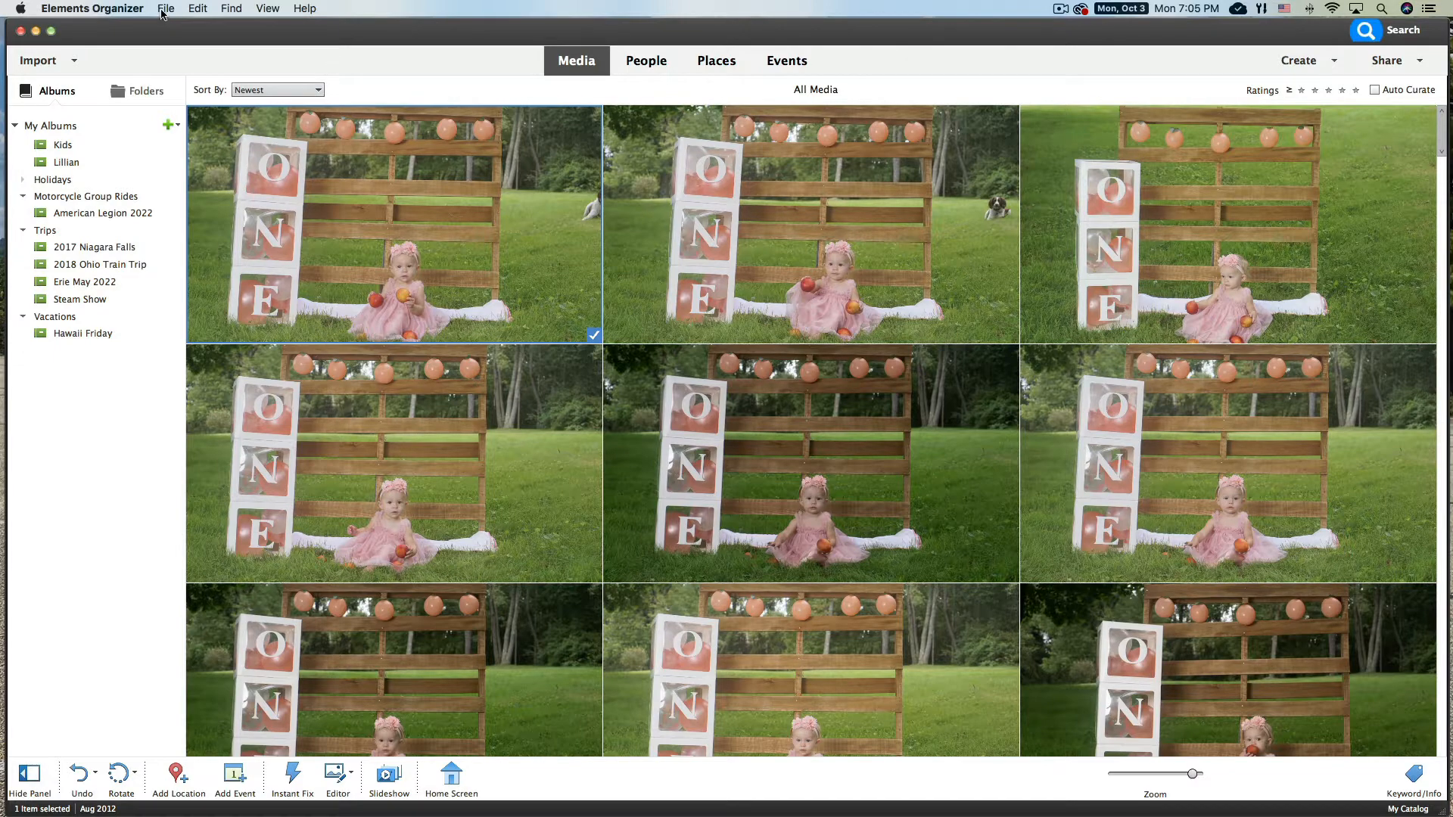
Start the Photo Downloader and choose the Untitled memory card as source, listing its 35 raw files
left_click(165, 9)
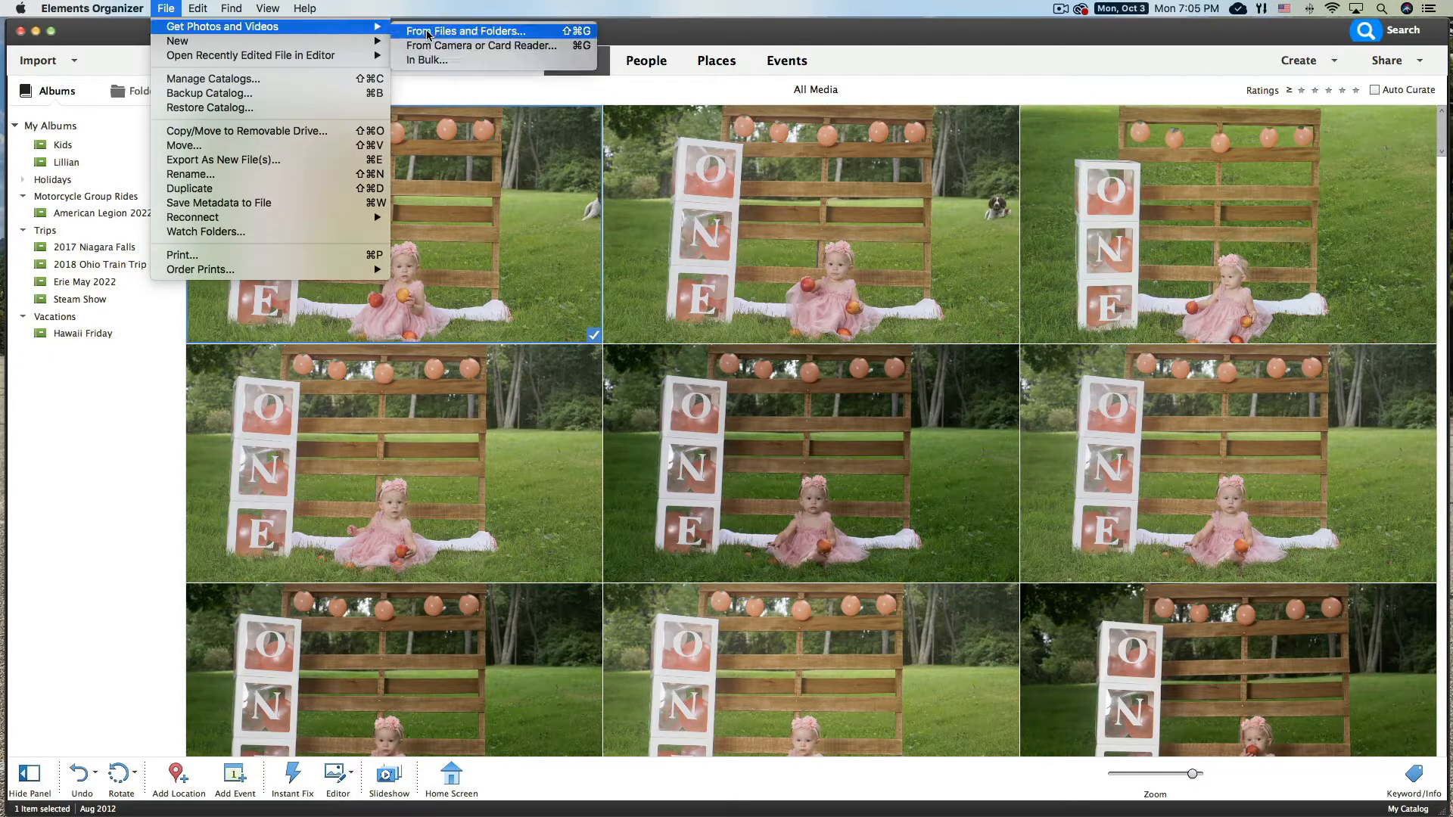
mouse_move(480, 46)
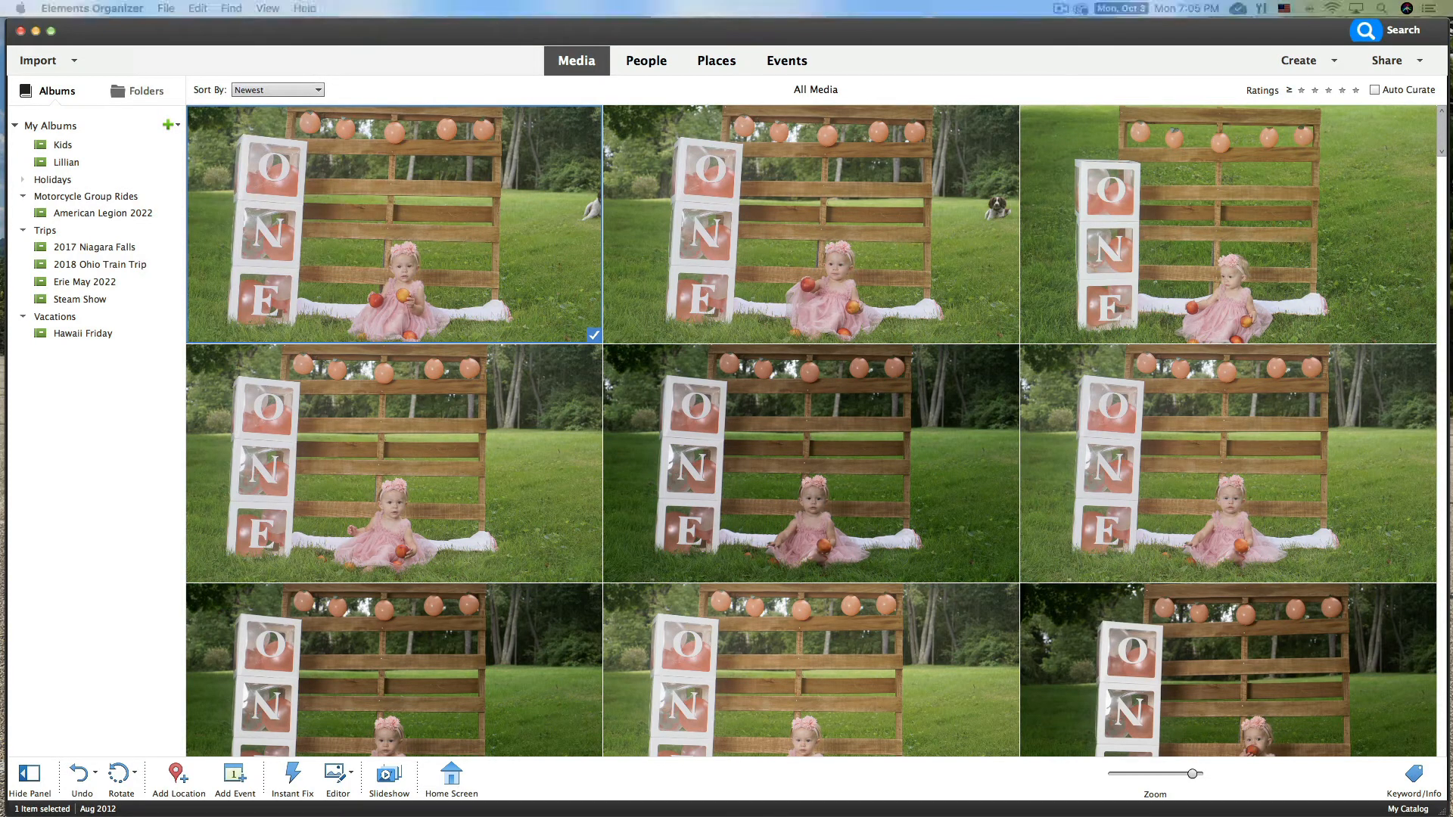
left_click(37, 61)
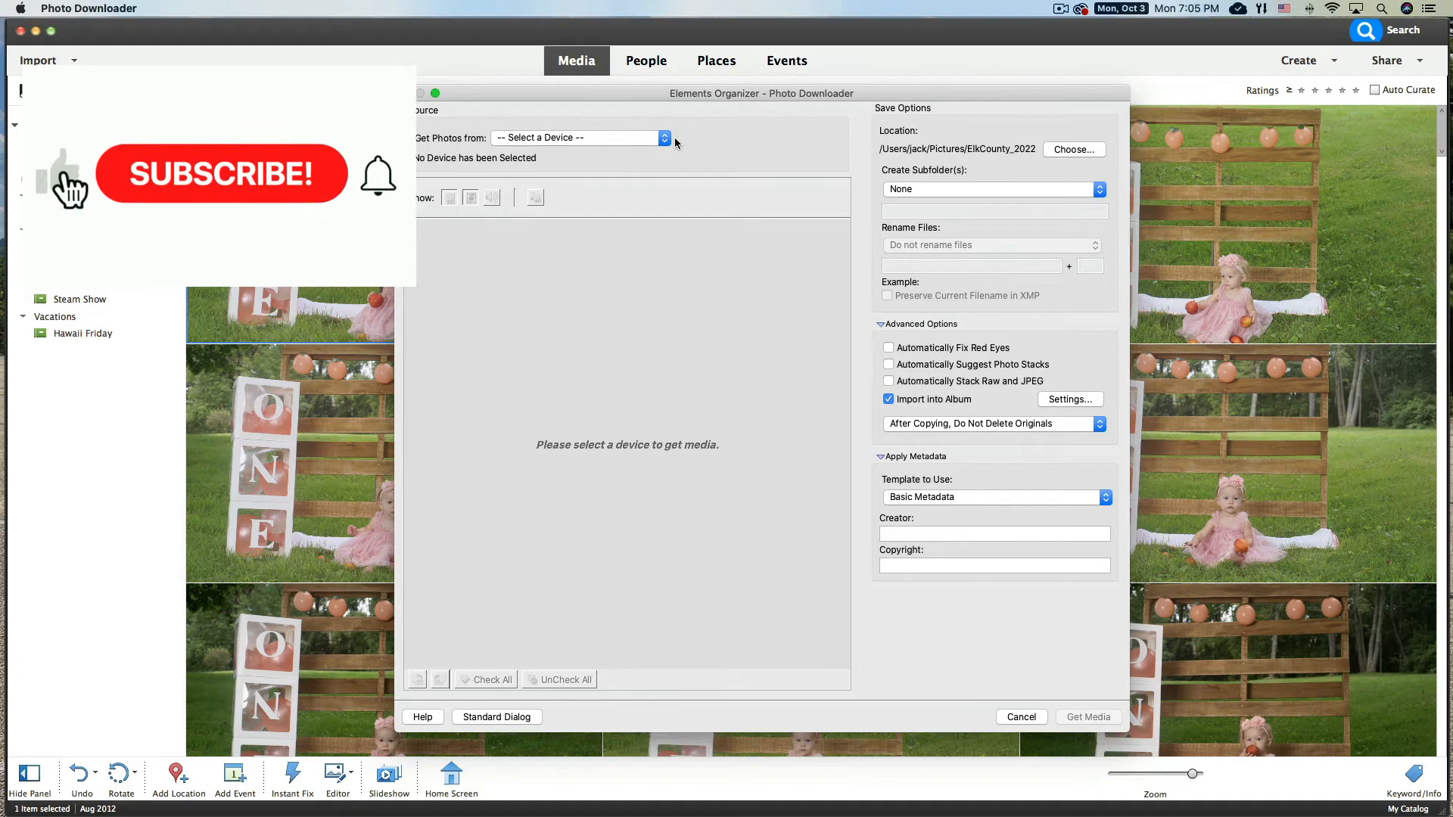
left_click(663, 138)
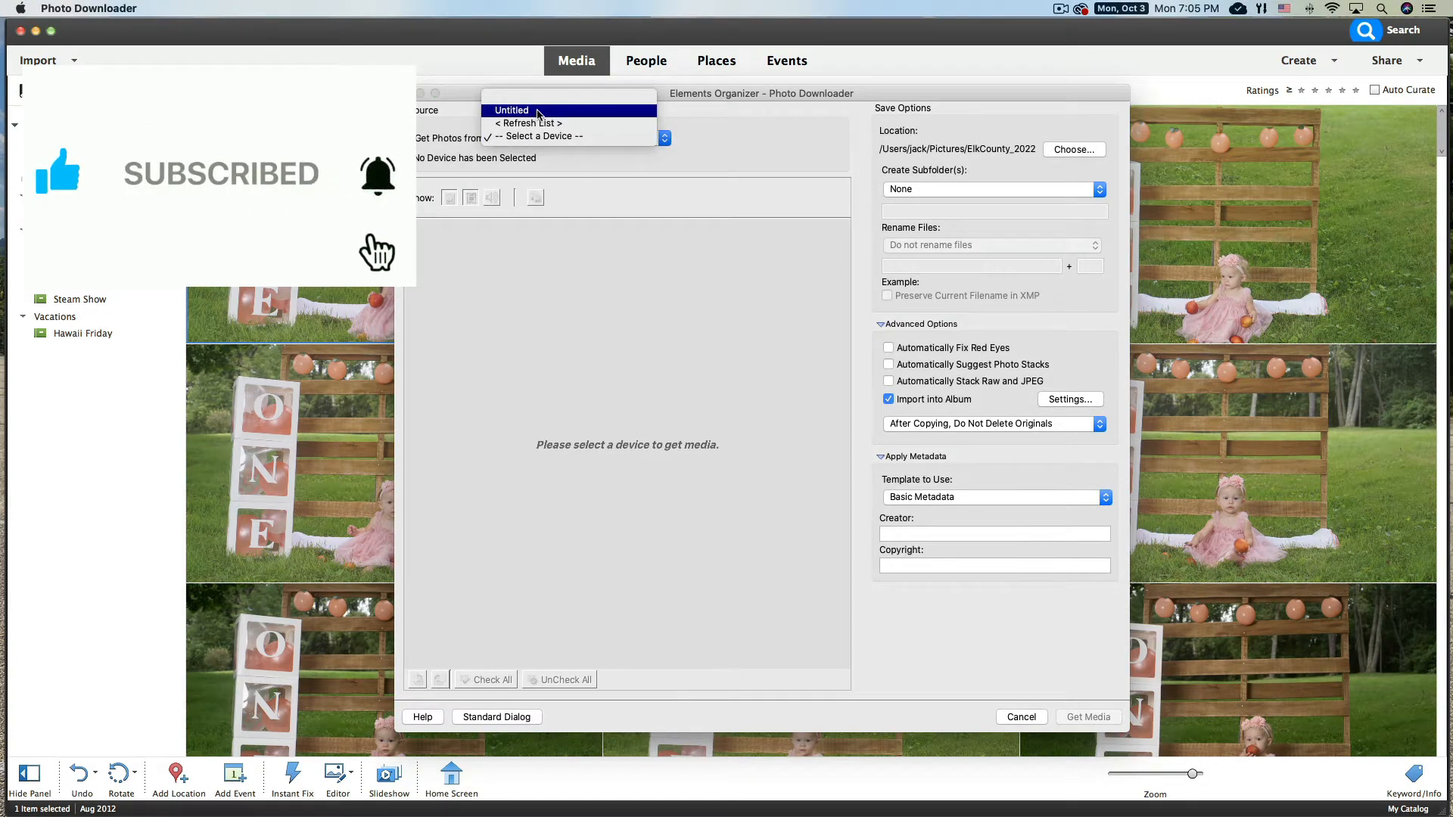
left_click(513, 111)
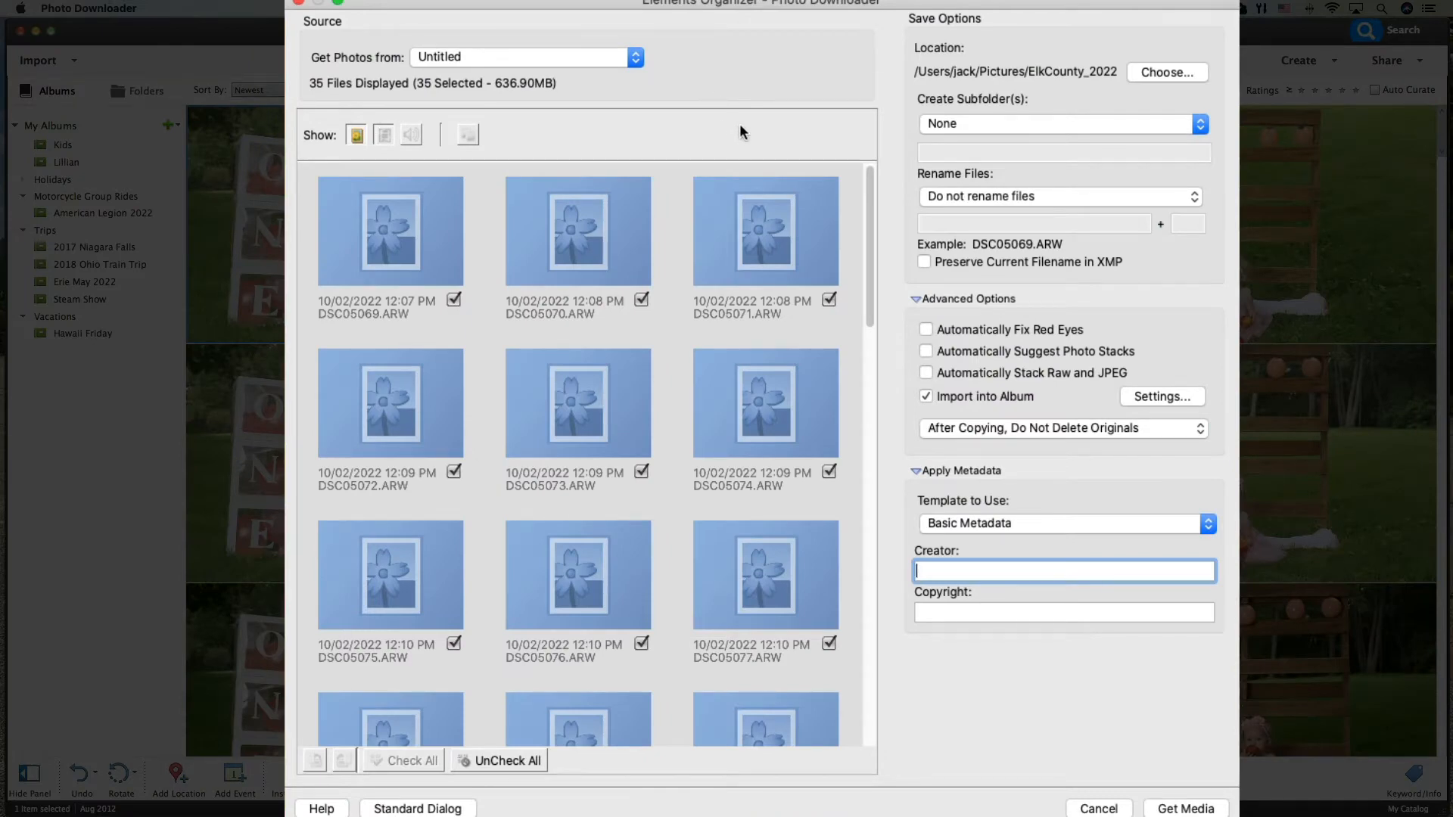
mouse_move(548, 253)
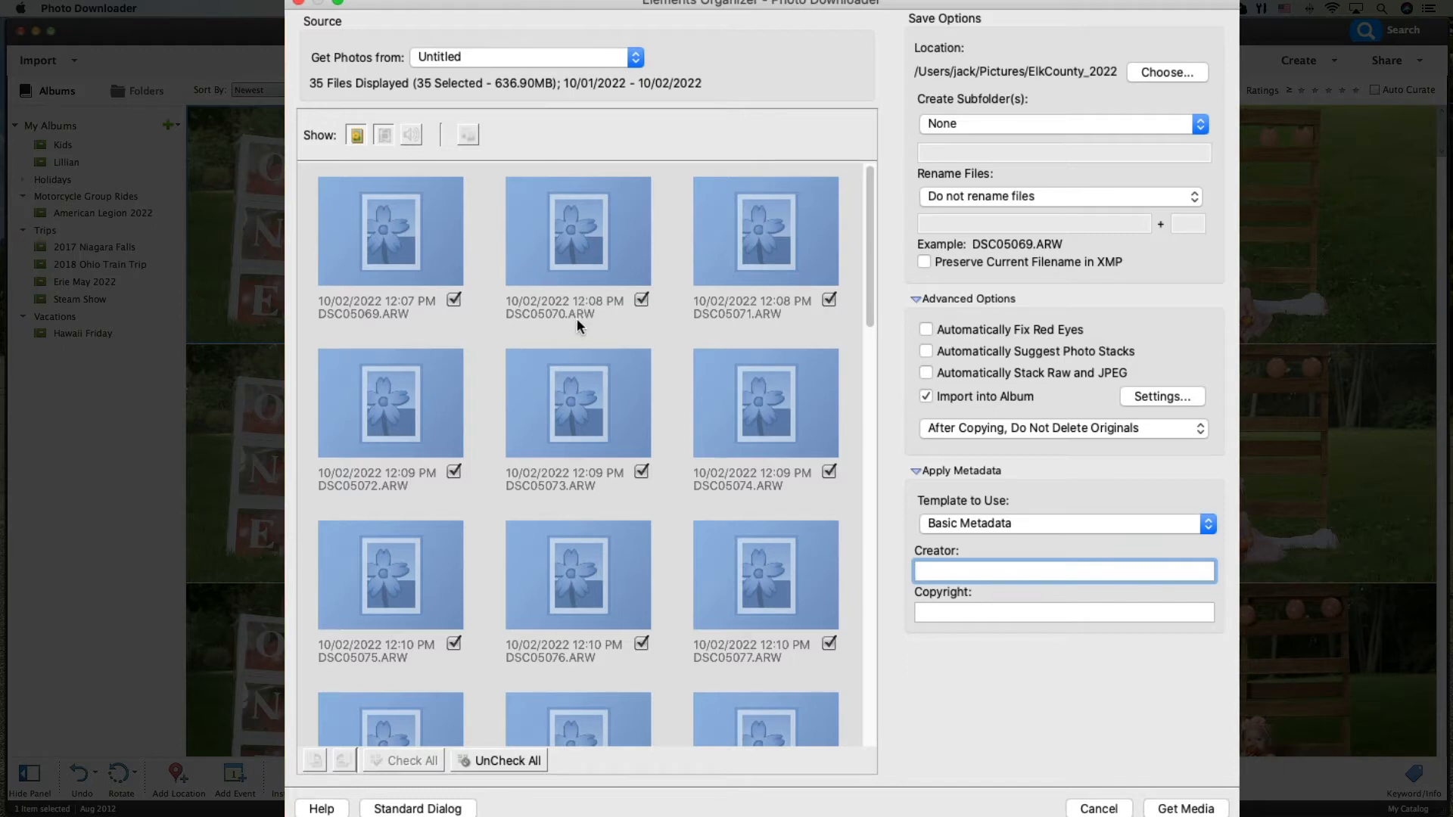
mouse_move(594, 324)
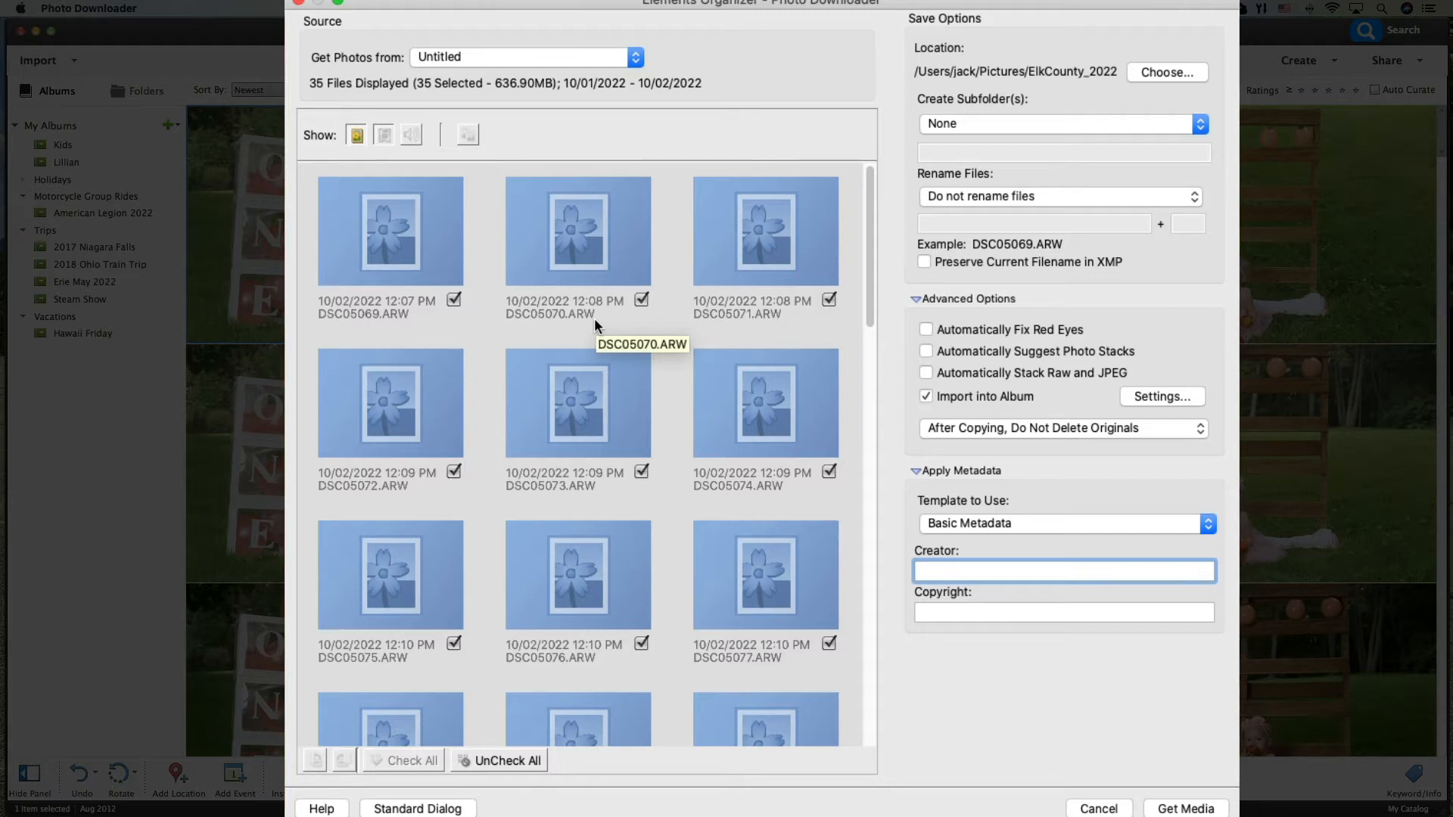
mouse_move(593, 326)
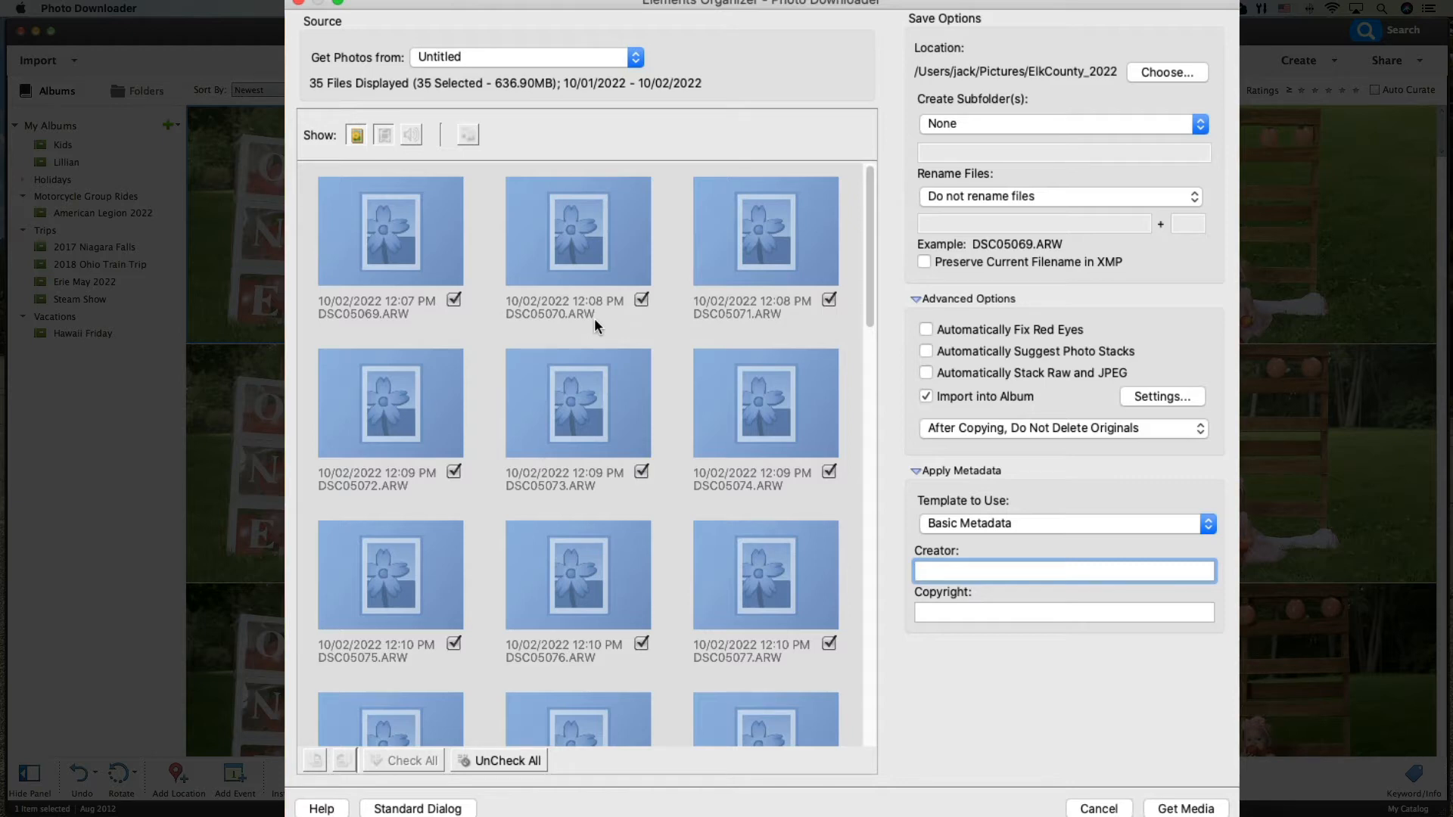
mouse_move(637, 211)
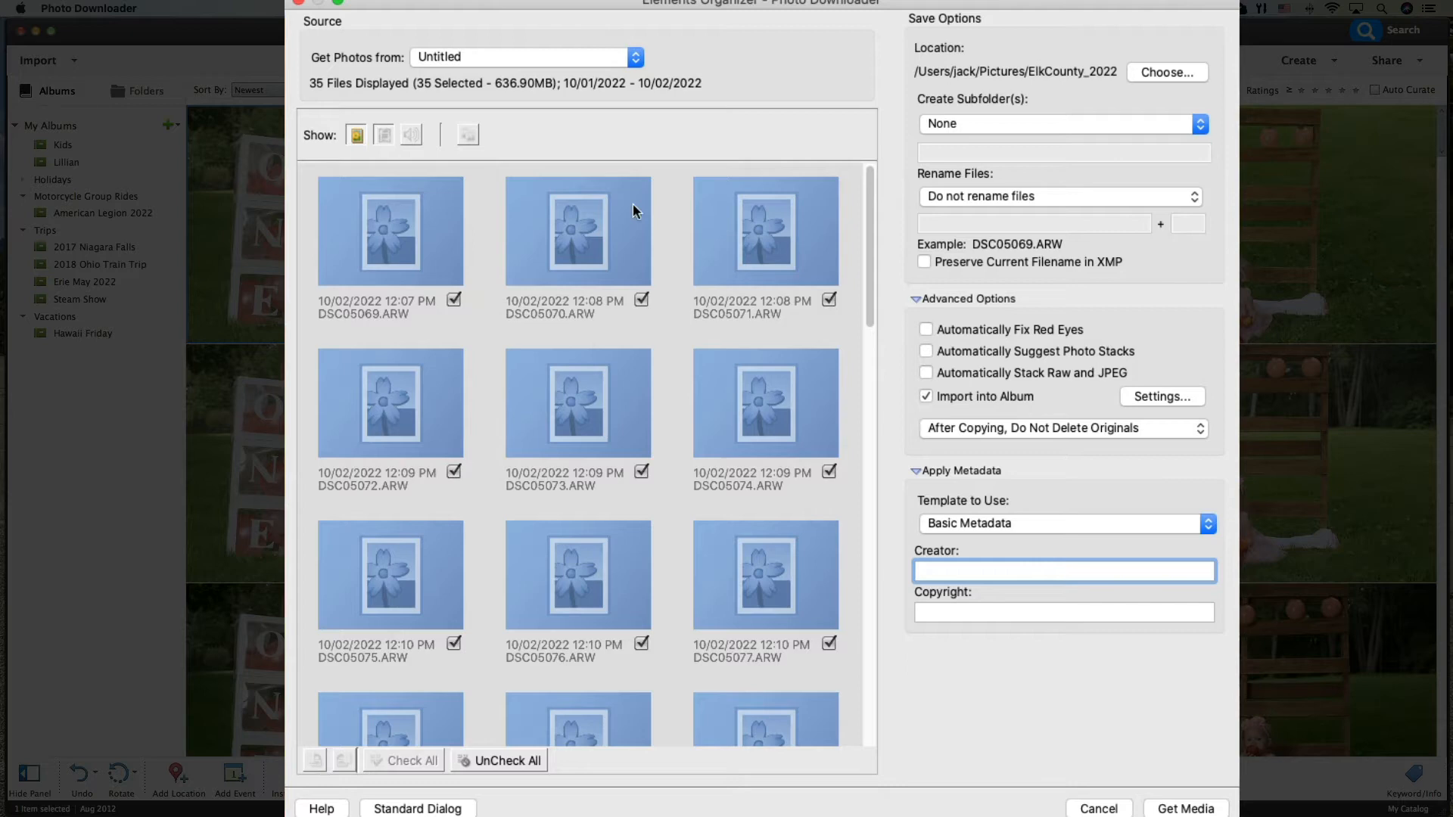
mouse_move(628, 411)
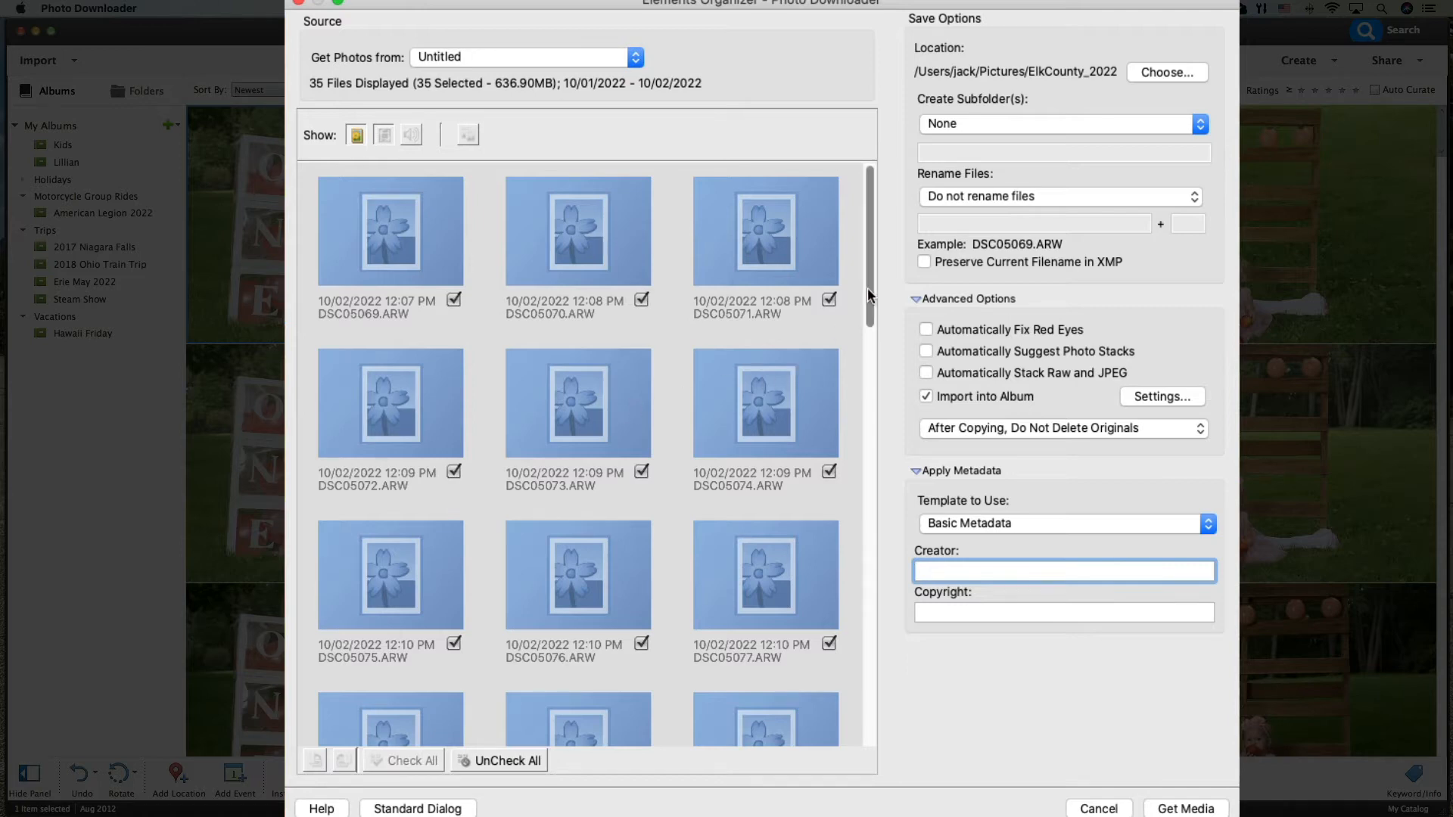
scroll("down", 3)
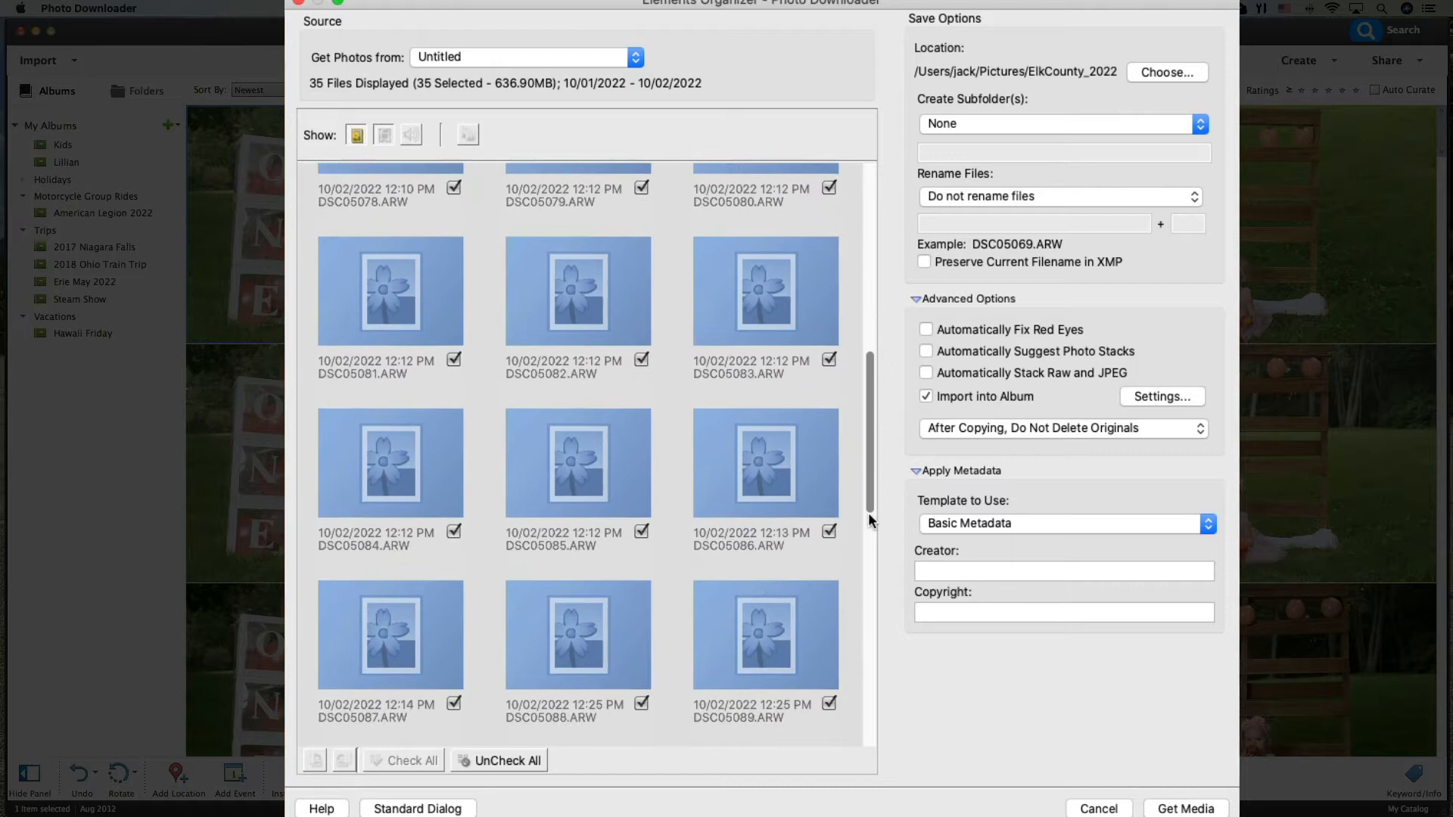
scroll("down", 3)
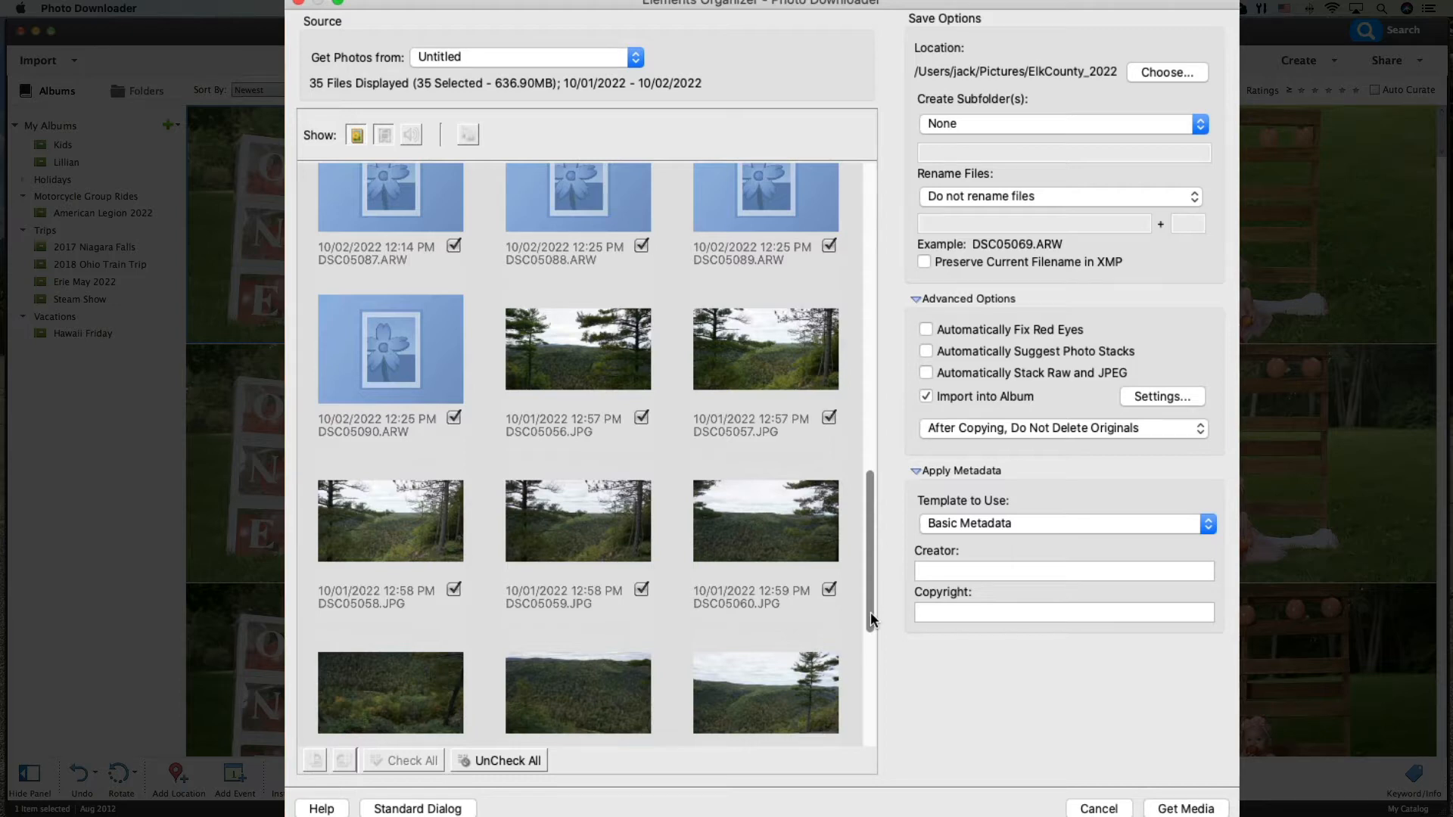
scroll("up", 3)
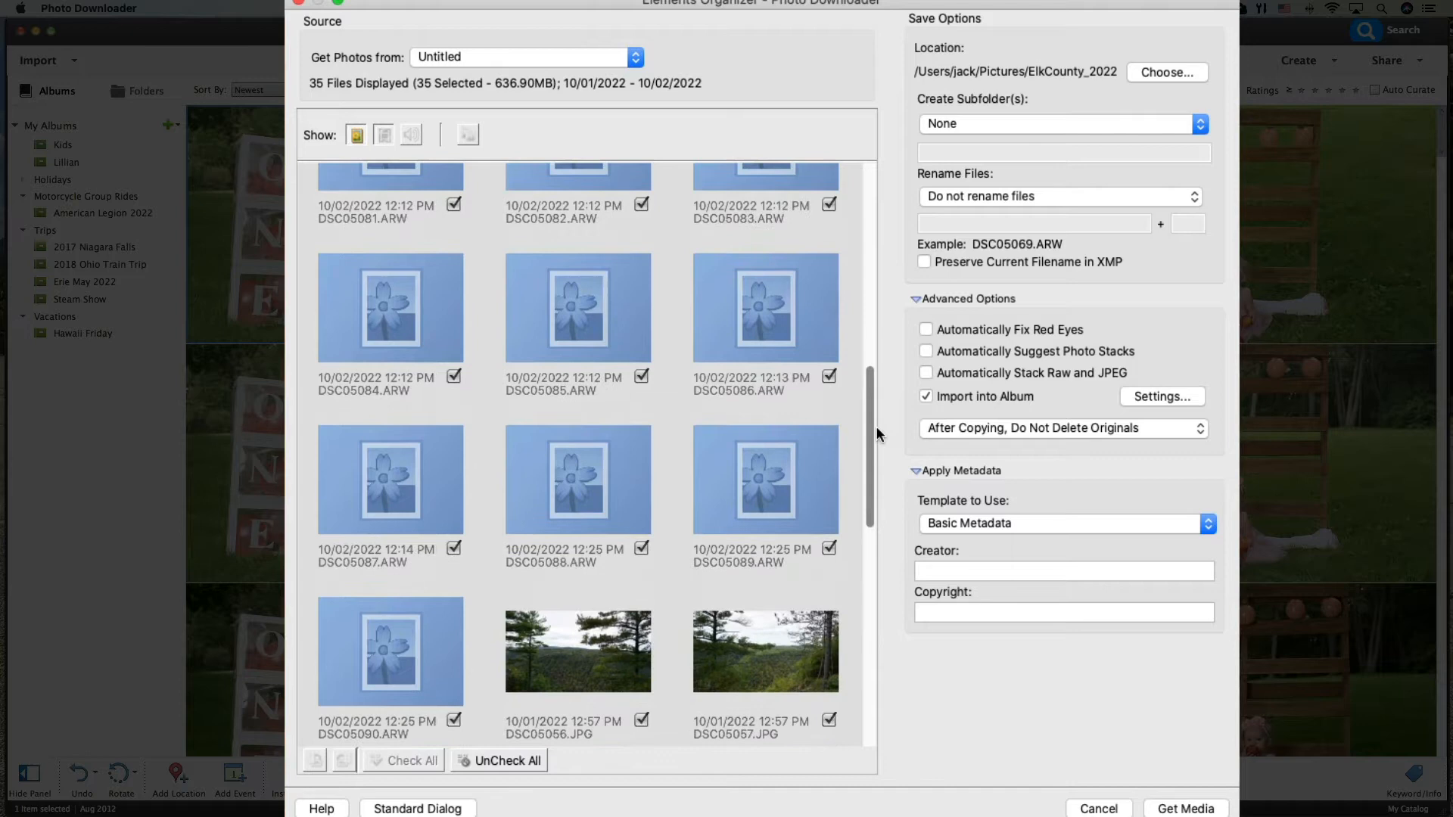
scroll("up", 3)
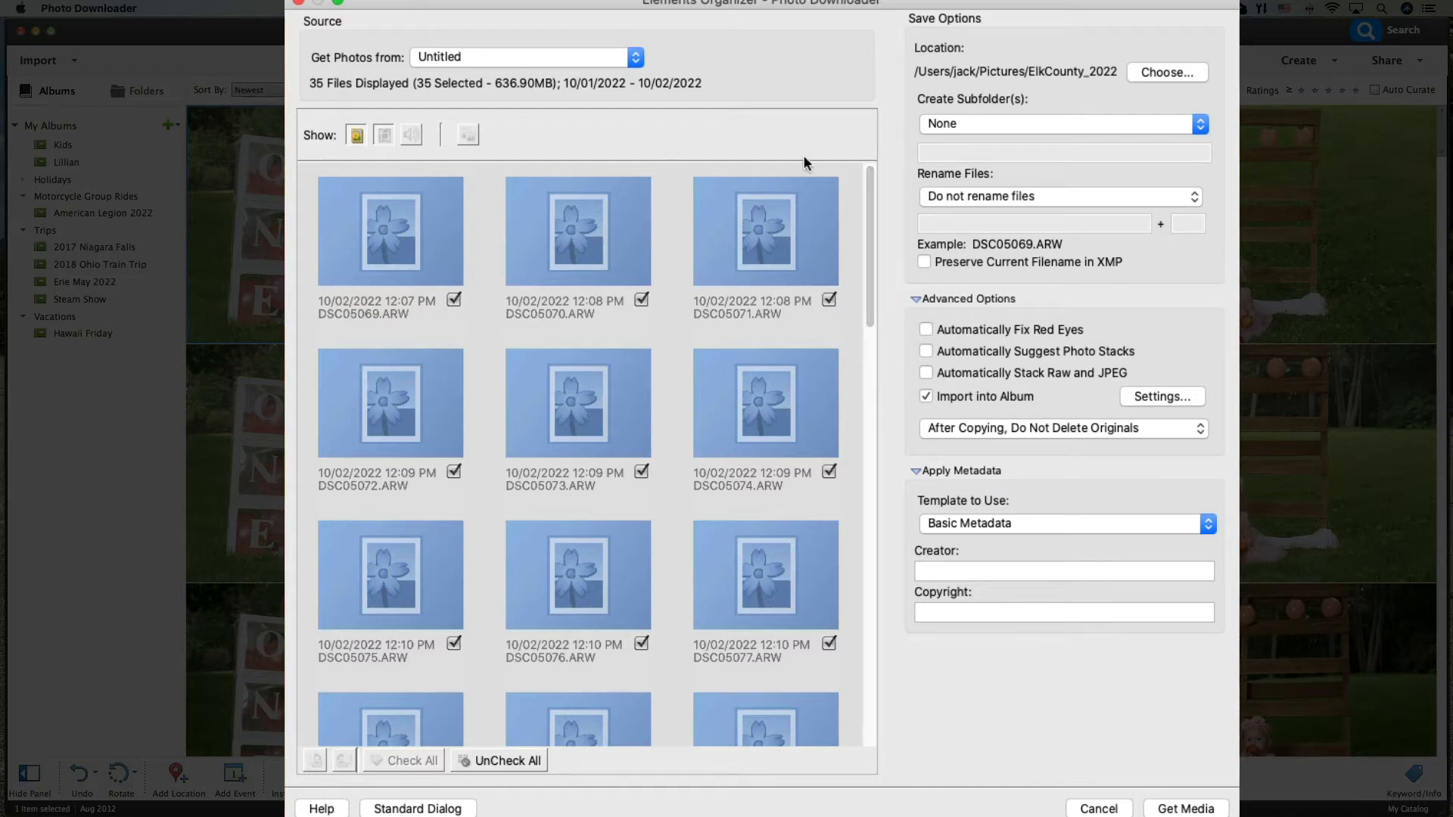
mouse_move(1159, 80)
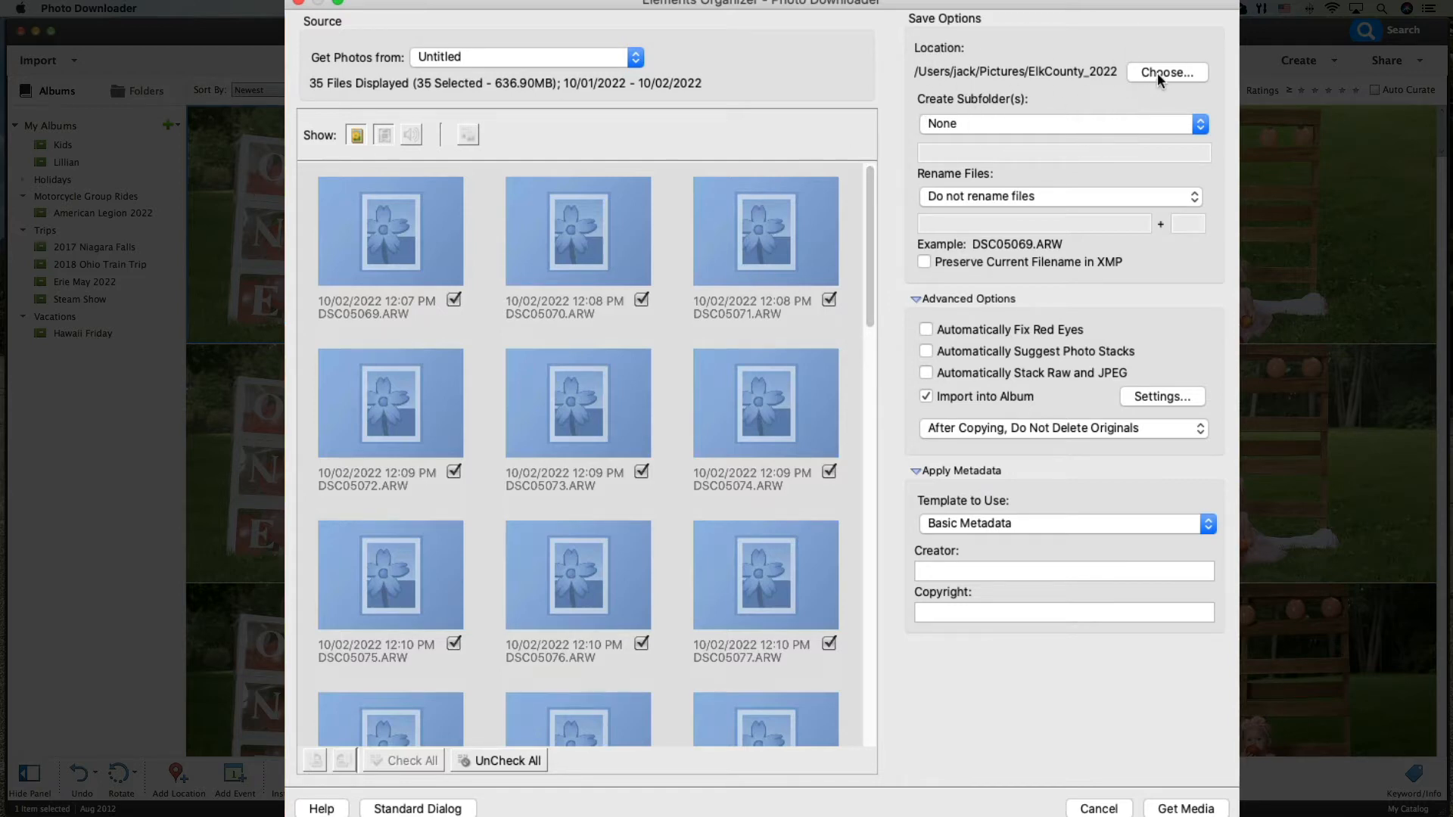
Change the save location, browsing into Pictures and the existing ElkCounty_2022 folder
left_click(1165, 73)
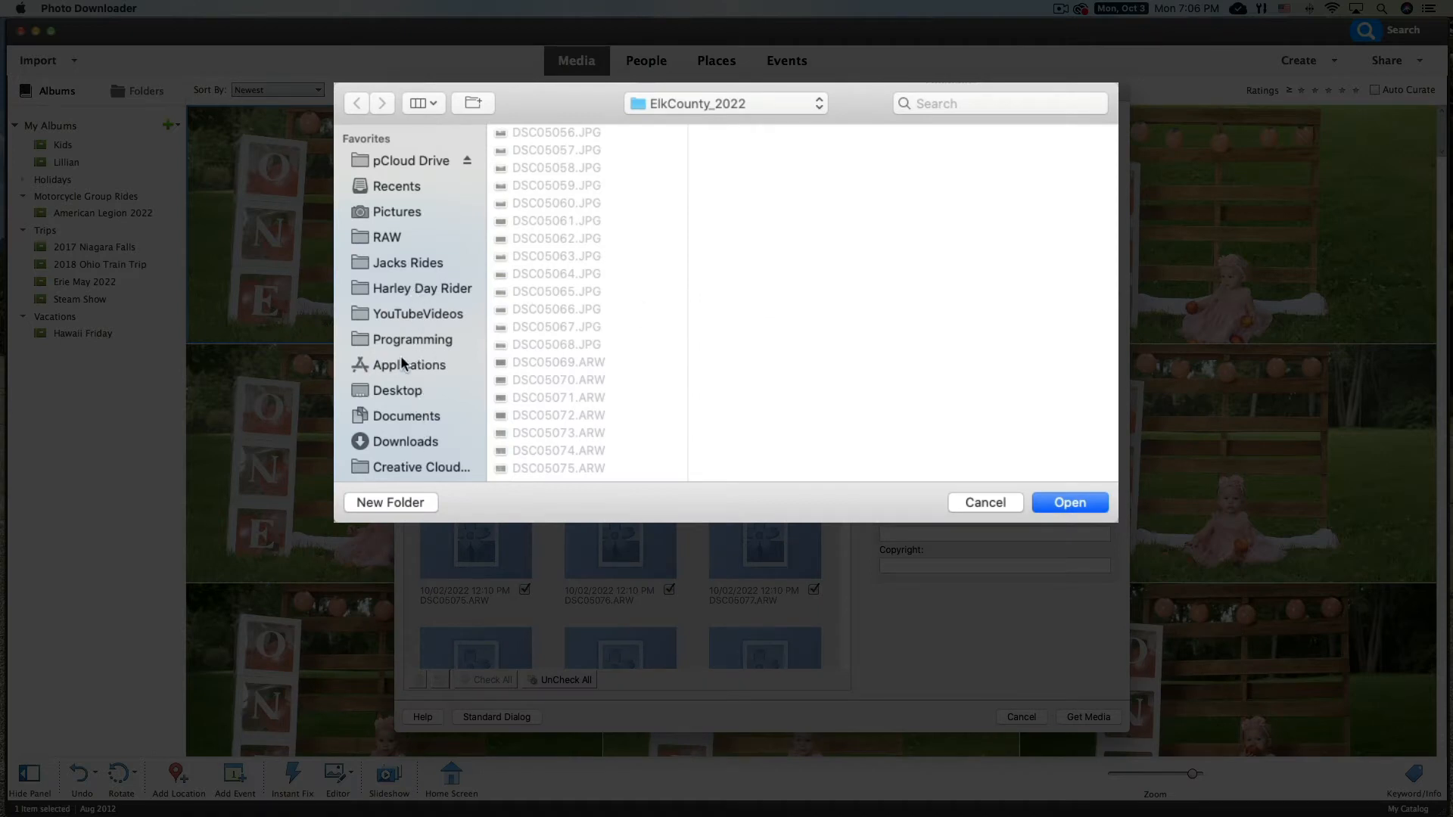
left_click(396, 212)
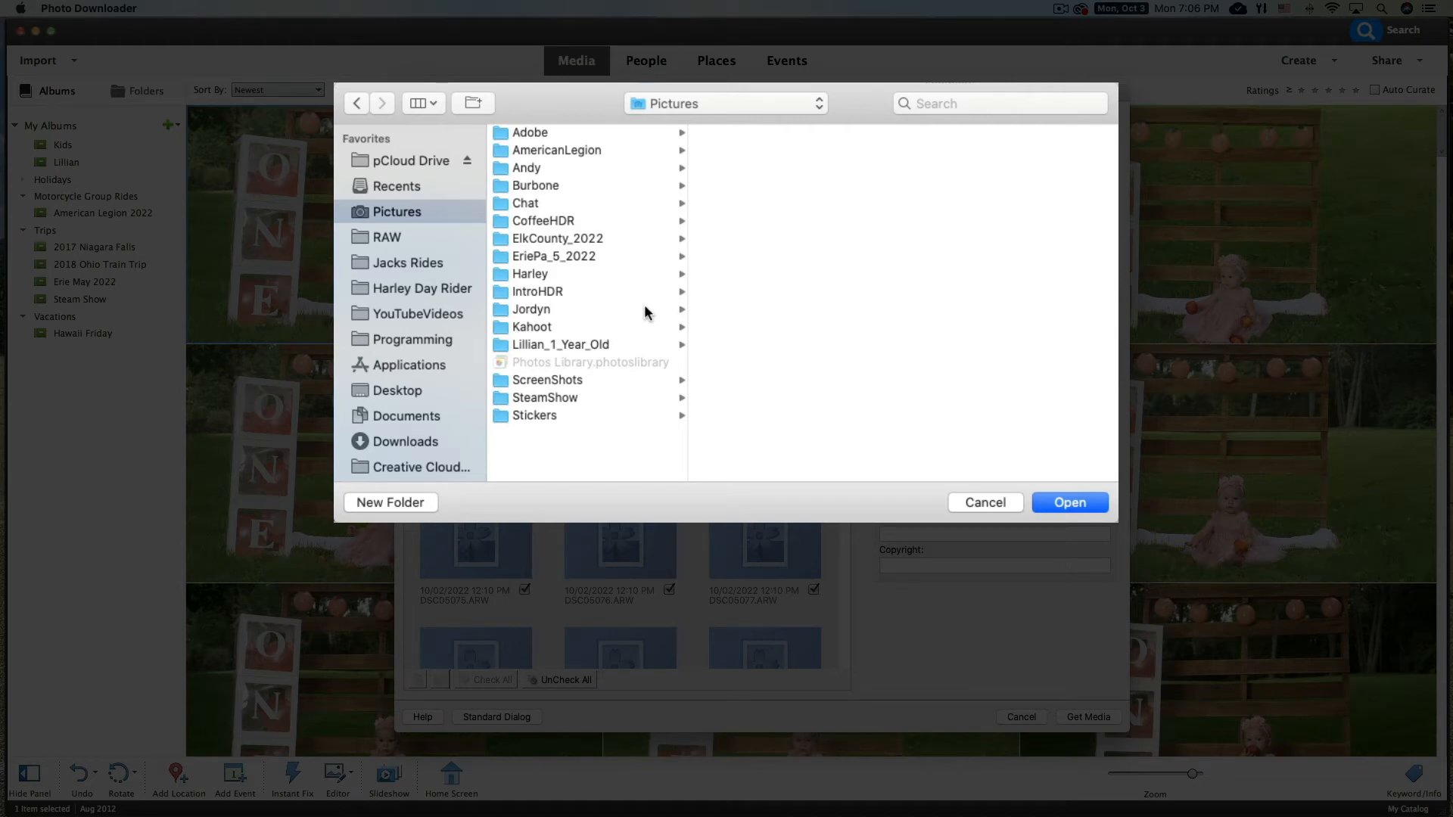
mouse_move(601, 256)
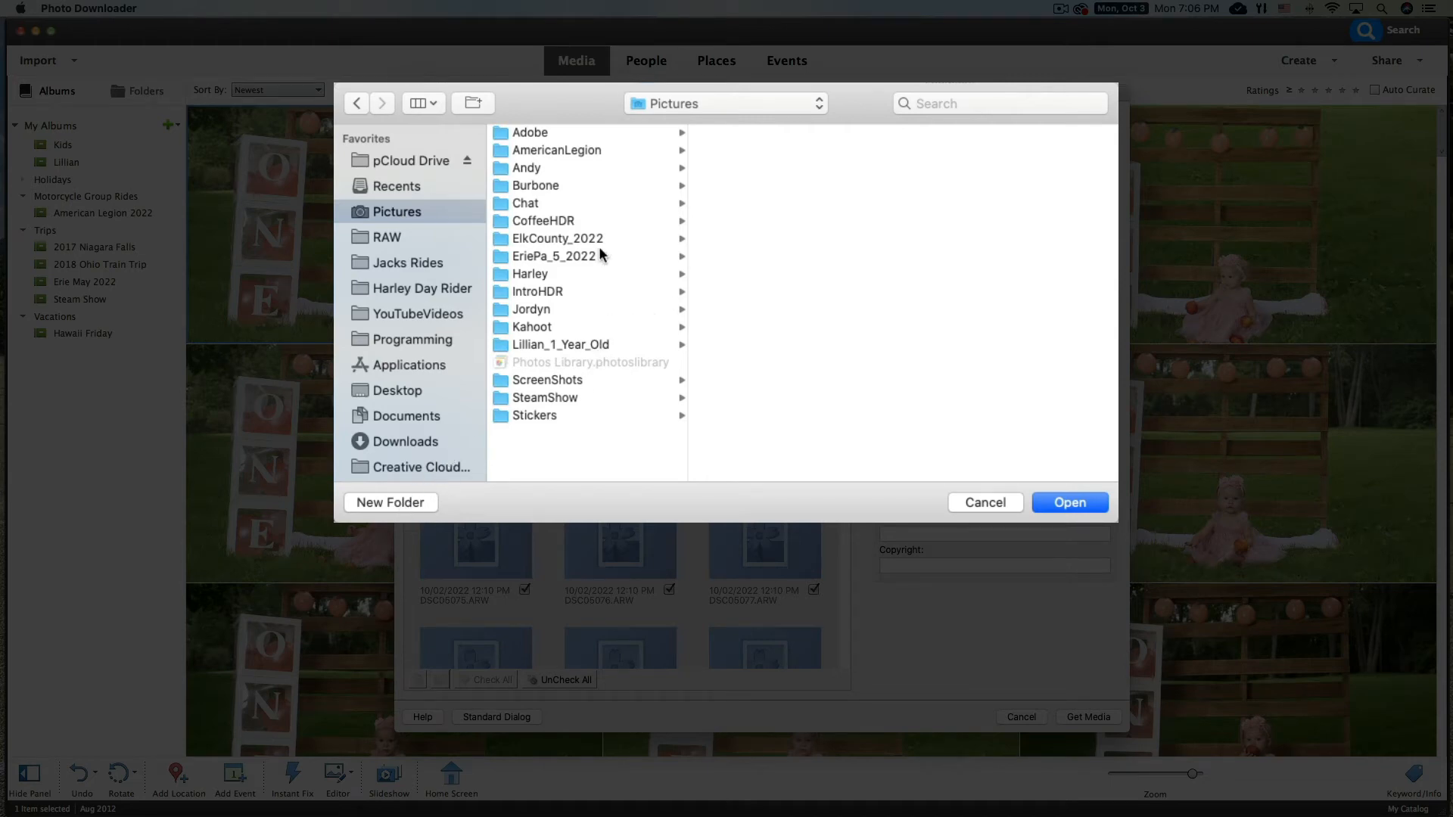
left_click(559, 237)
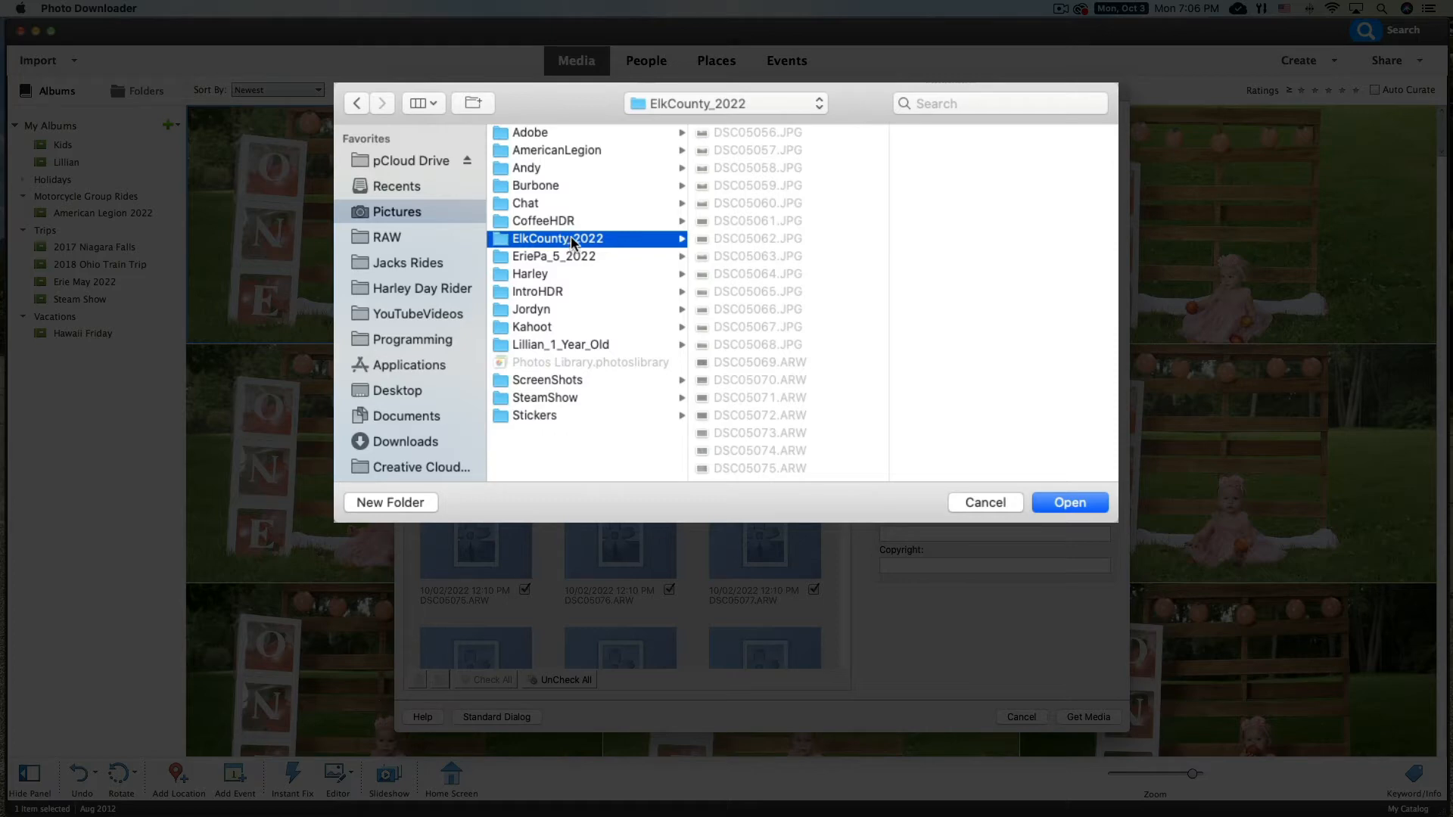
mouse_move(757, 376)
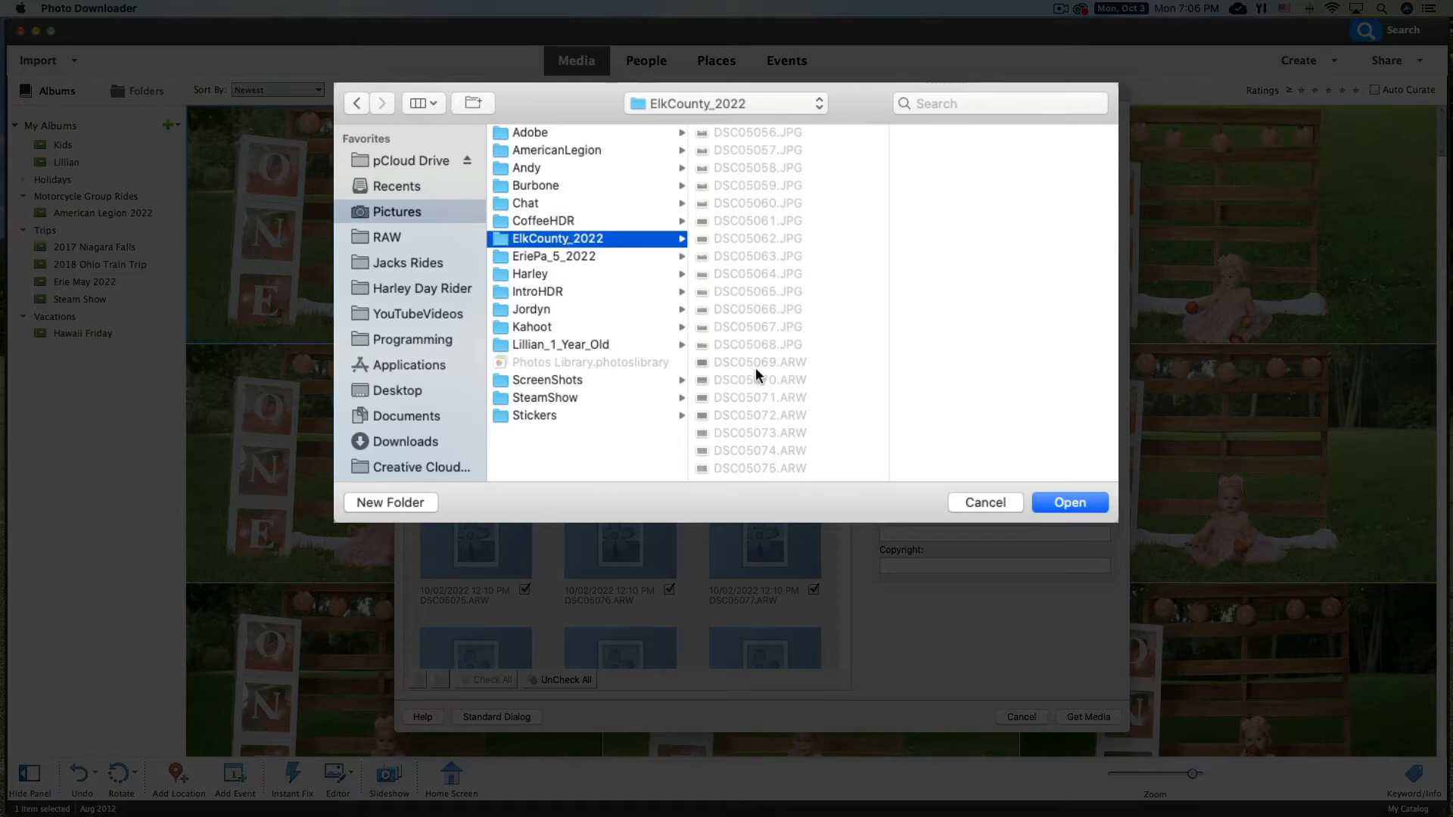
mouse_move(754, 380)
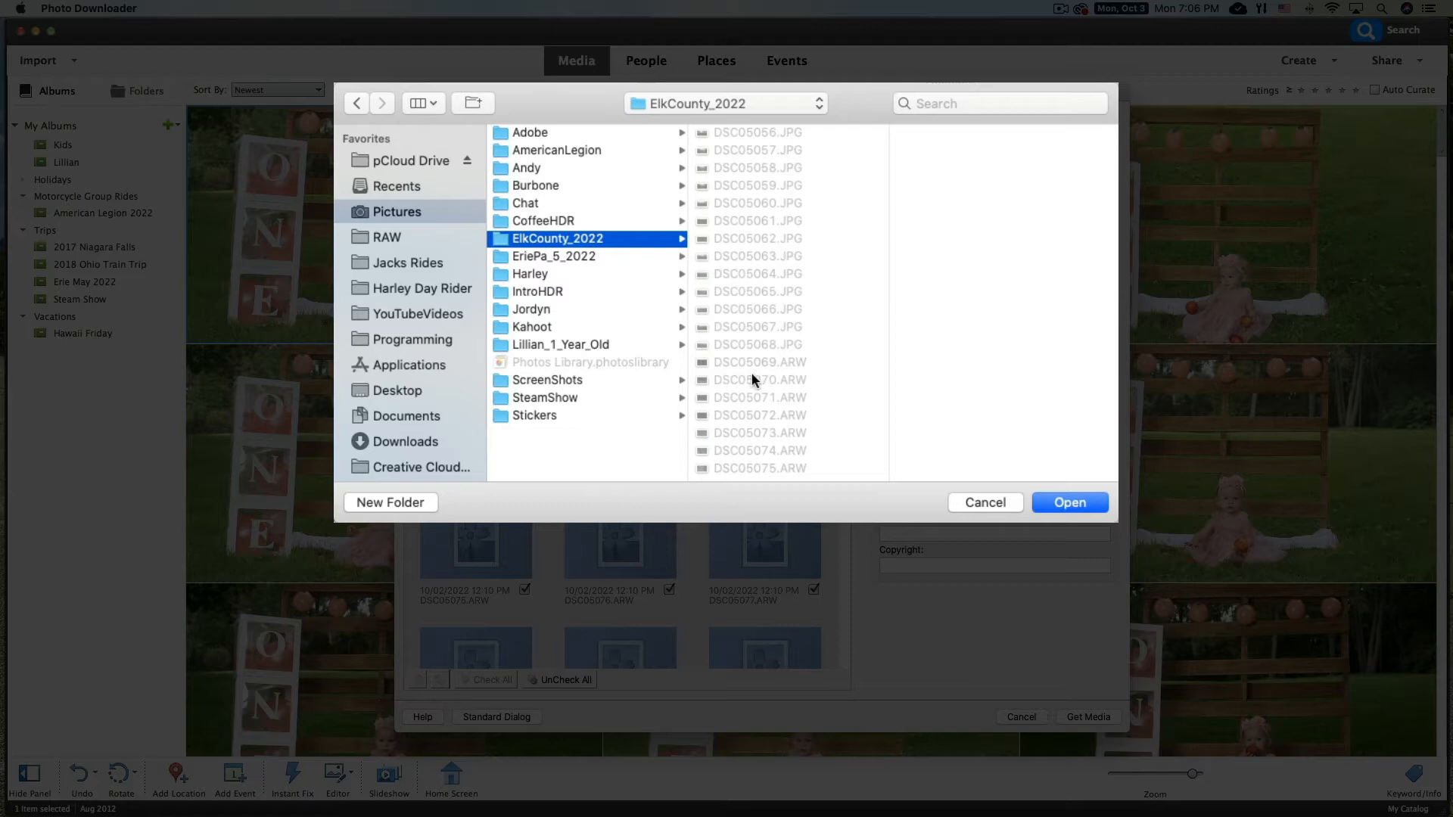
mouse_move(428, 498)
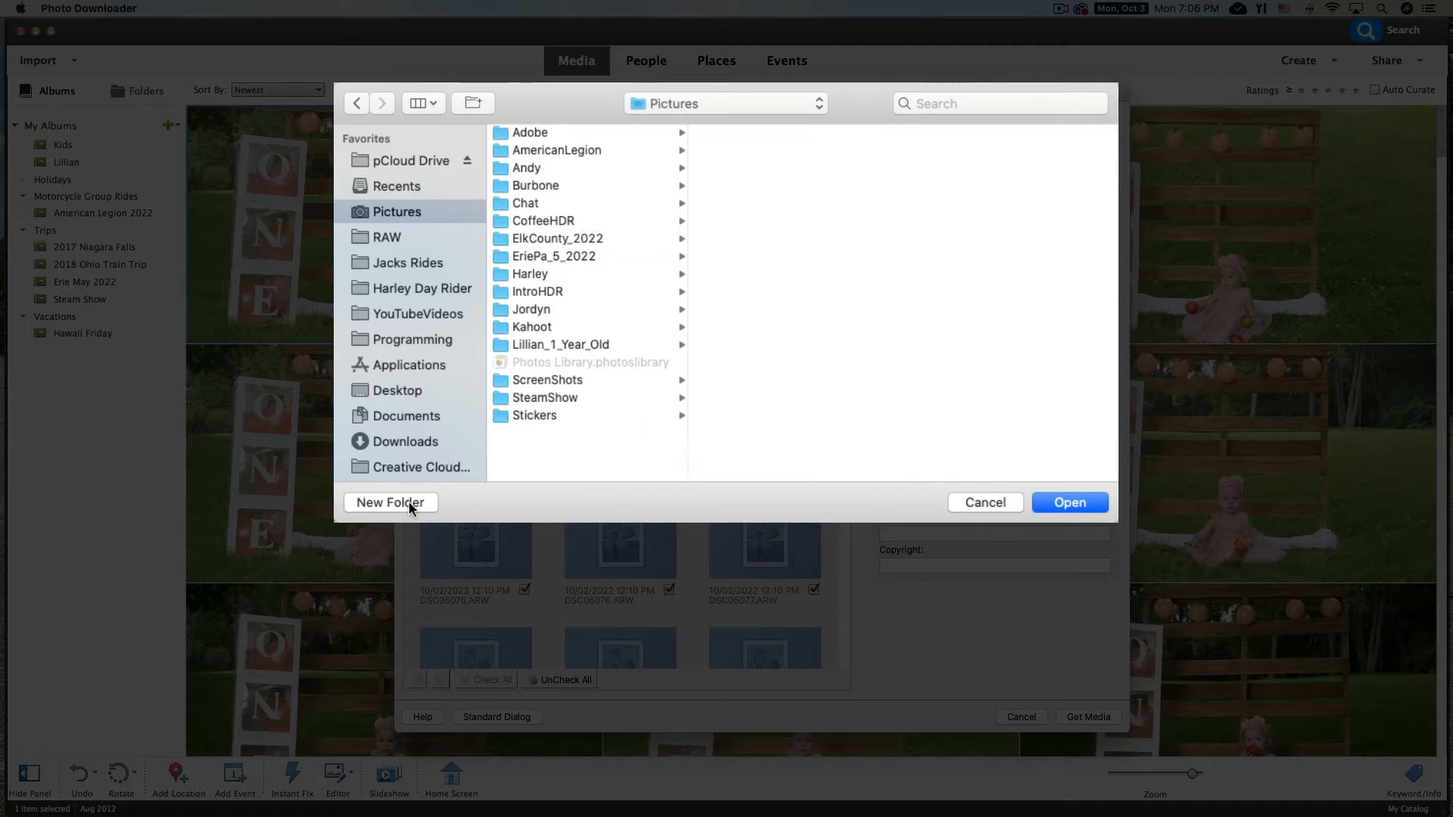
Create a new folder named ElkCounty_10_2022 inside Pictures
left_click(389, 503)
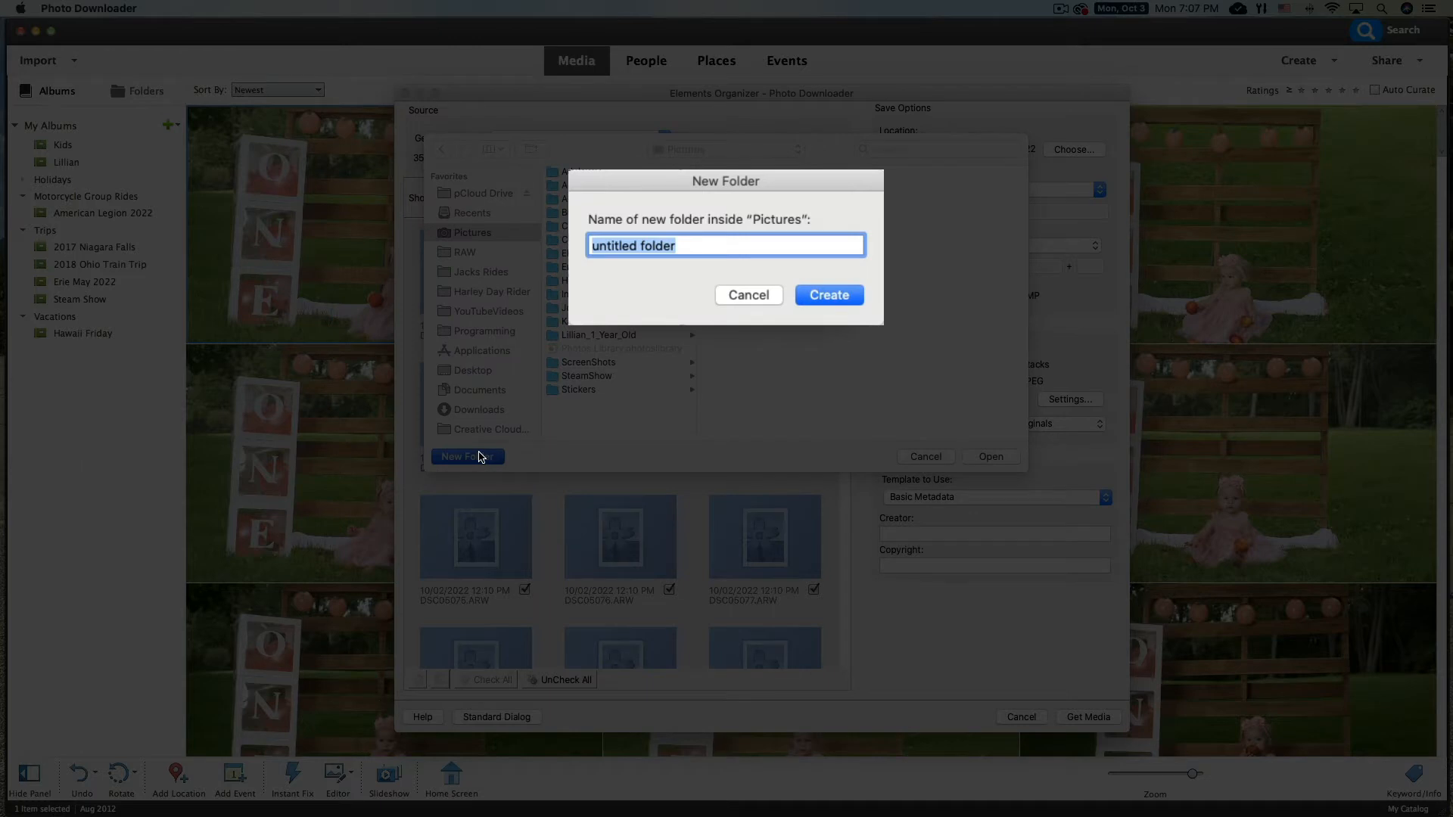
type("ElkCou")
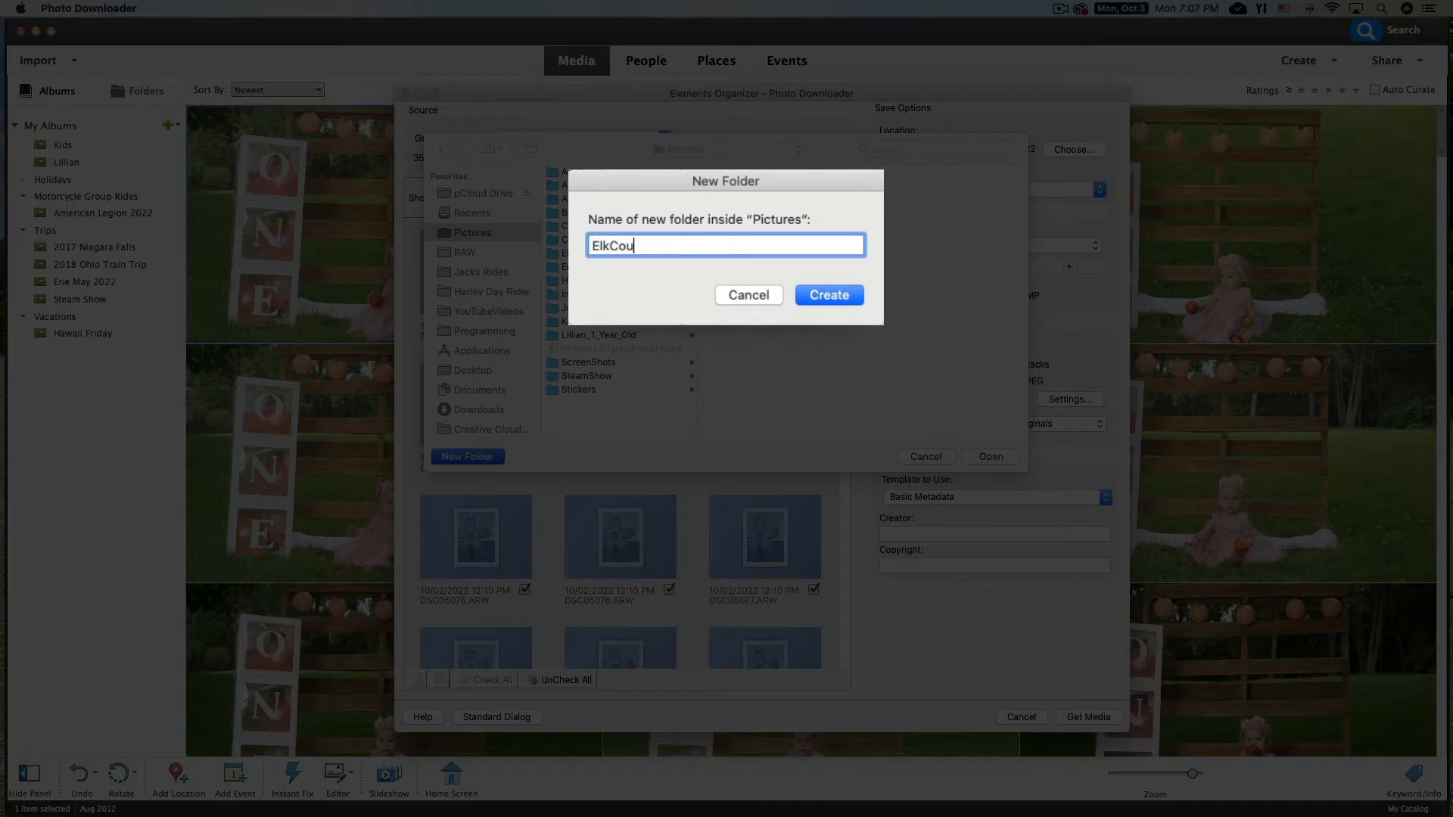
type("nty_2")
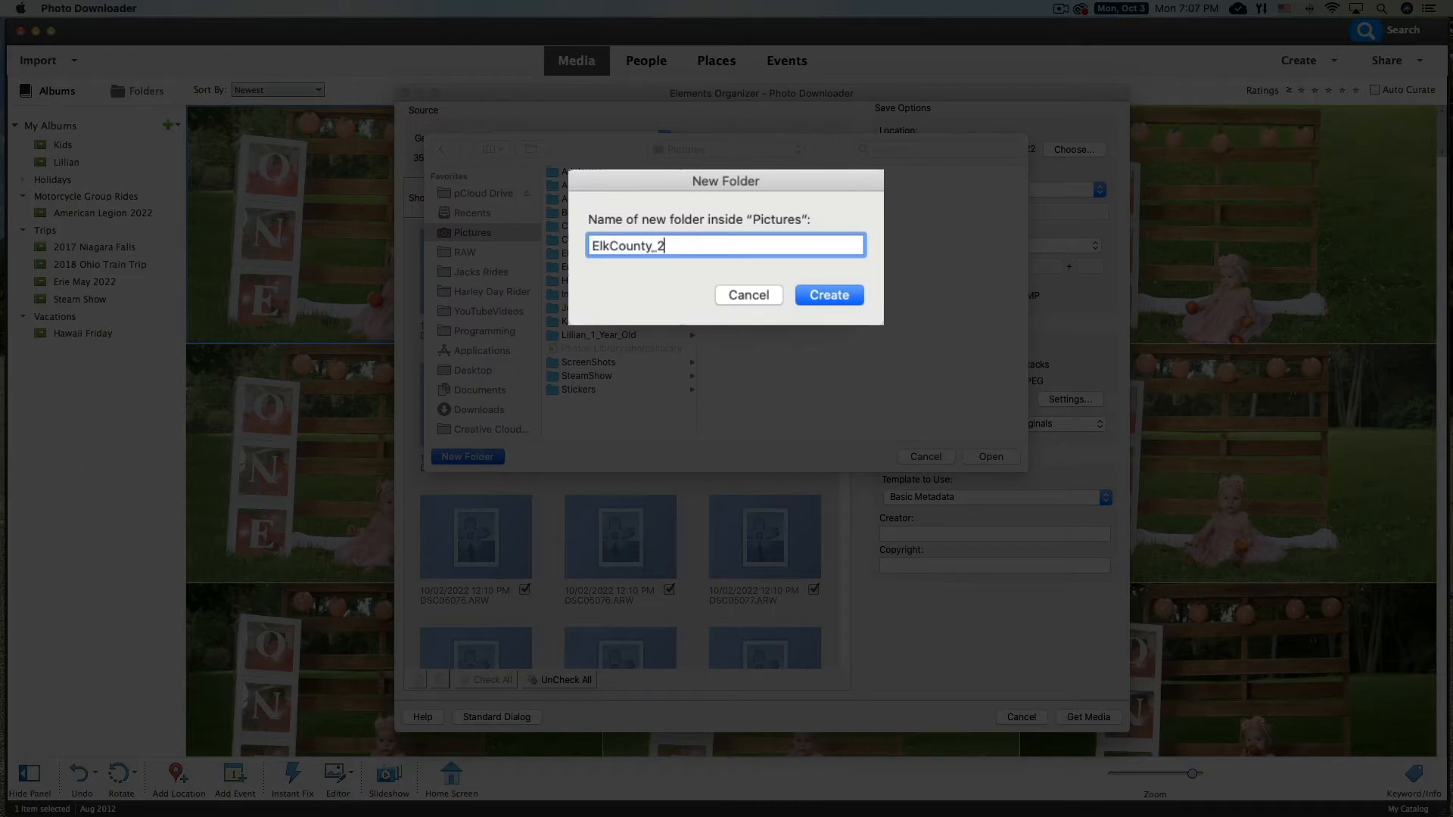
type("_2022")
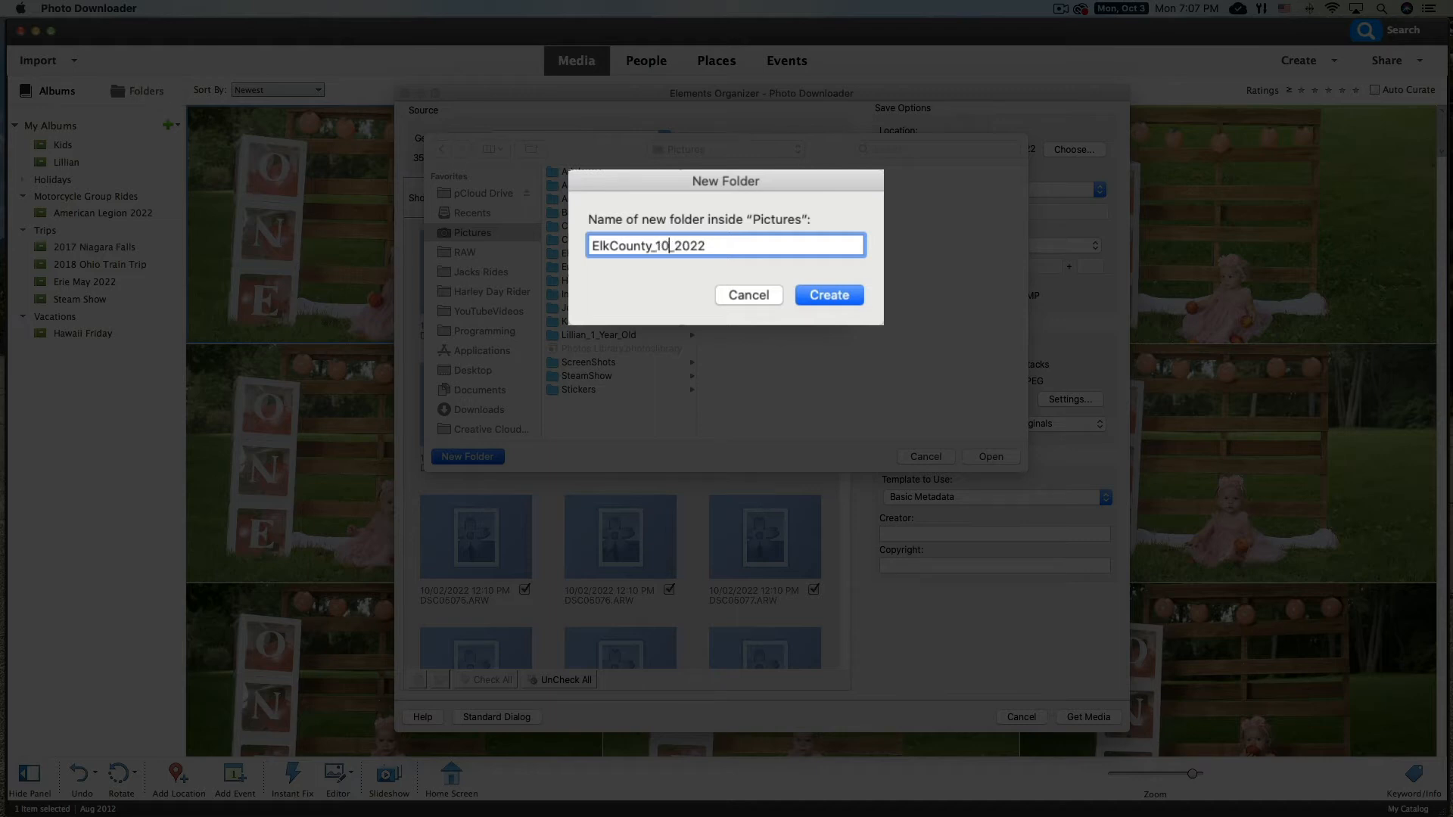
left_click(828, 295)
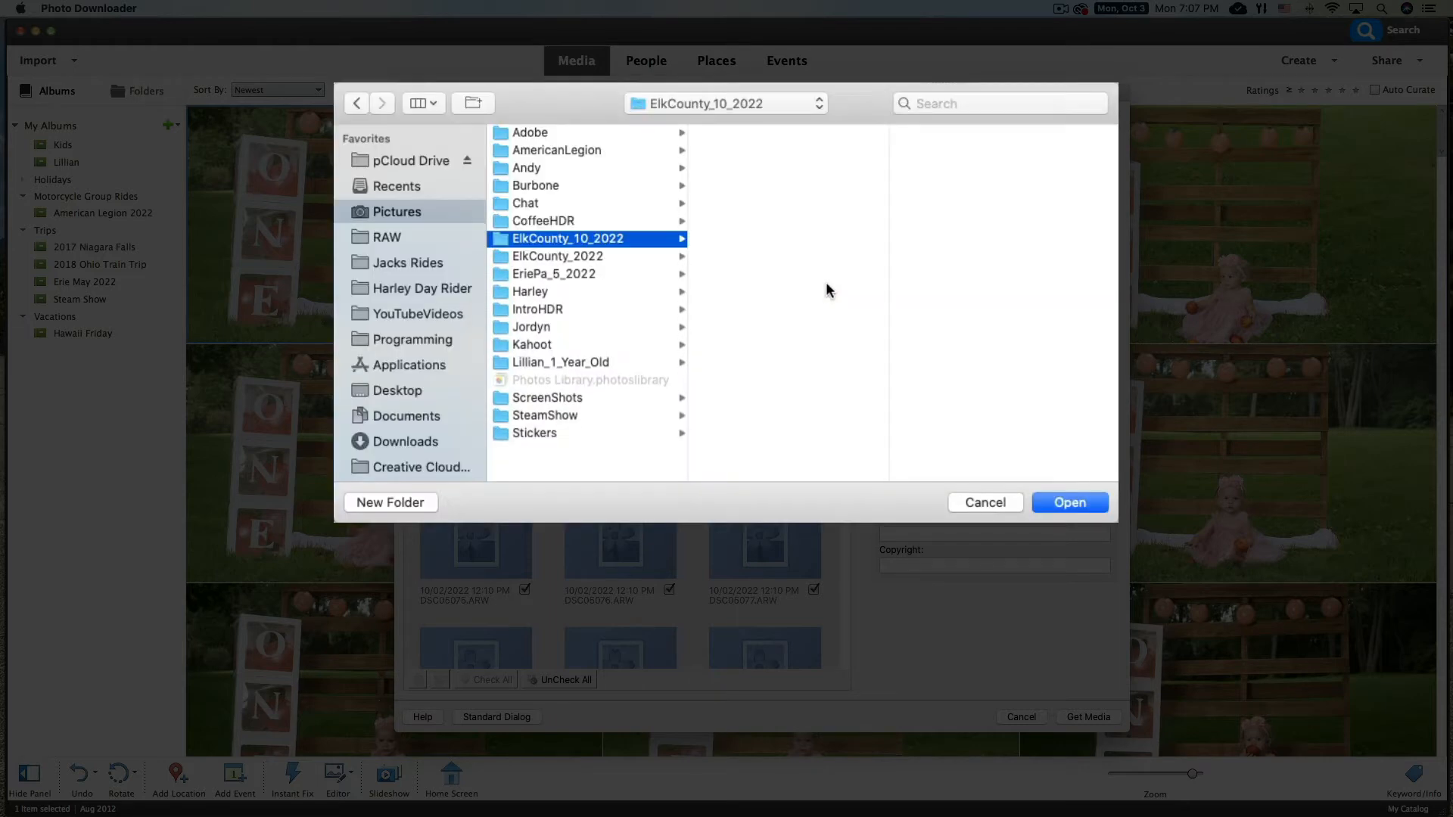
left_click(1068, 502)
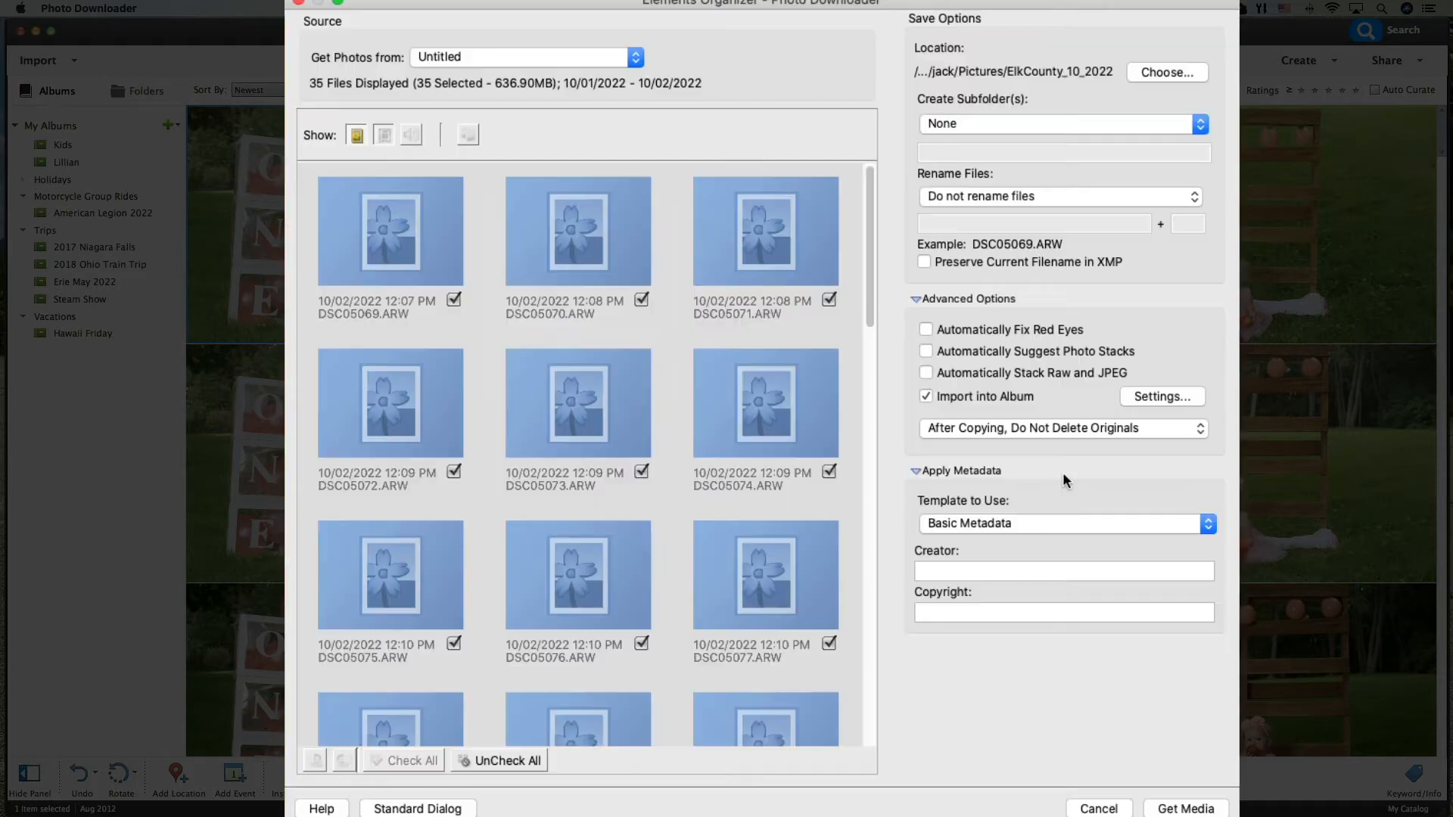
mouse_move(1059, 156)
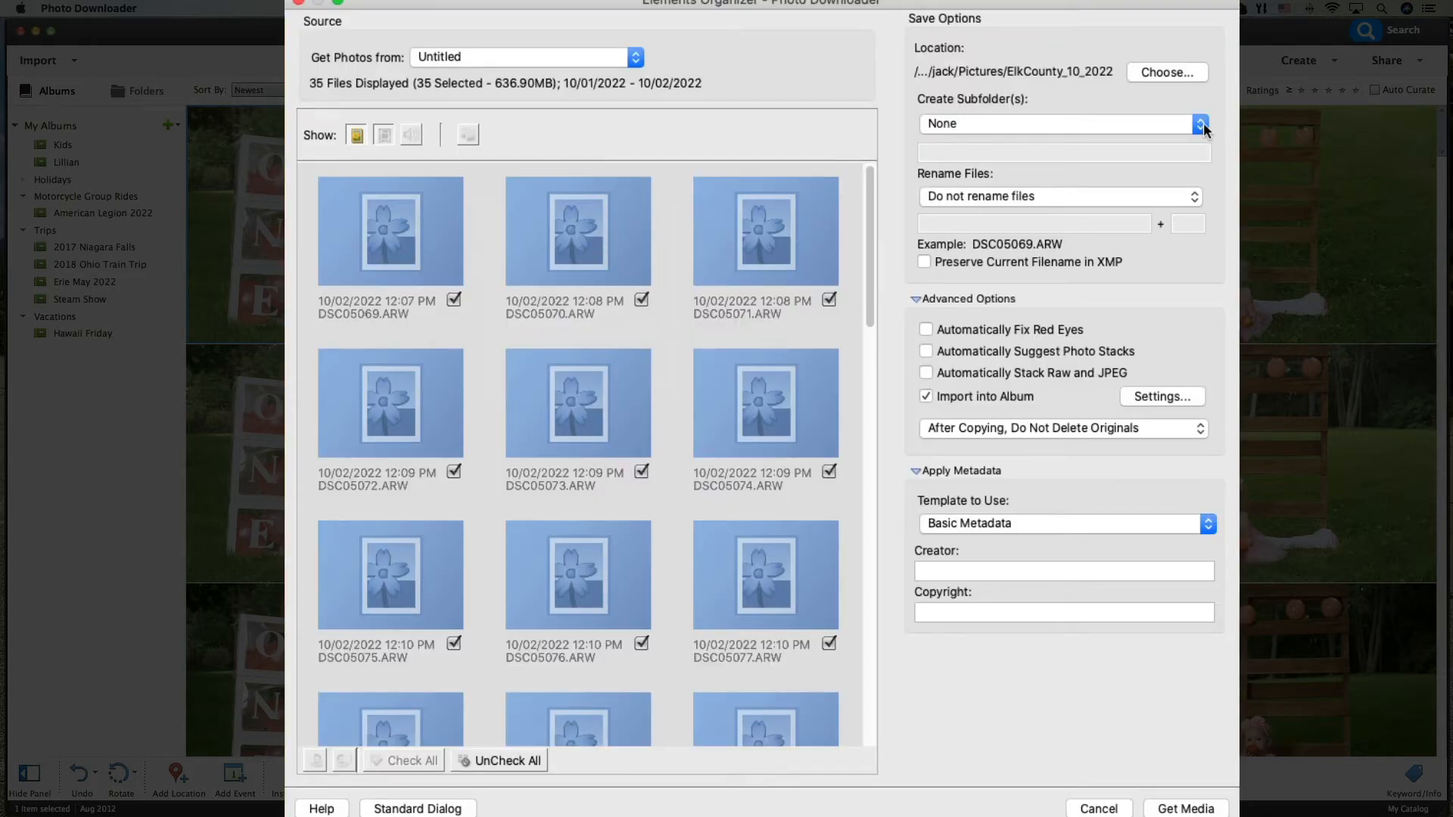
left_click(1200, 123)
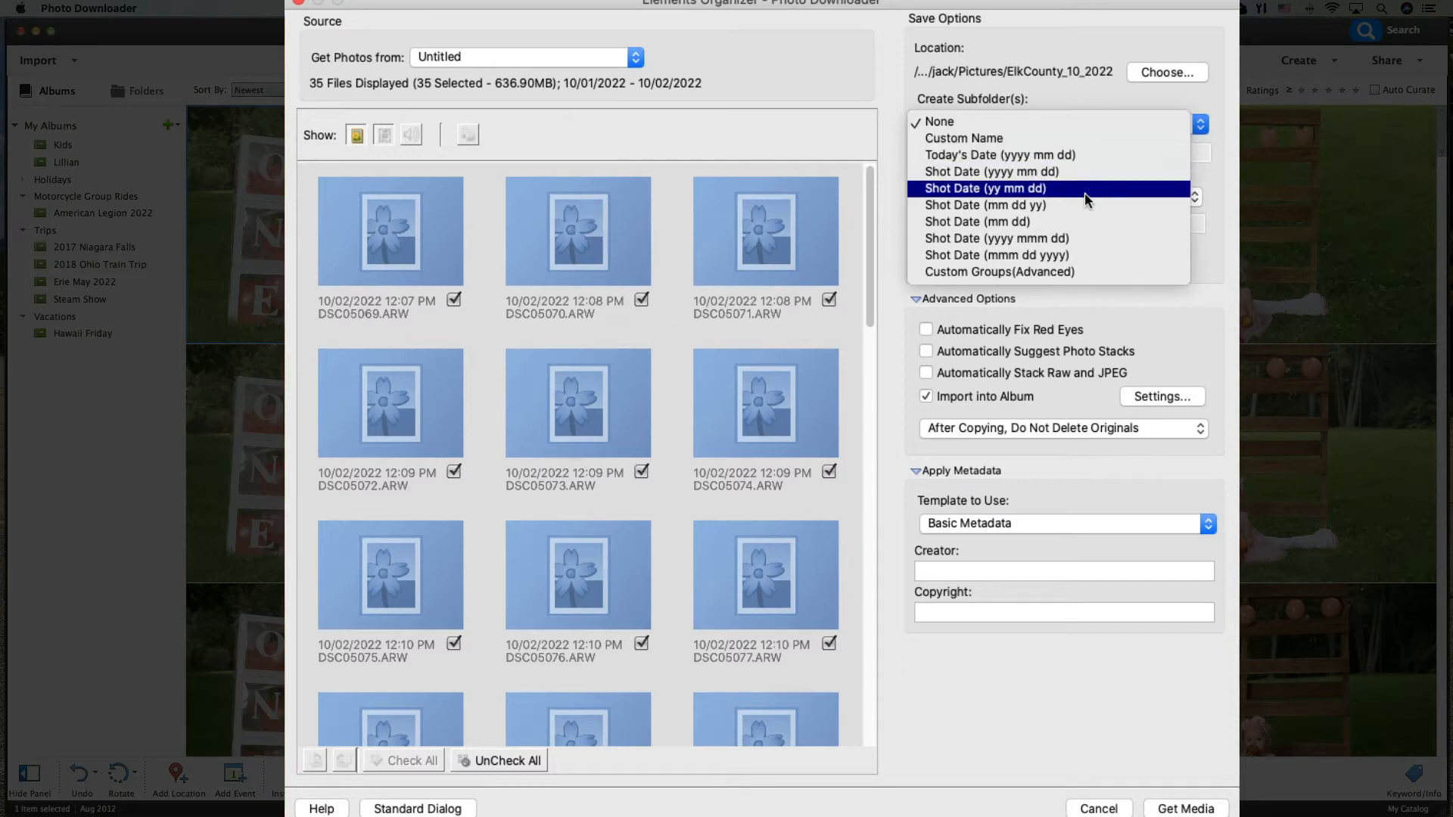
left_click(940, 122)
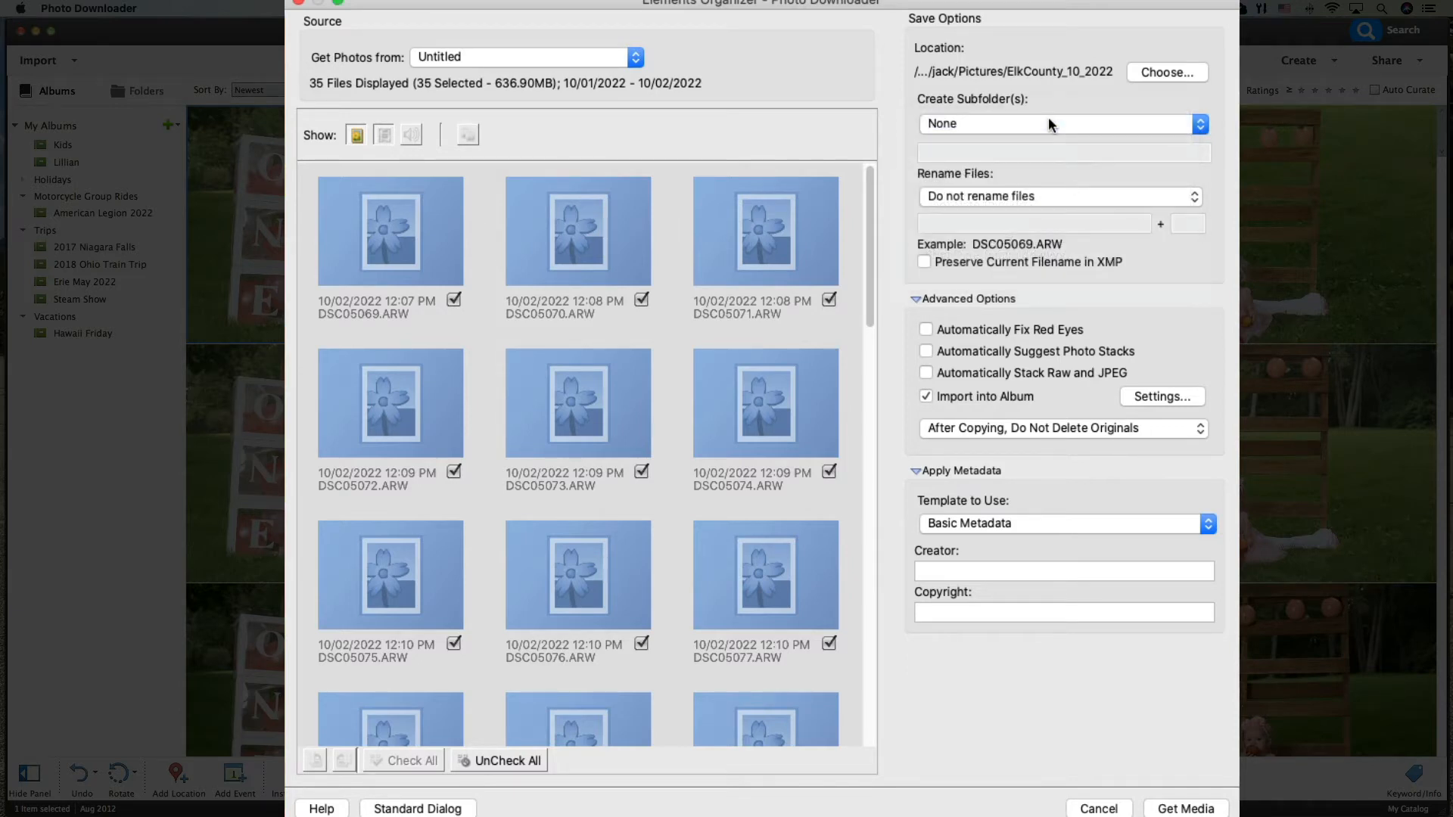
mouse_move(1046, 138)
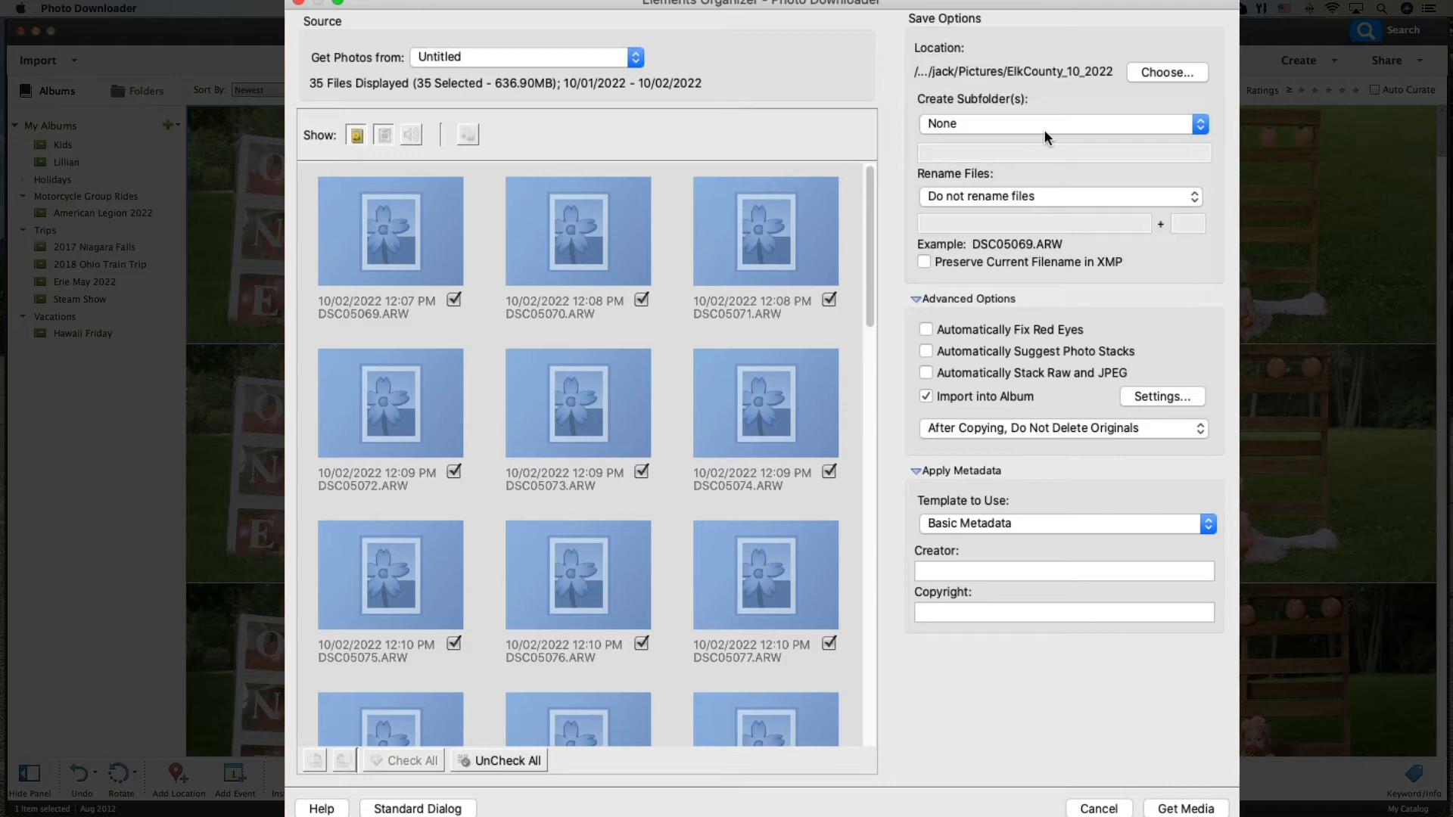
mouse_move(1021, 178)
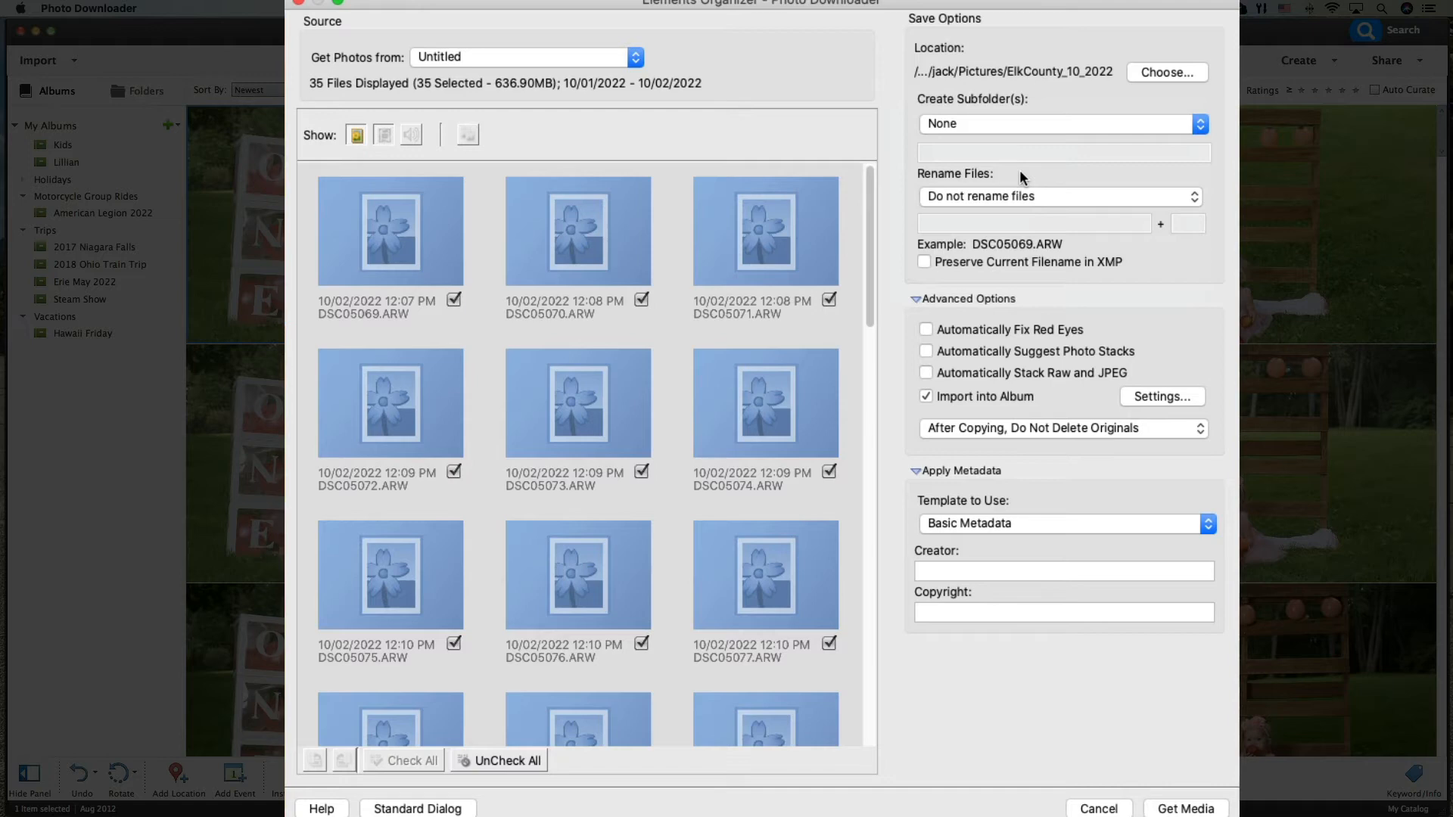
left_click(1058, 195)
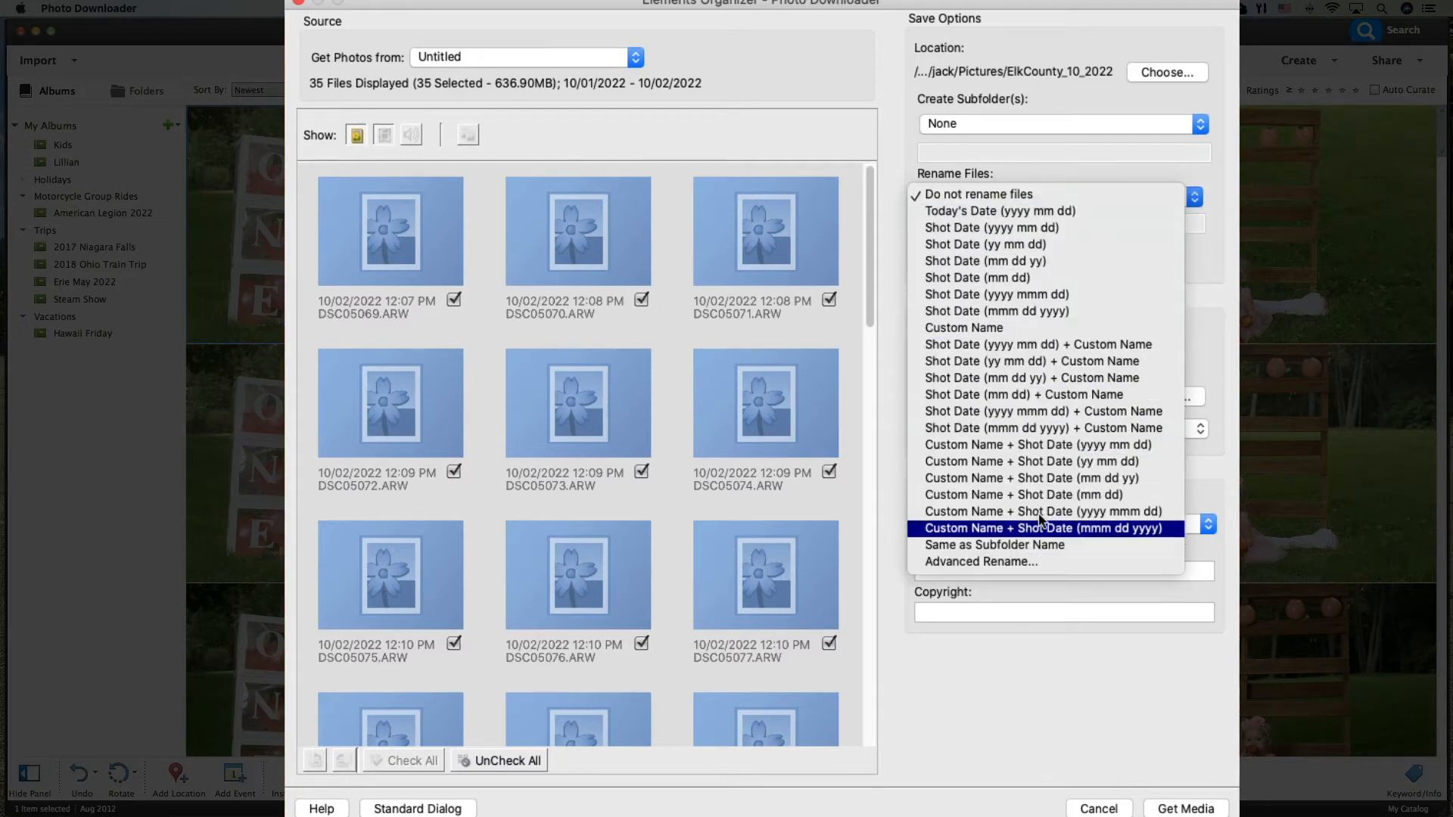
mouse_move(964, 327)
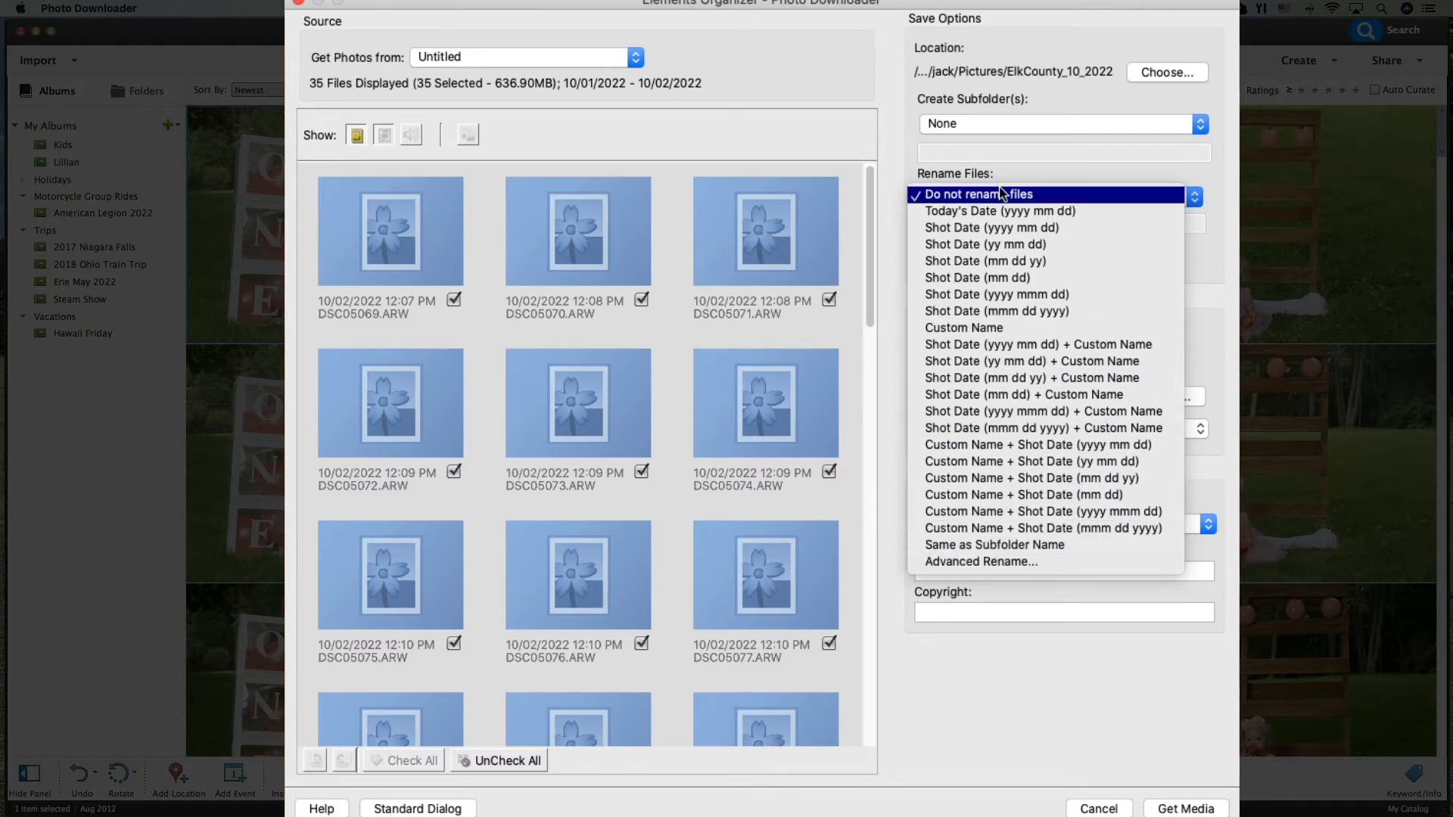
left_click(980, 194)
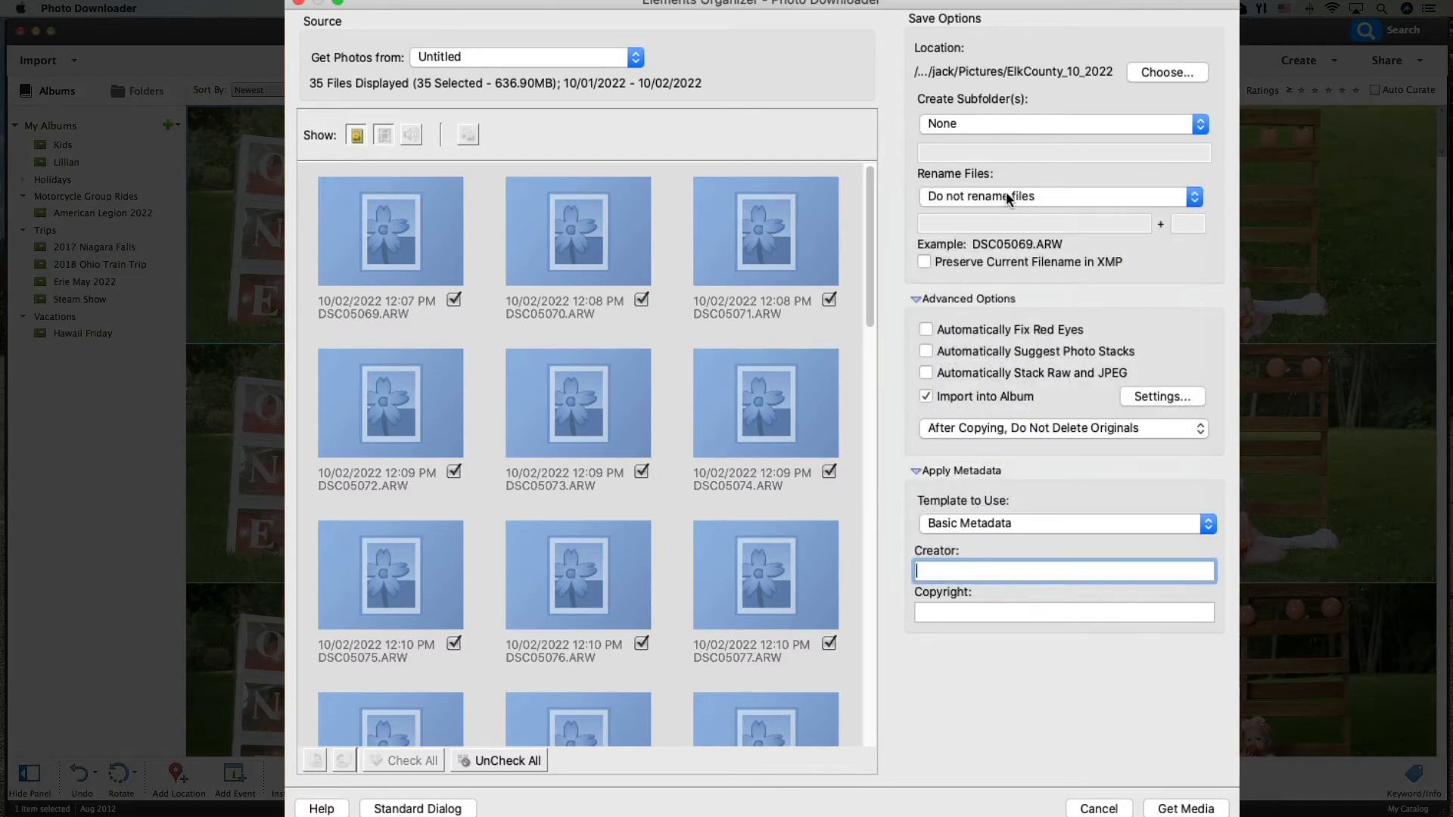
mouse_move(1171, 269)
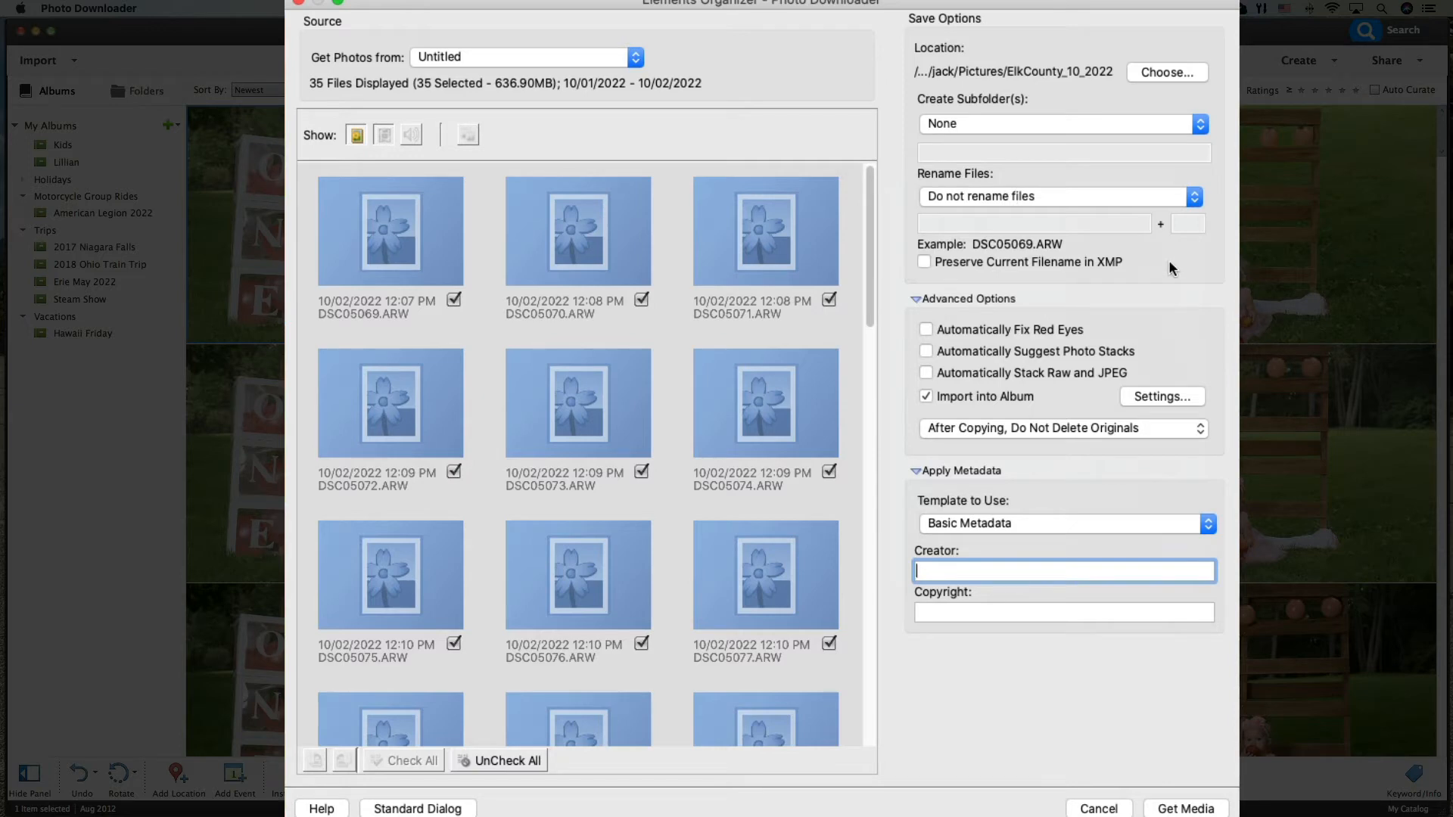
mouse_move(951, 341)
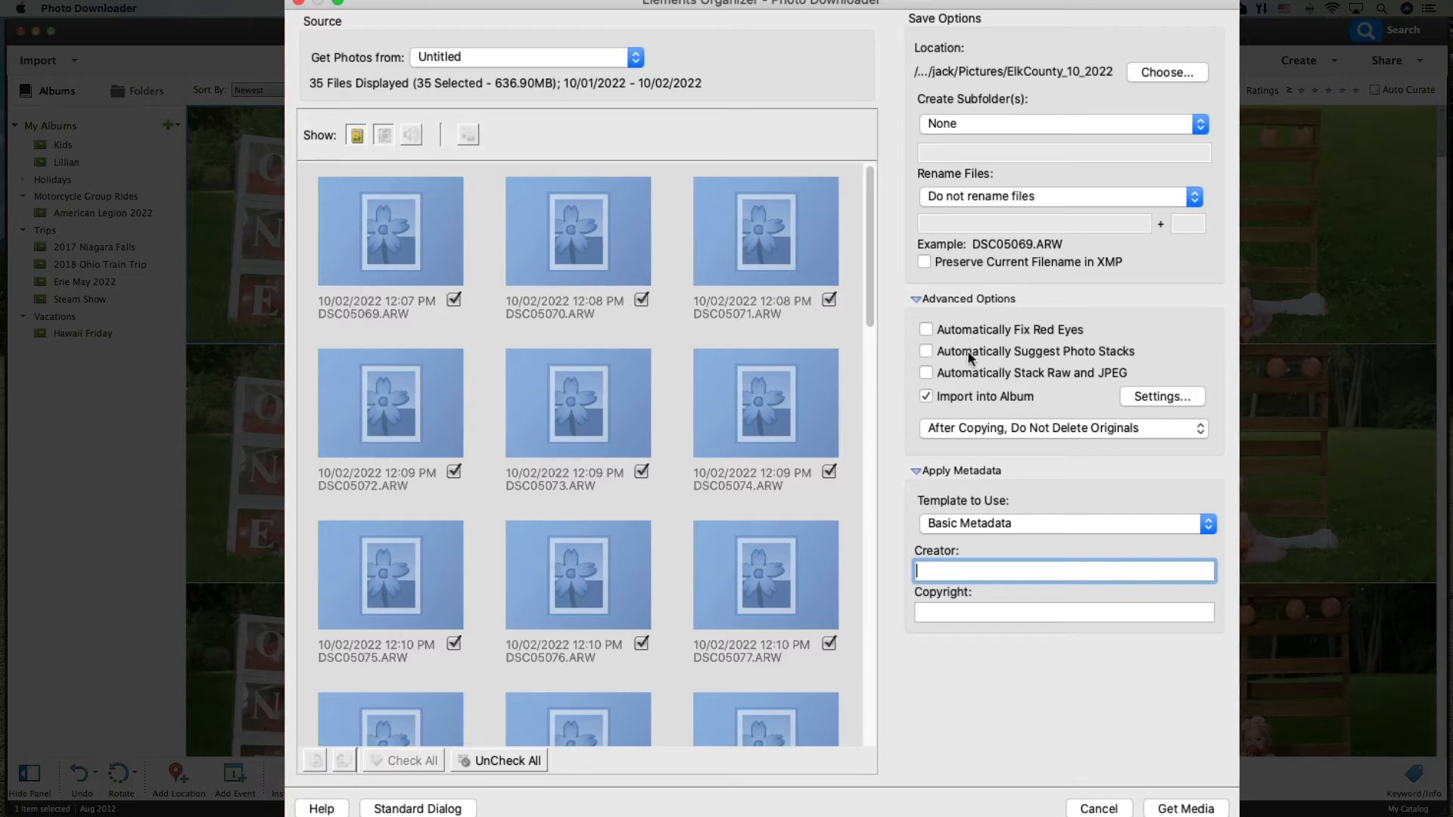
mouse_move(1090, 363)
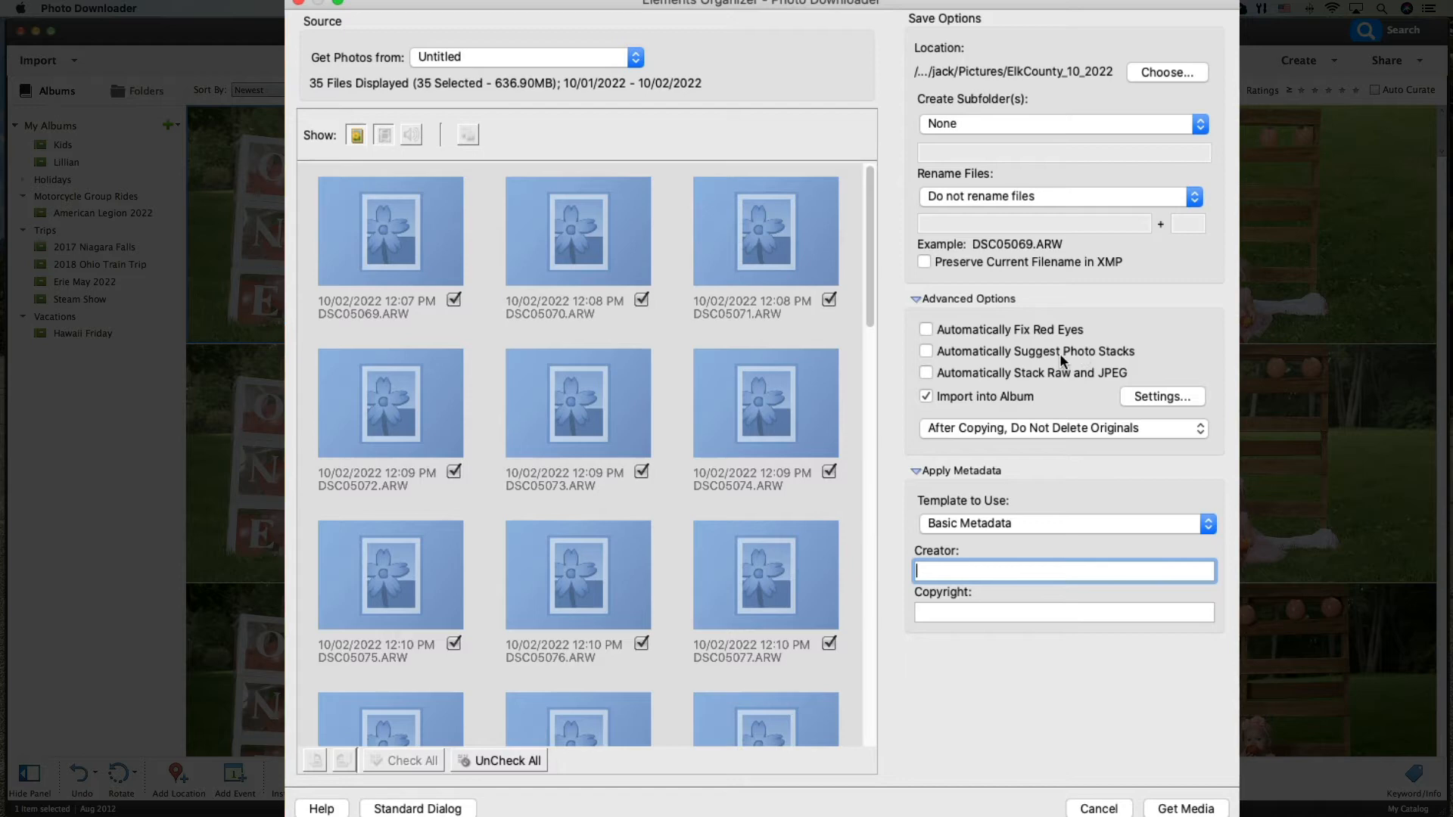
mouse_move(1054, 382)
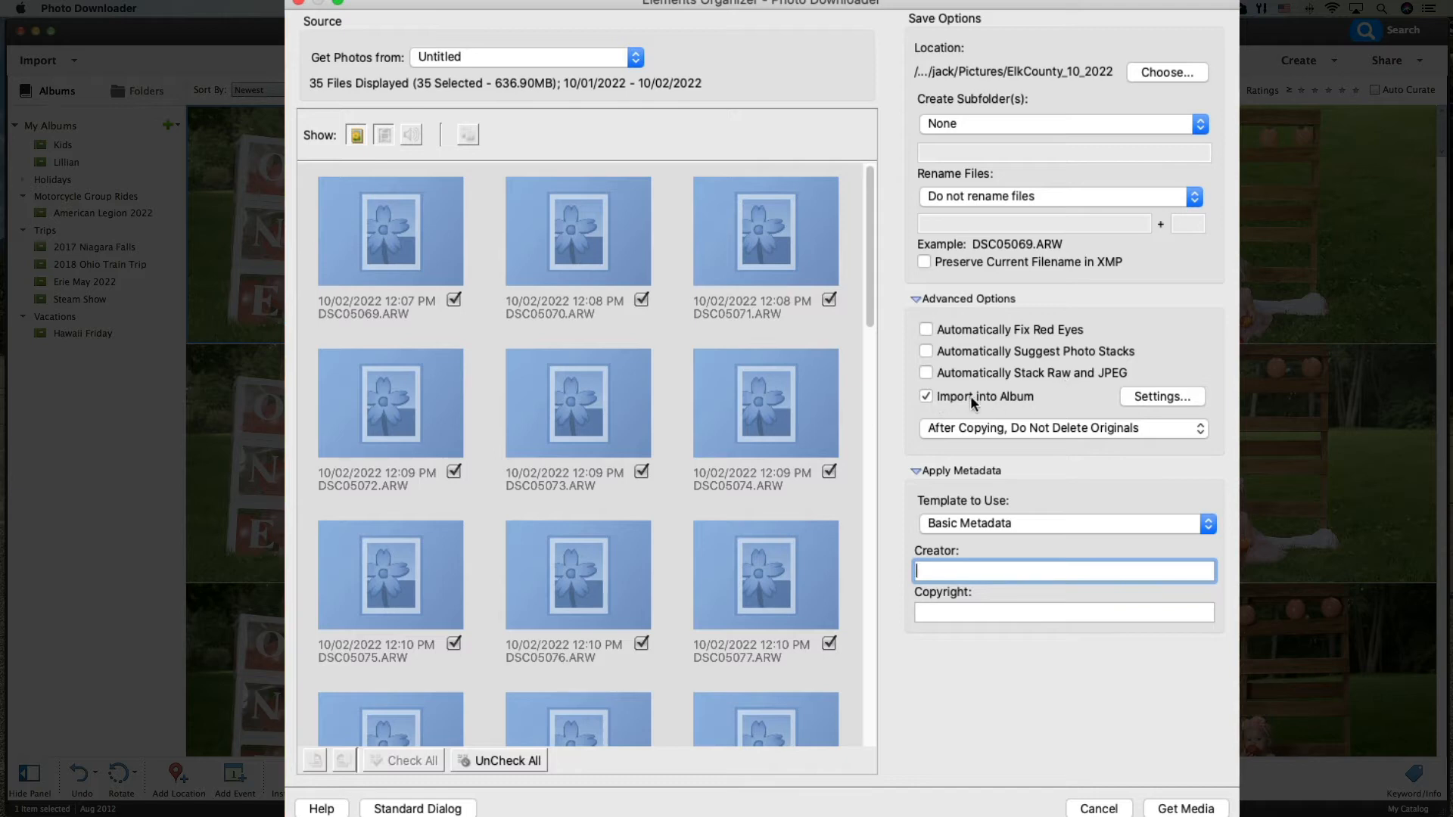
Create a new album Elk County 2022 under Trips and set it as the import album
left_click(1161, 397)
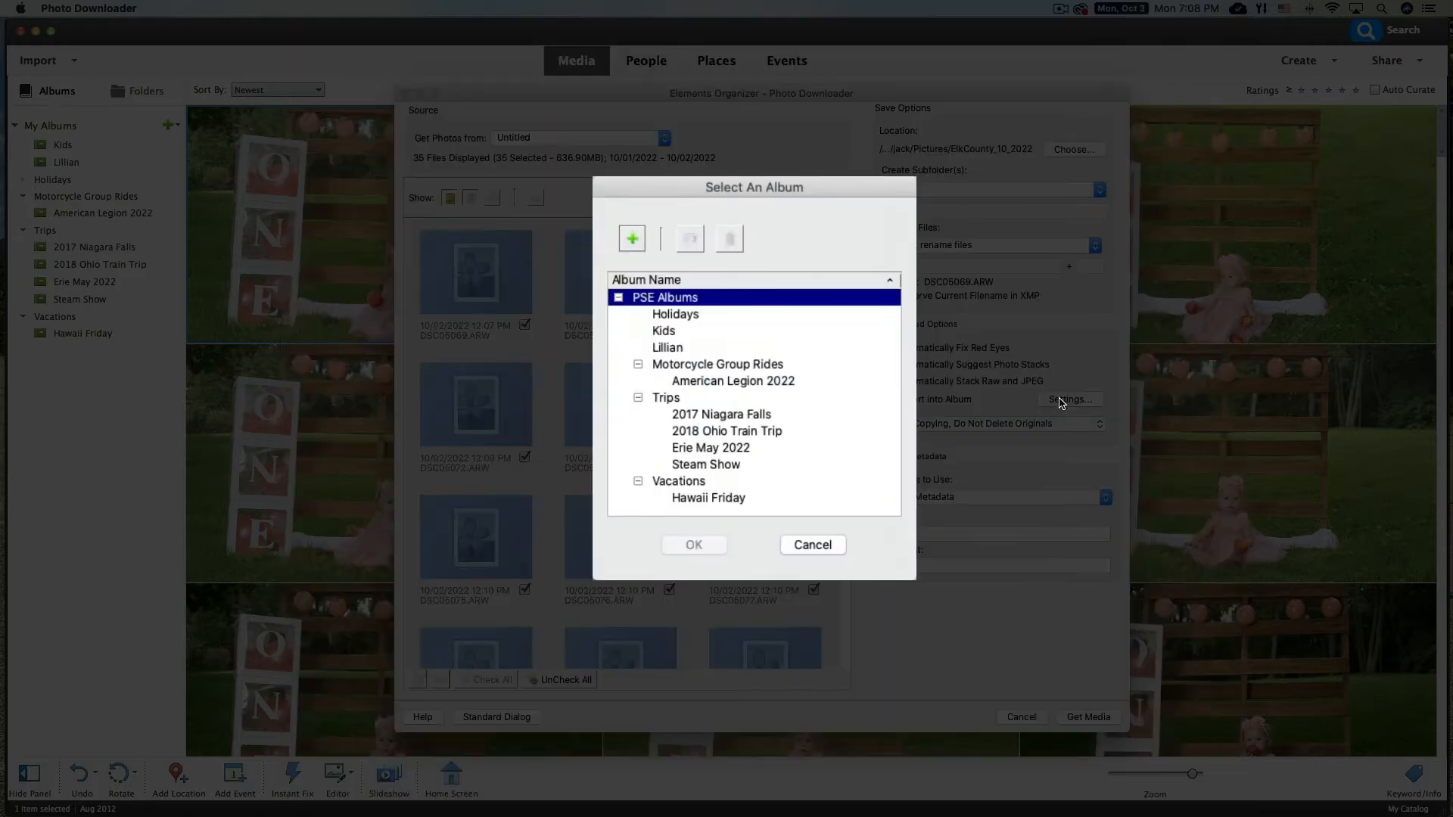
mouse_move(827, 422)
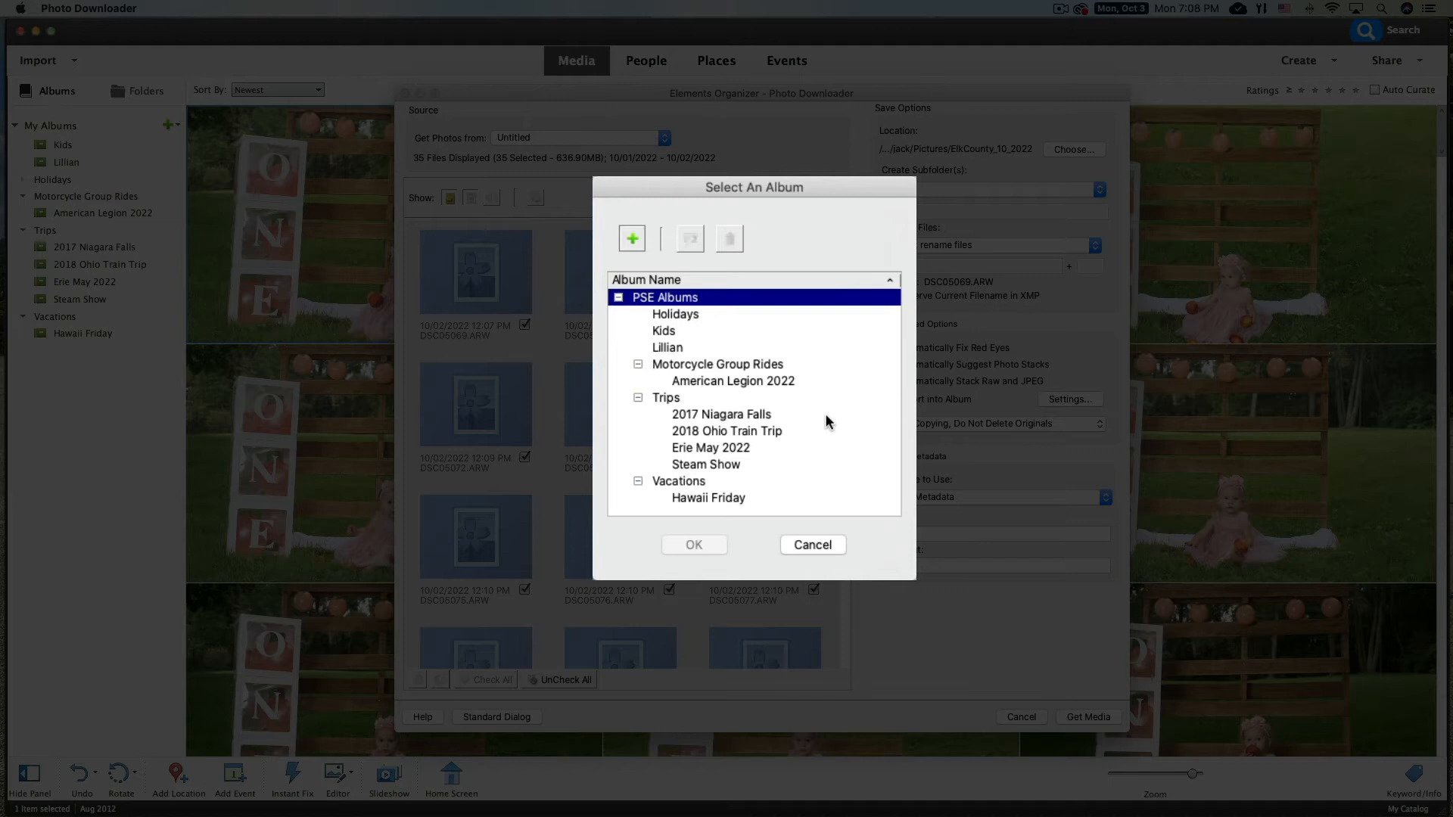
left_click(666, 396)
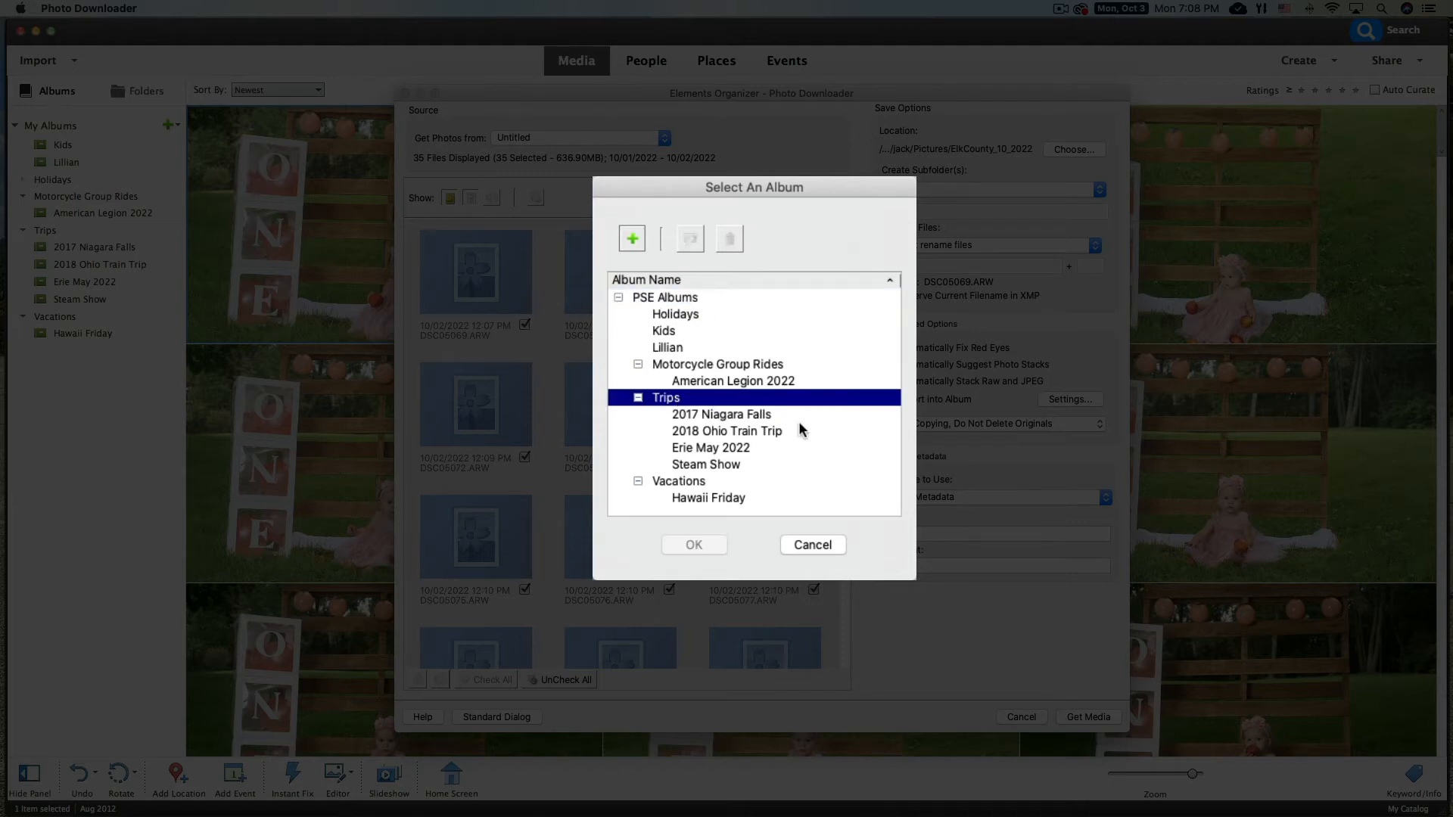
mouse_move(637, 271)
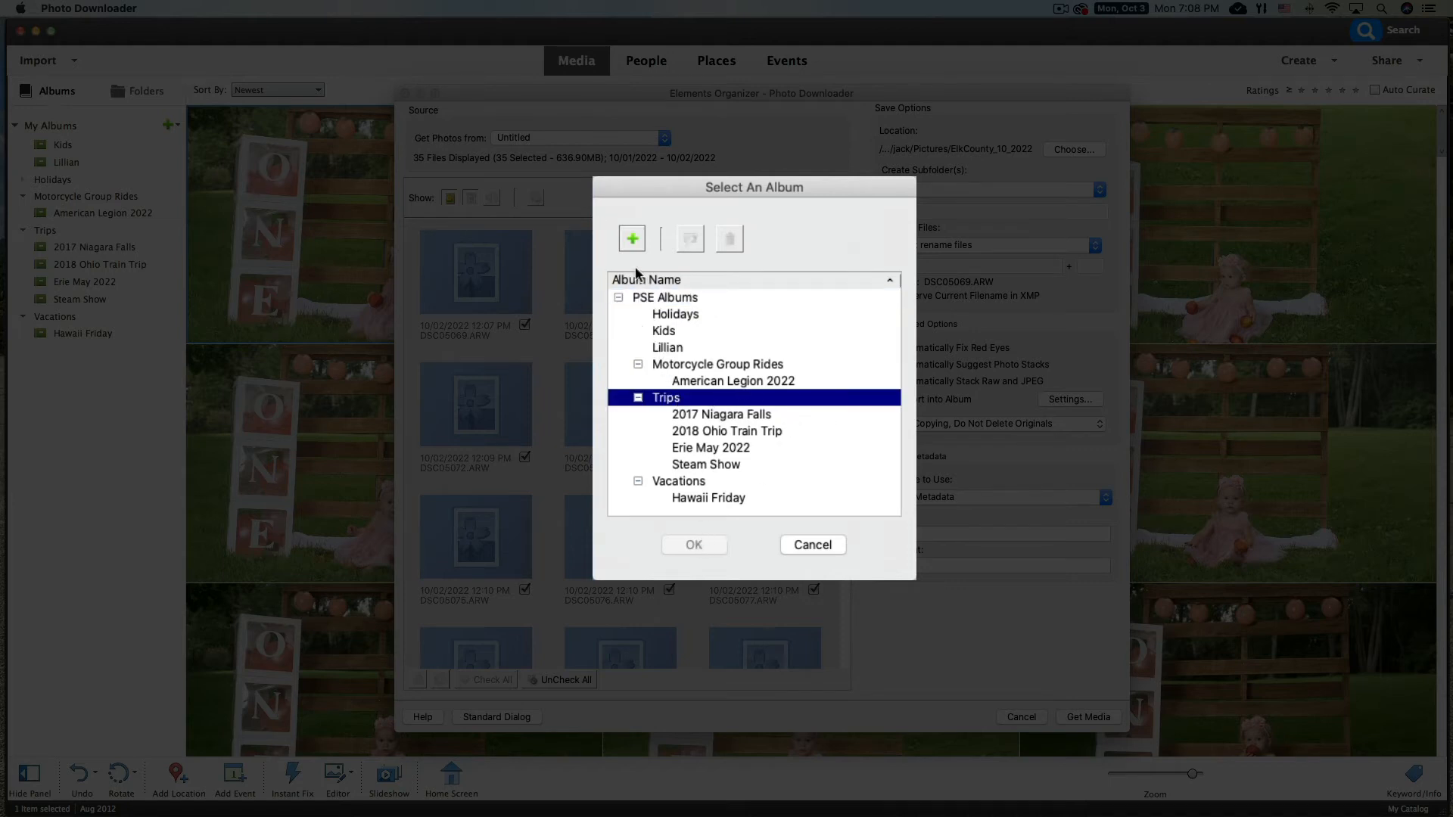
left_click(632, 238)
type("Elk County 2022")
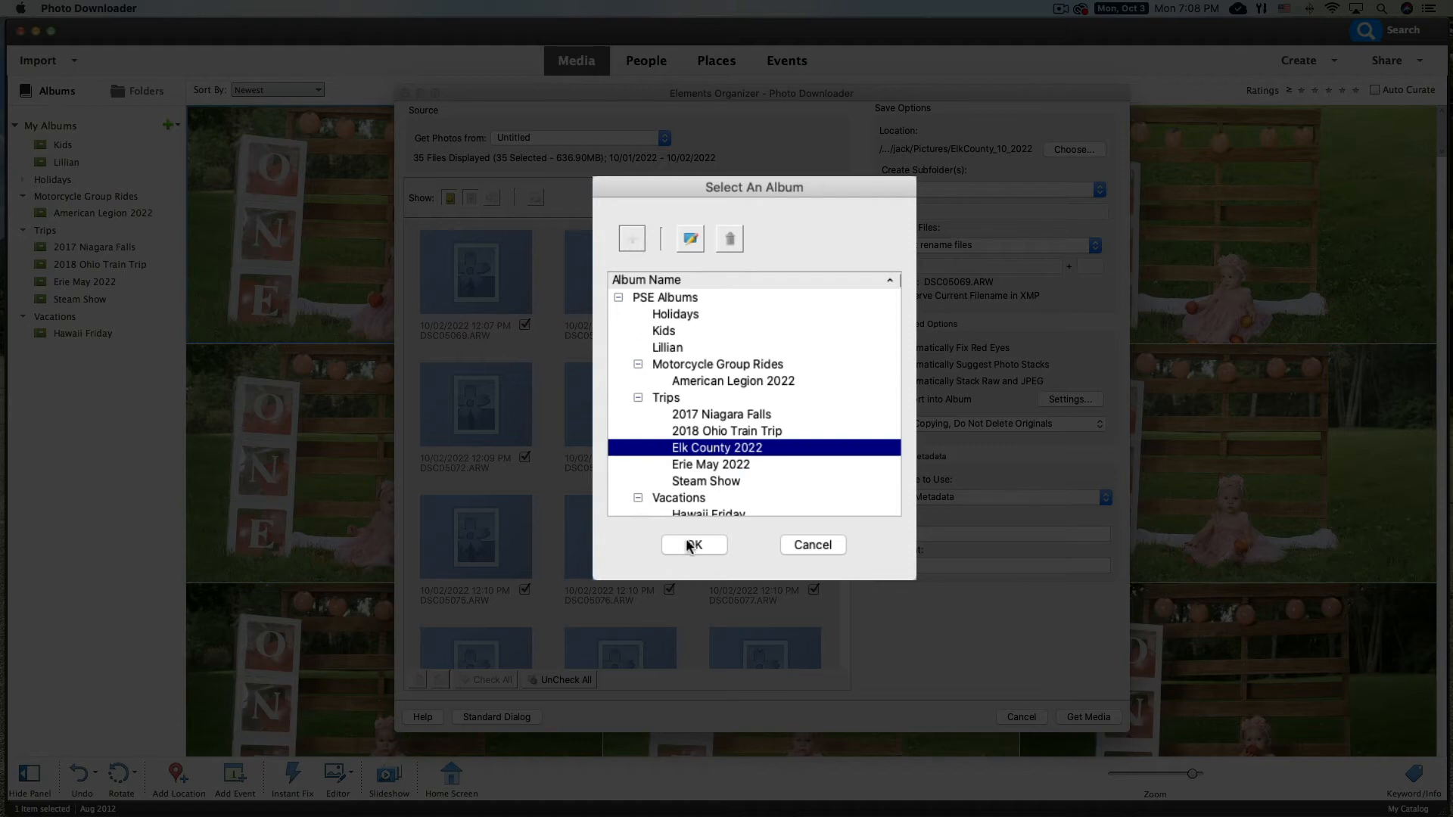
left_click(693, 545)
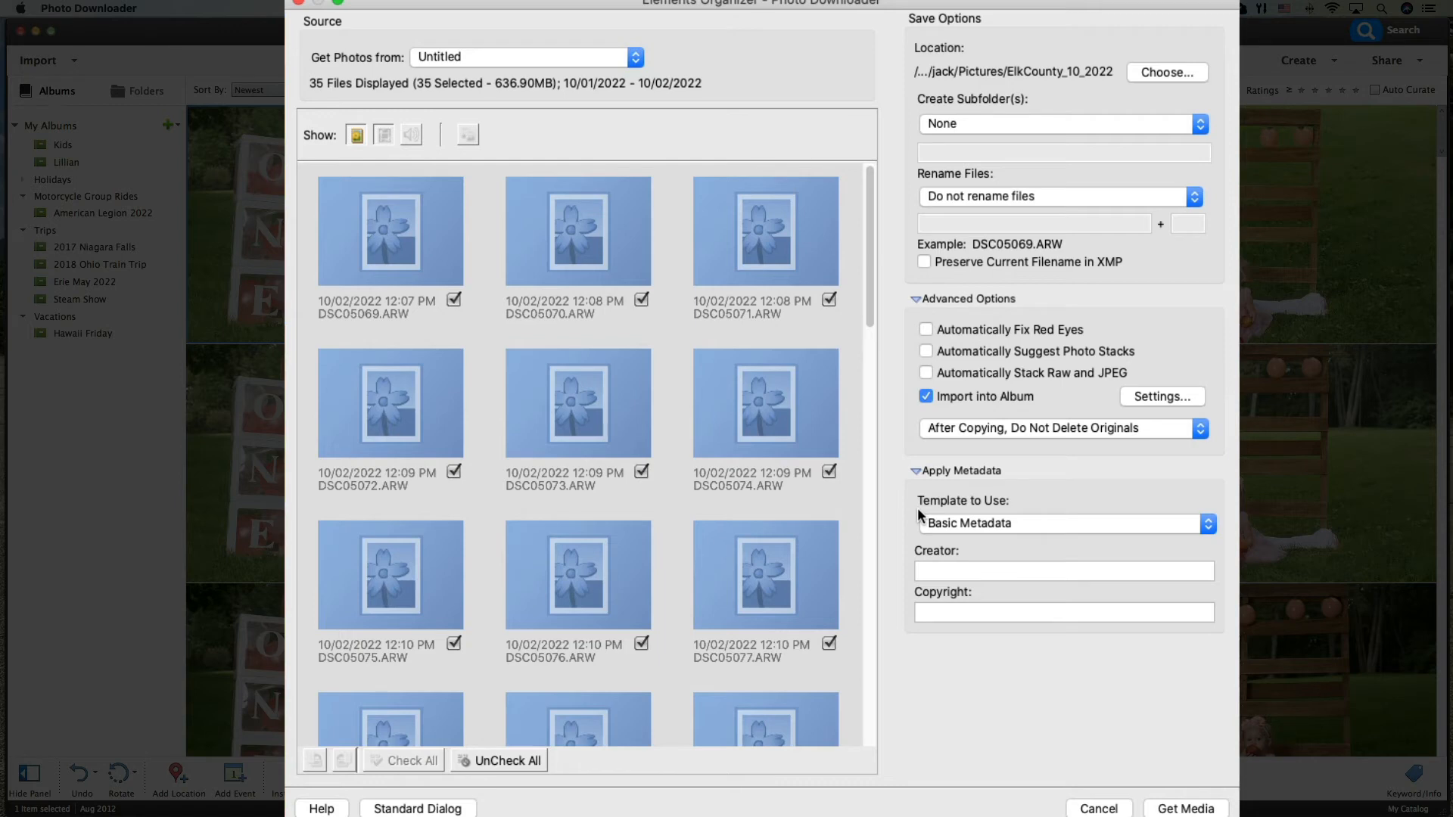
mouse_move(1105, 445)
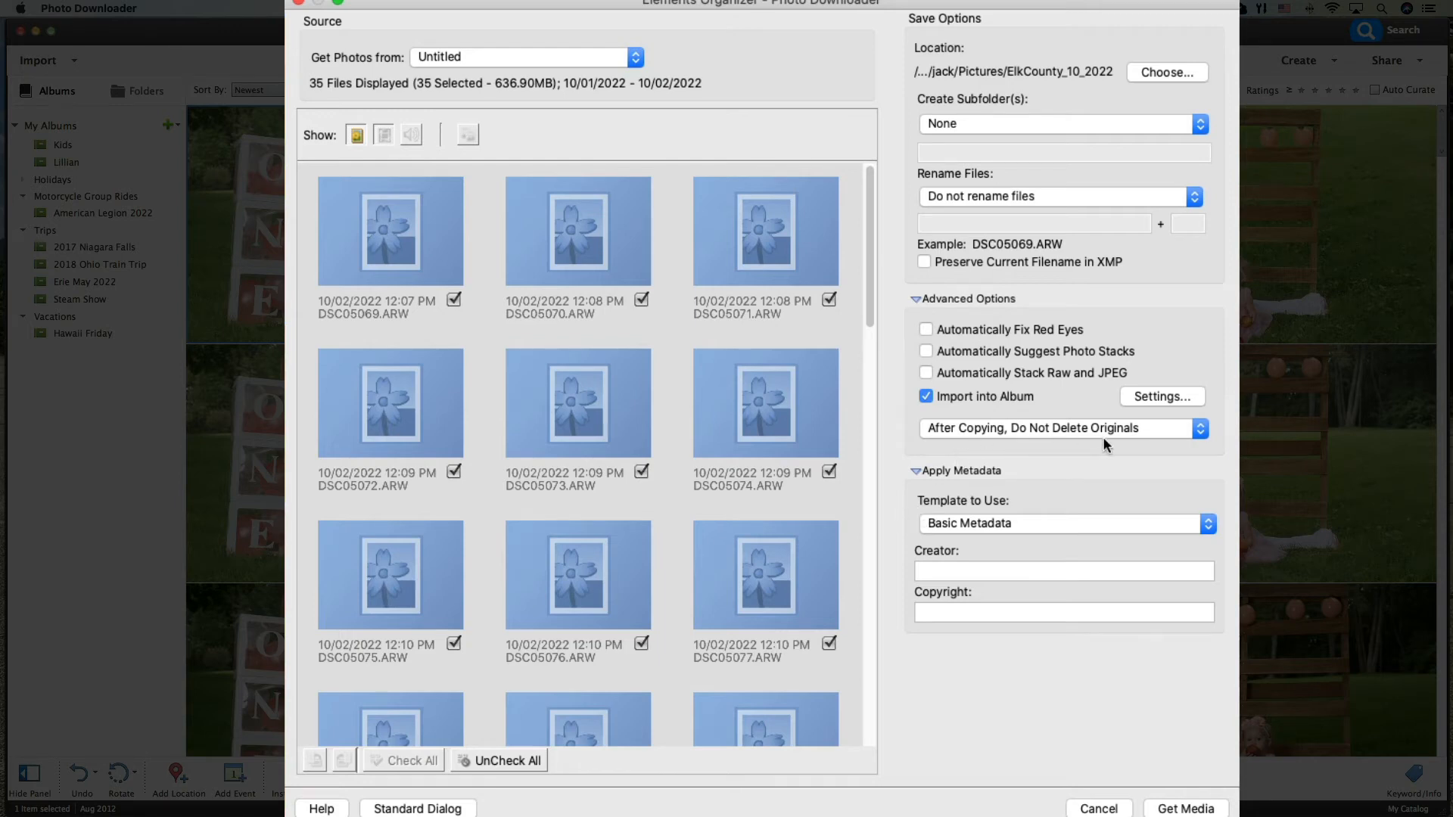
mouse_move(1103, 445)
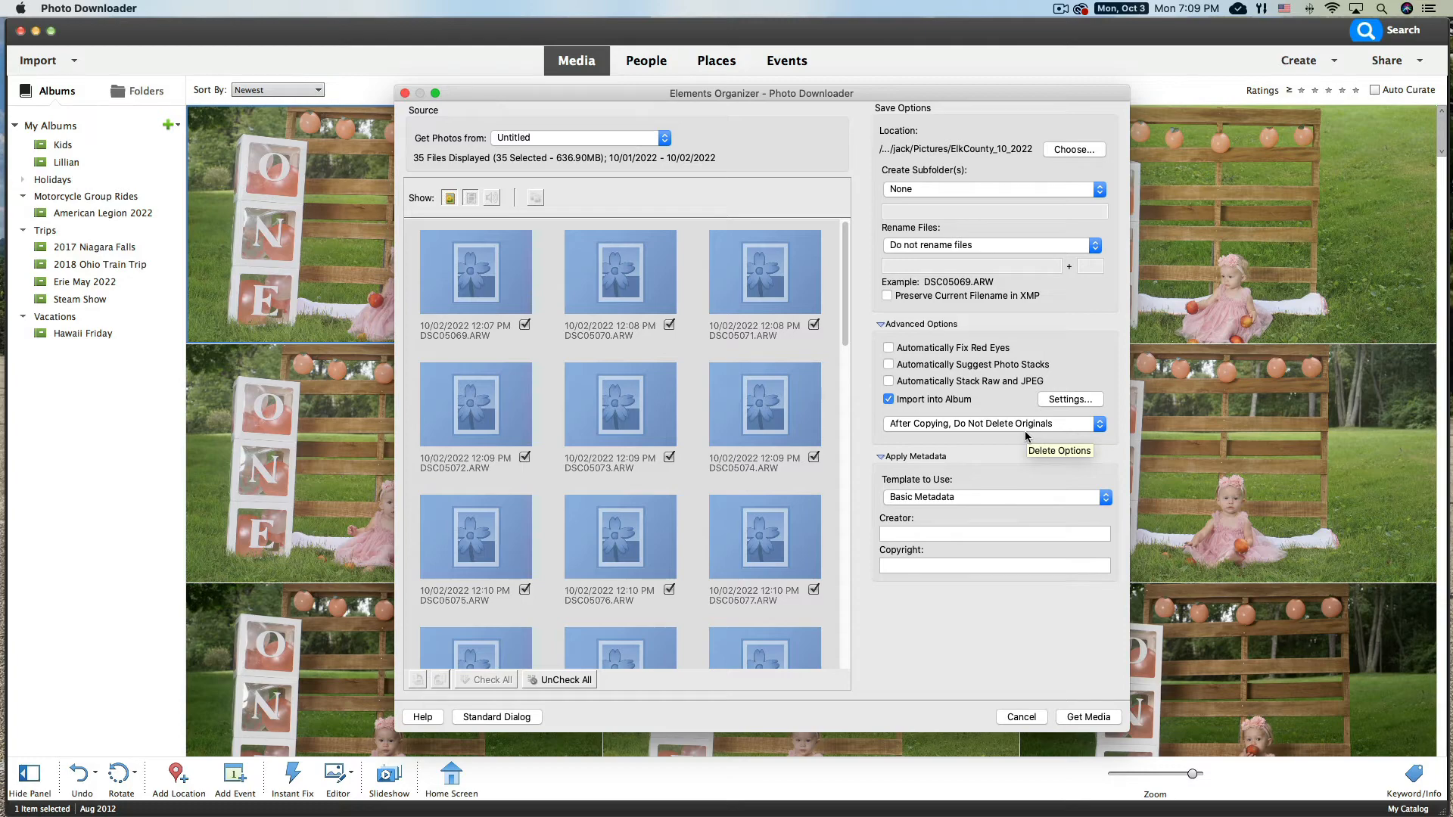
mouse_move(1025, 436)
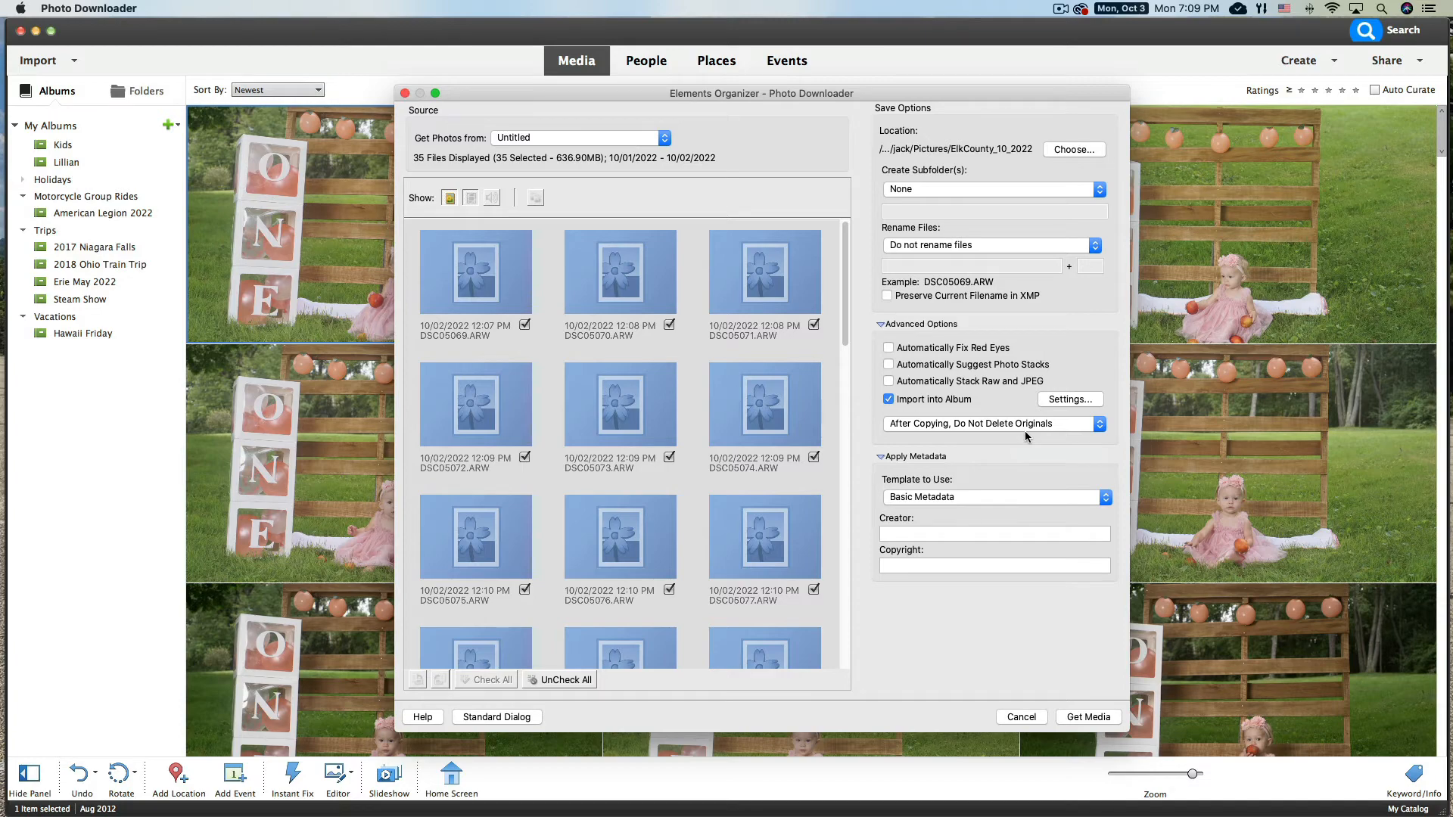
mouse_move(963, 456)
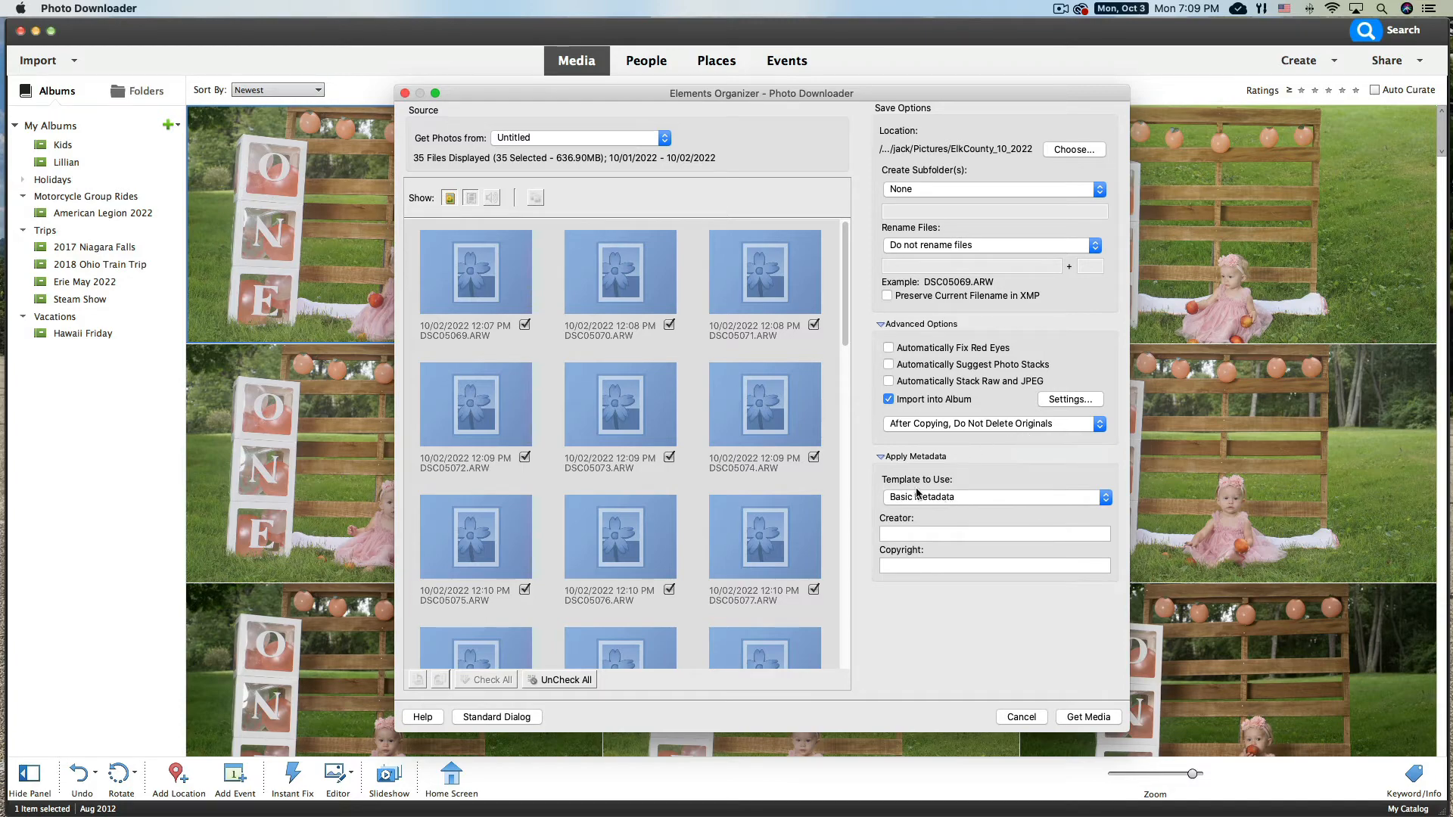
Keep the Basic Metadata template with copyright ElkCounty and creator Jack
left_click(1104, 497)
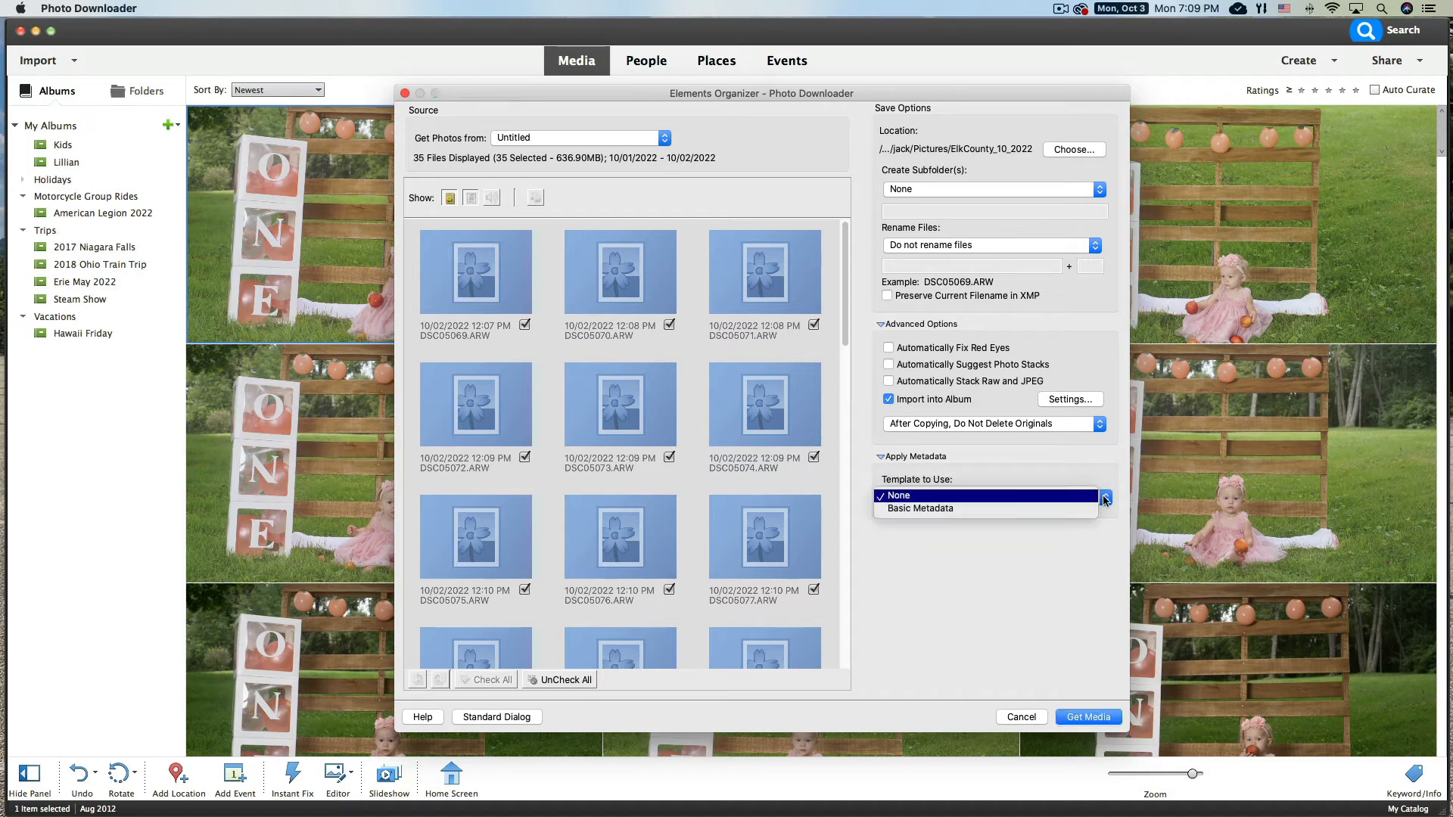
left_click(922, 509)
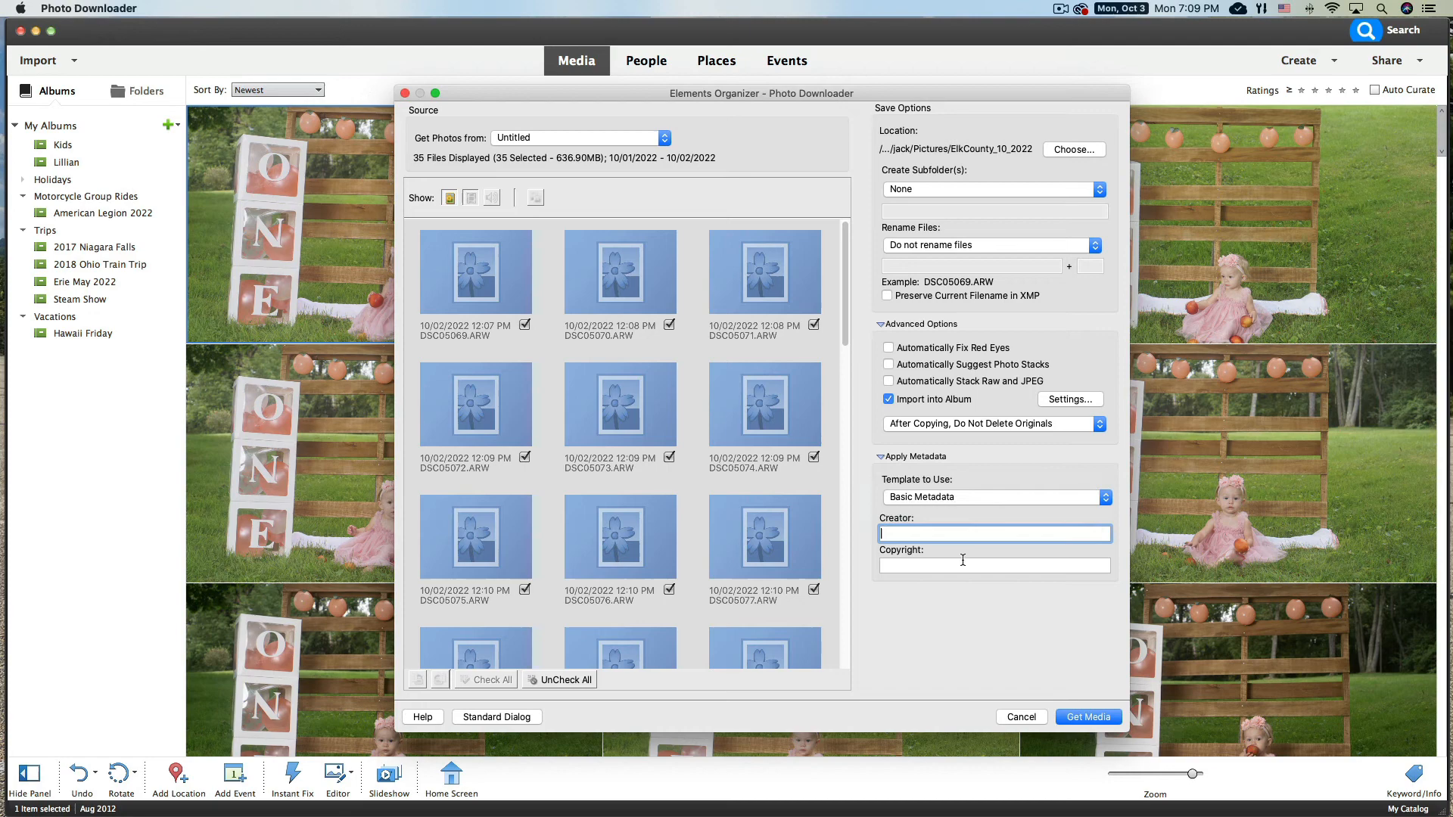
left_click(993, 564)
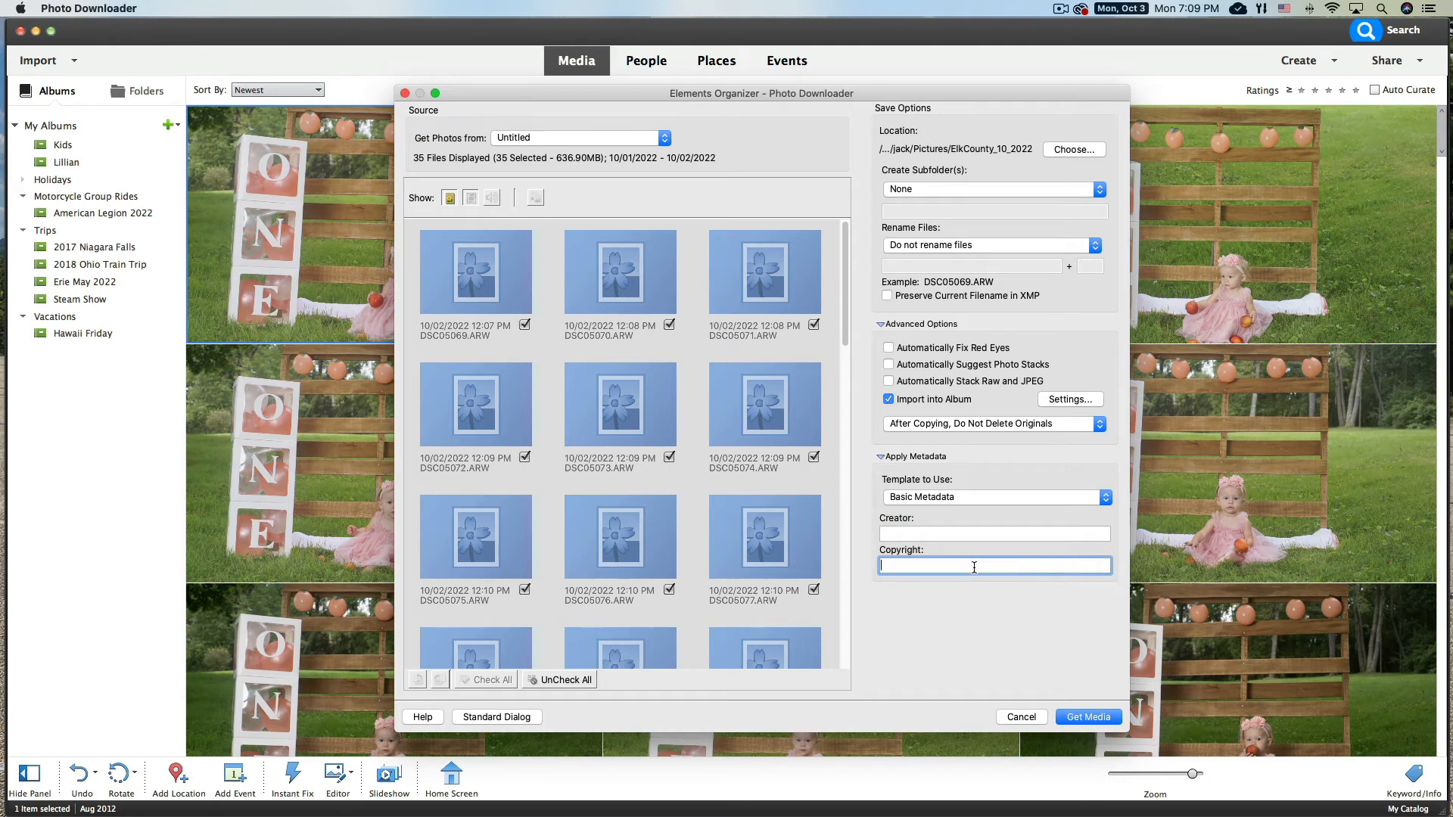
type("ElkCounty")
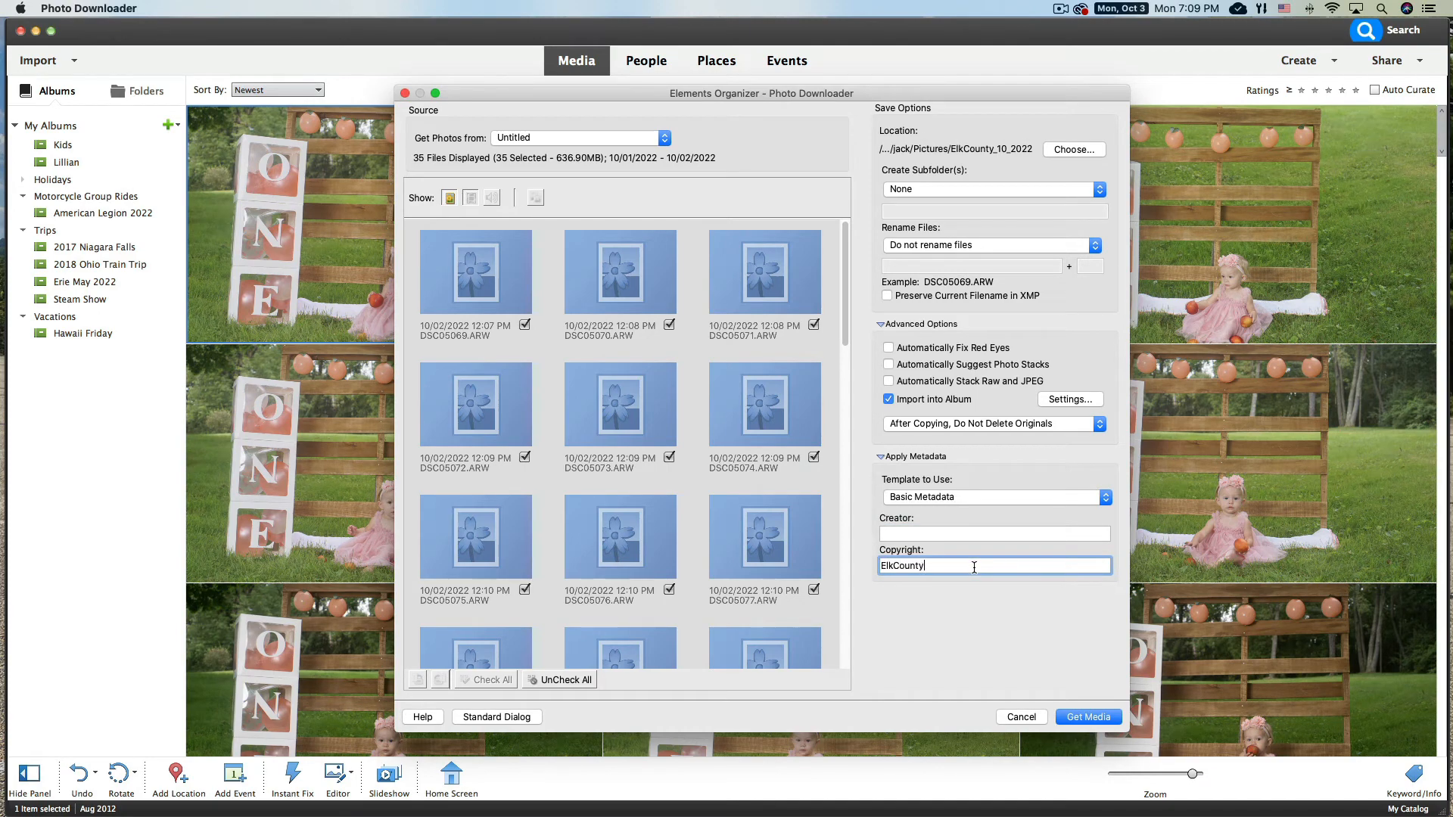
left_click(994, 532)
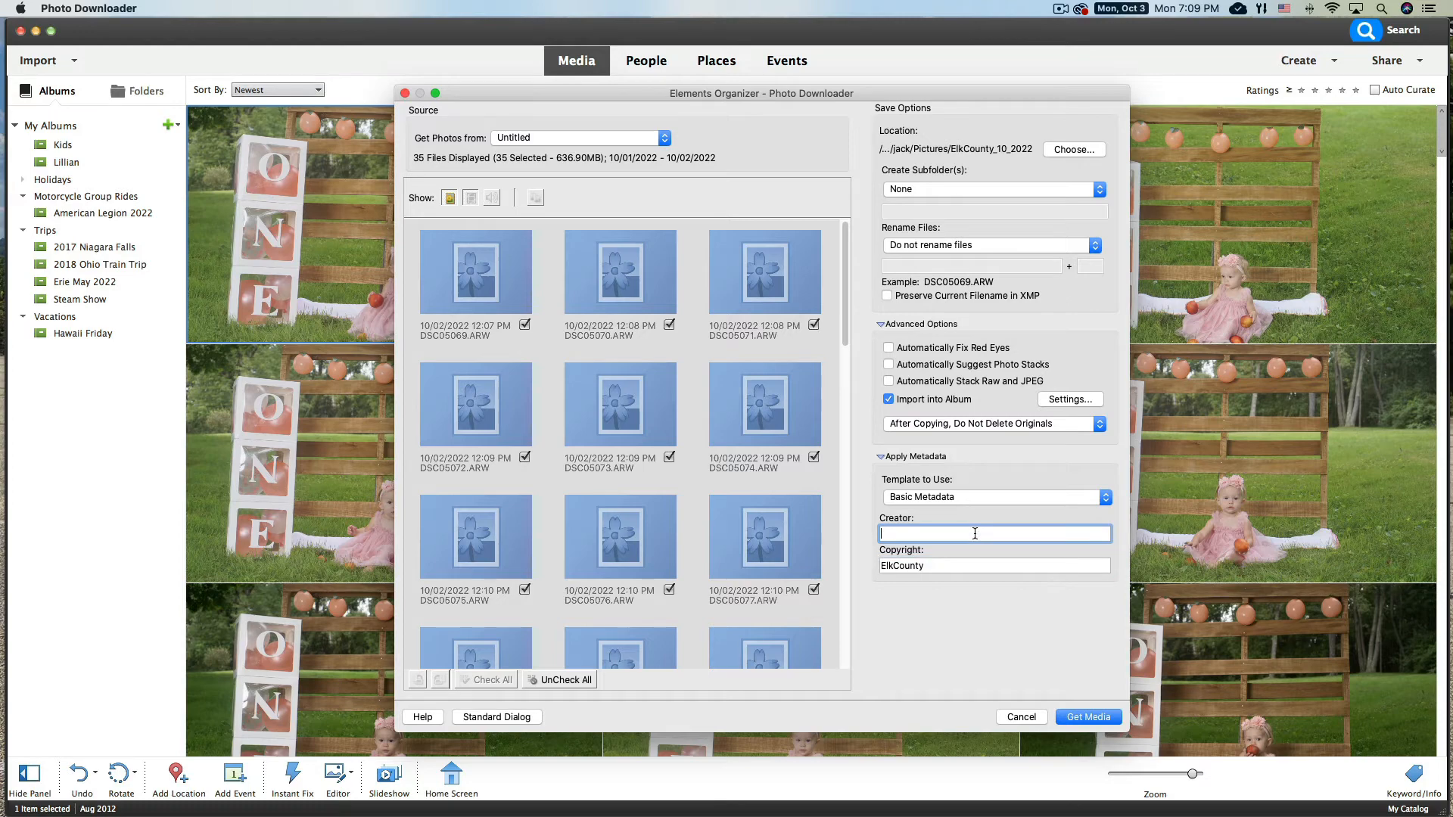
type("Jack")
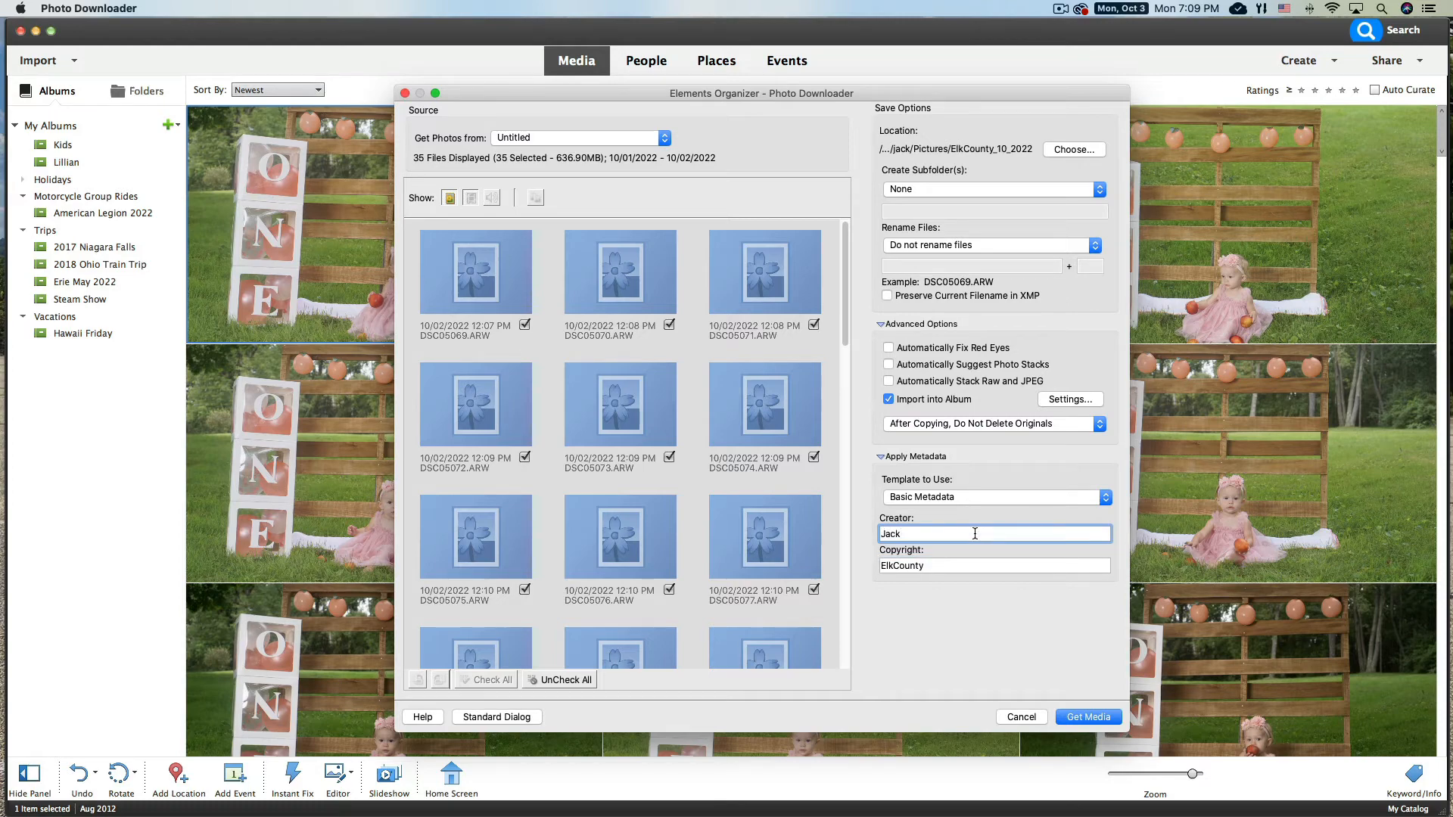
mouse_move(1010, 687)
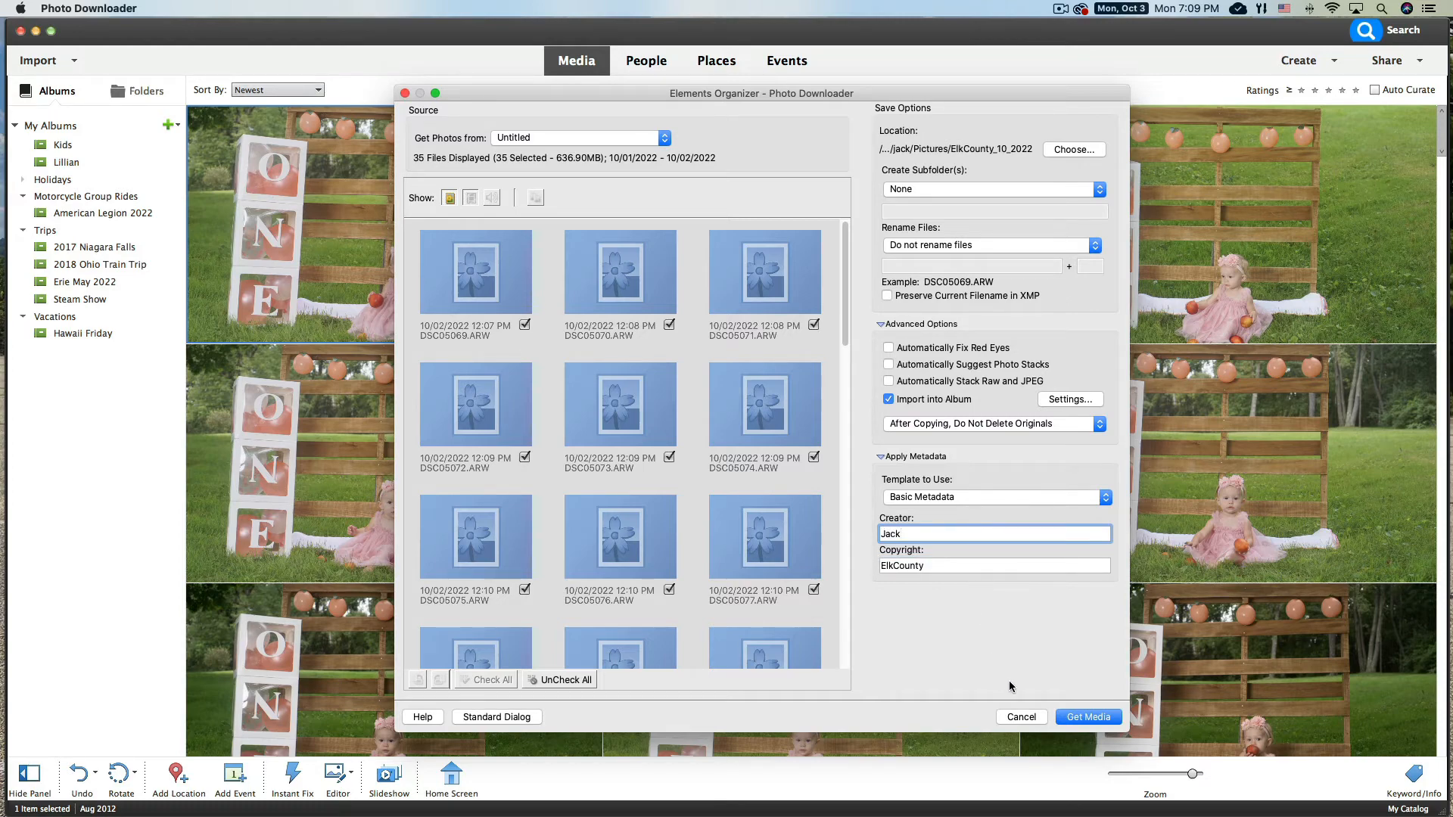
Import the 35 photos via Get Media and scroll the Last Import grid to the elk shot
left_click(1088, 716)
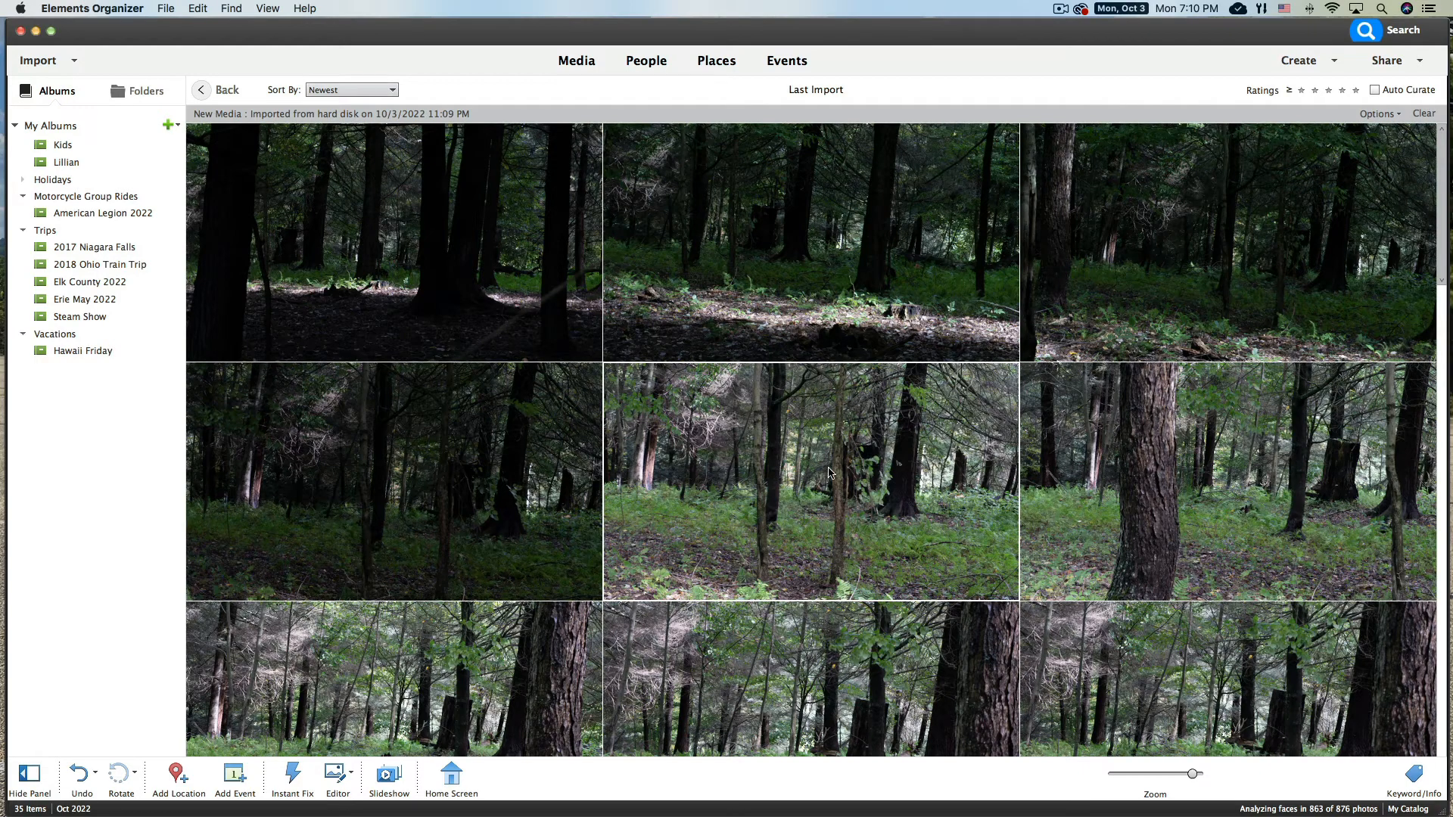
scroll("down", 3)
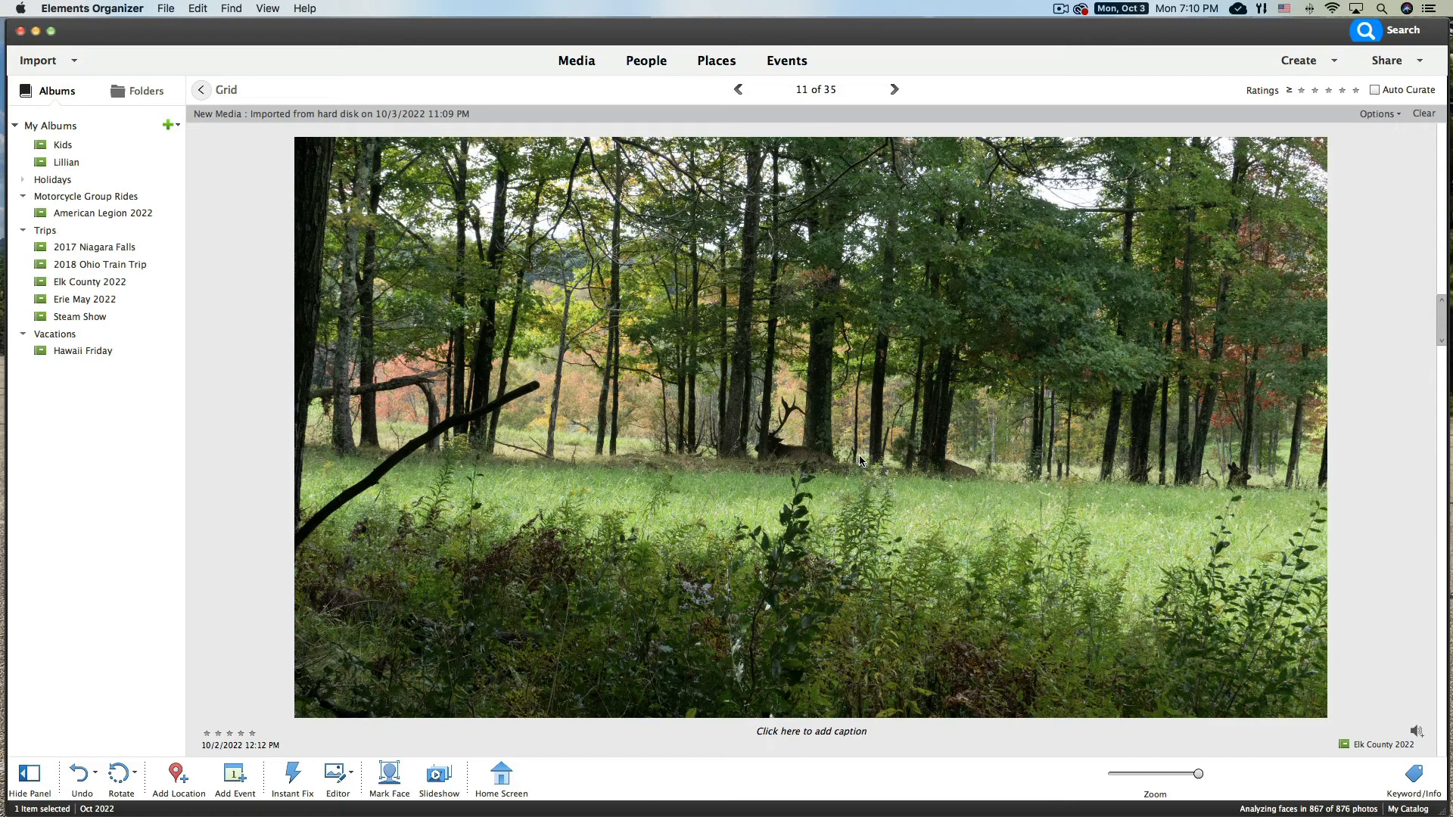
mouse_move(918, 445)
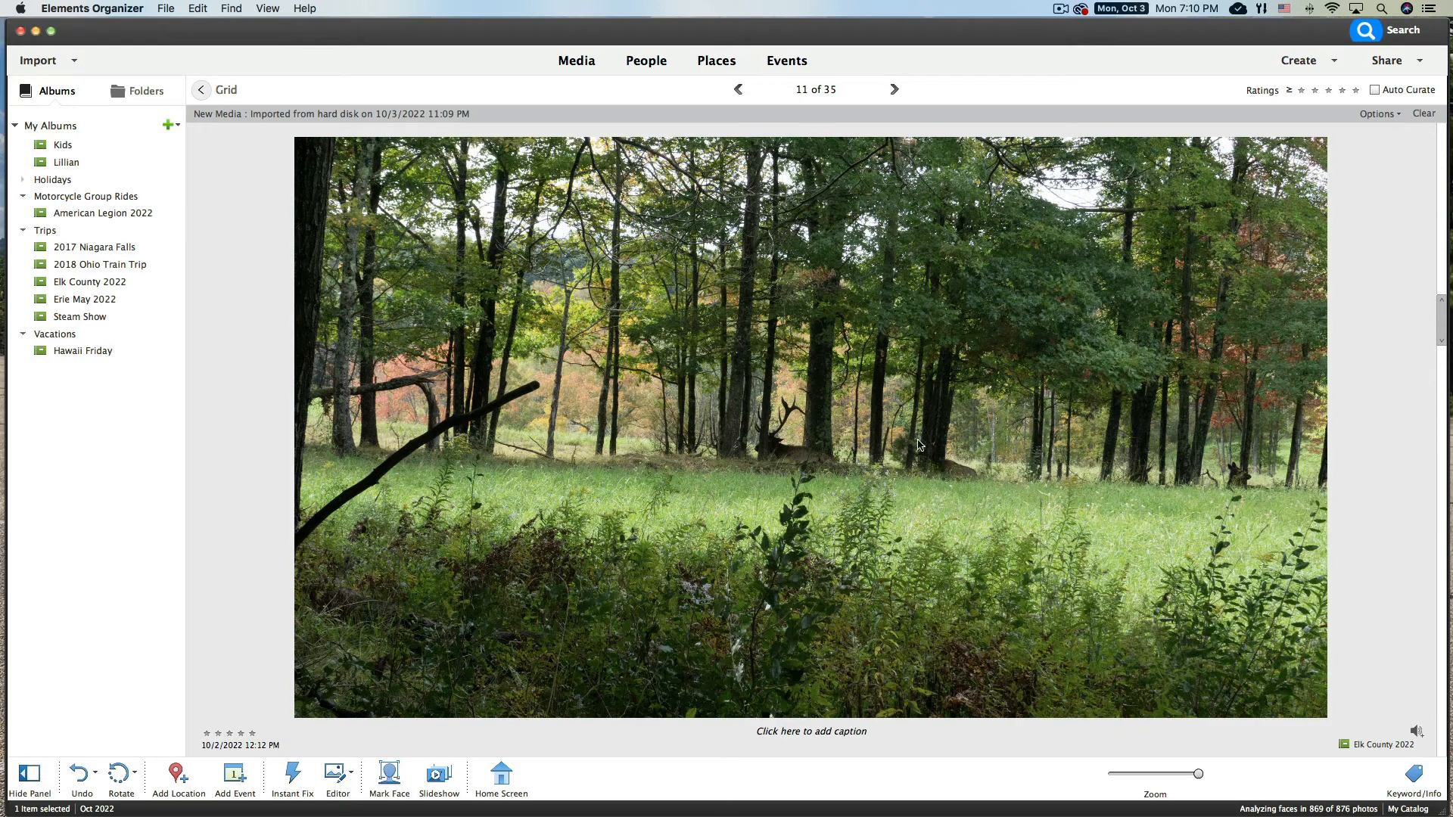
mouse_move(1005, 218)
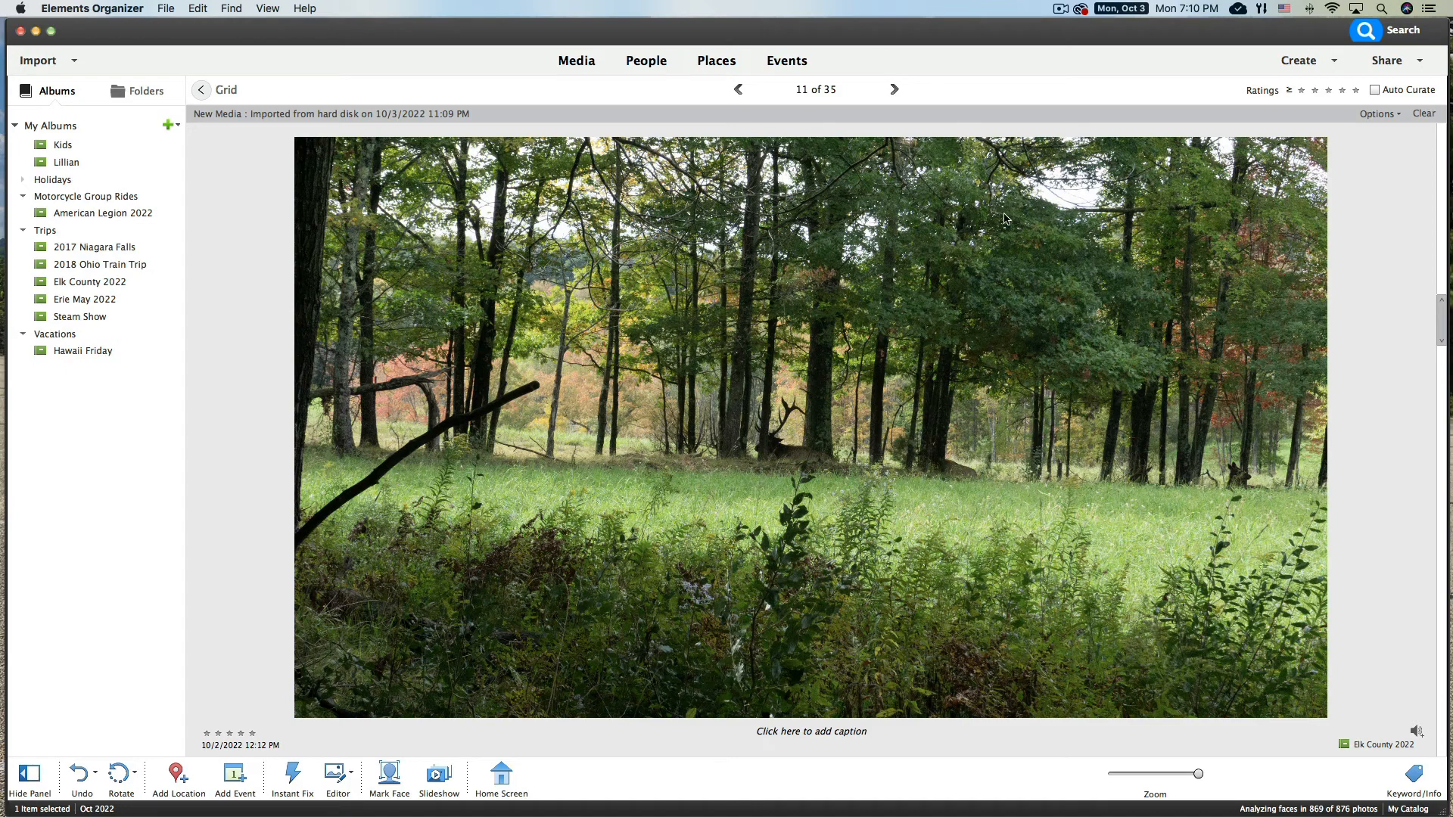
Advance through the full-size photos from 12 of 35 up to 22 of 35
left_click(893, 89)
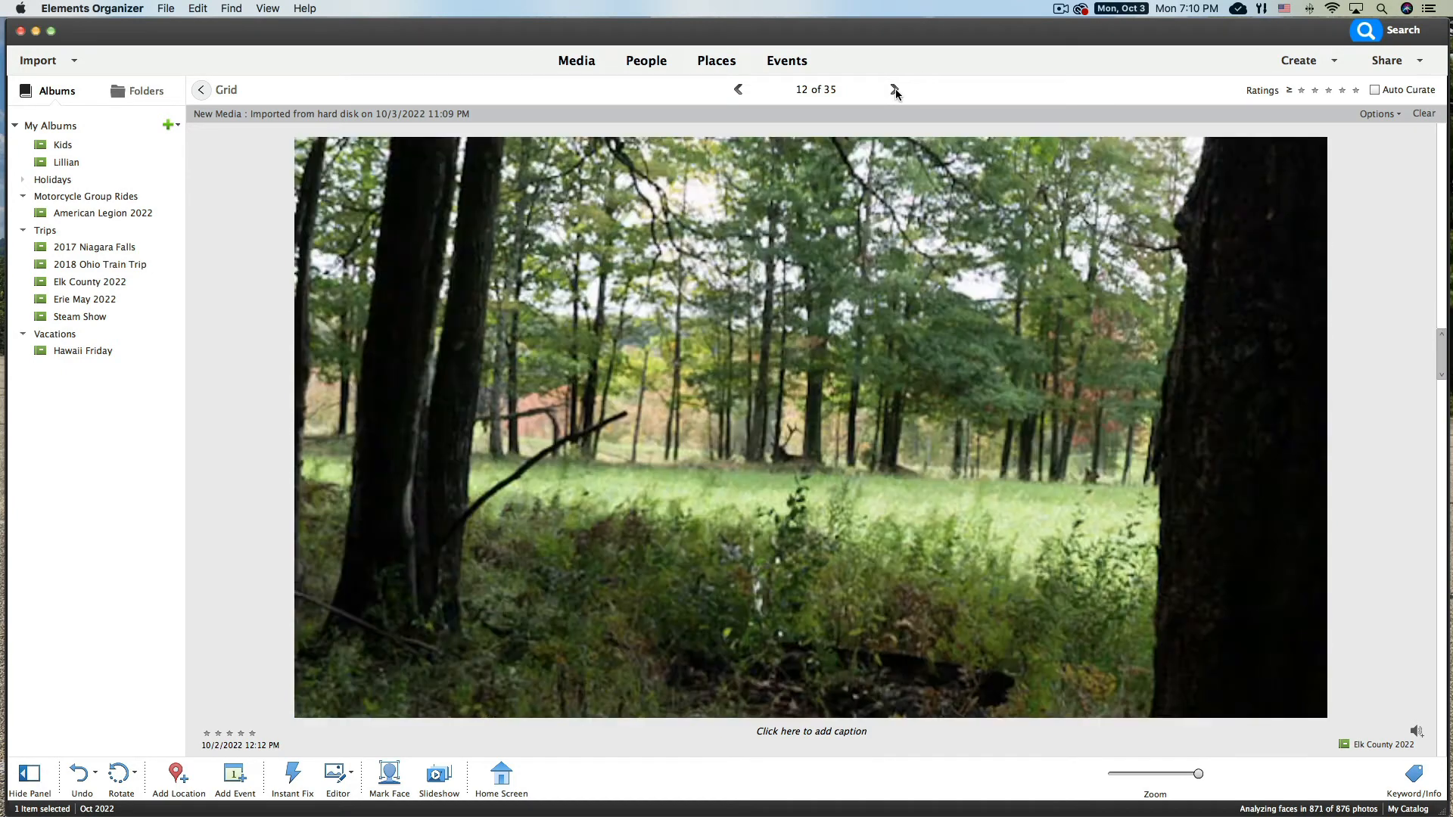
left_click(895, 89)
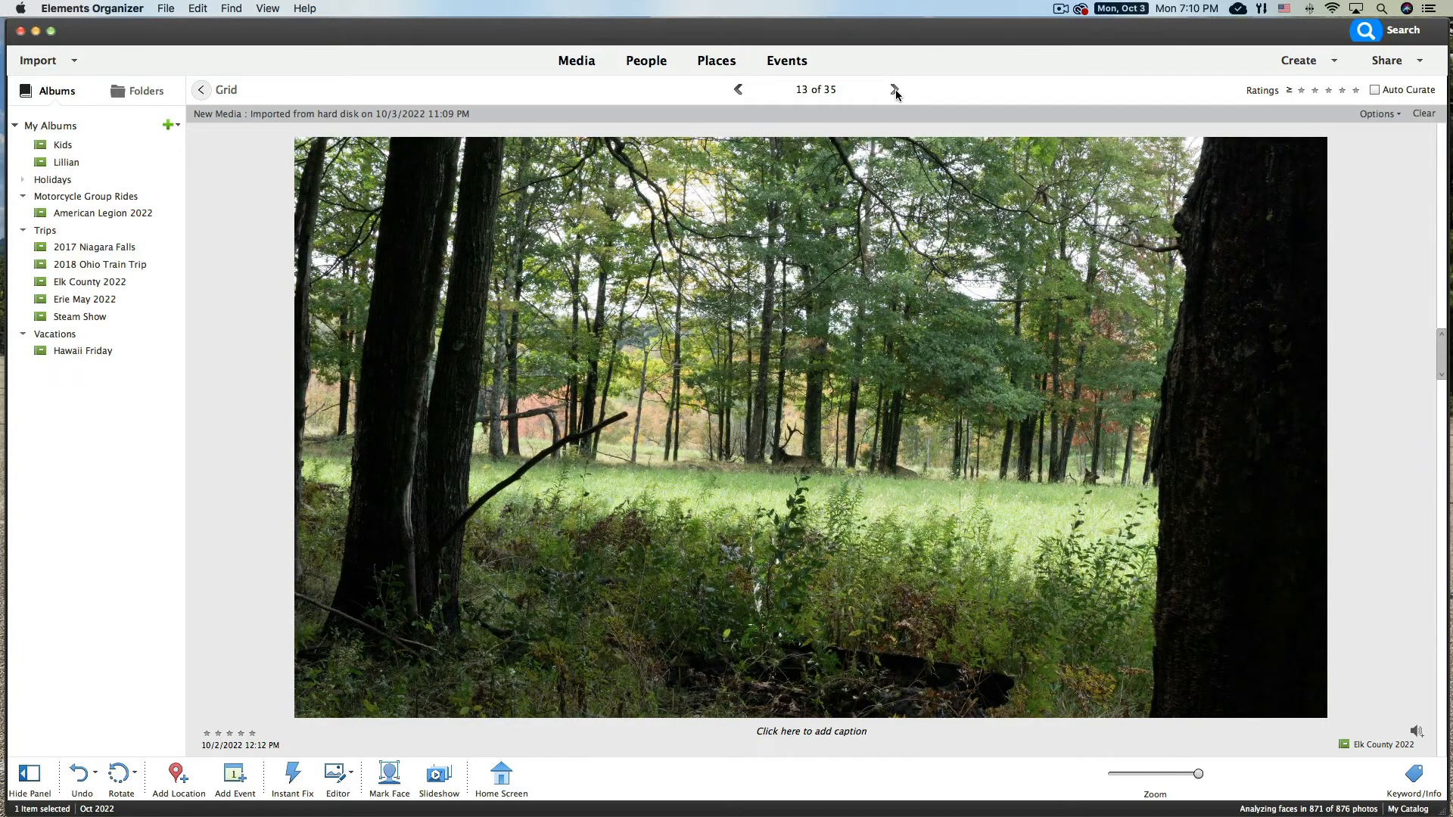
left_click(895, 89)
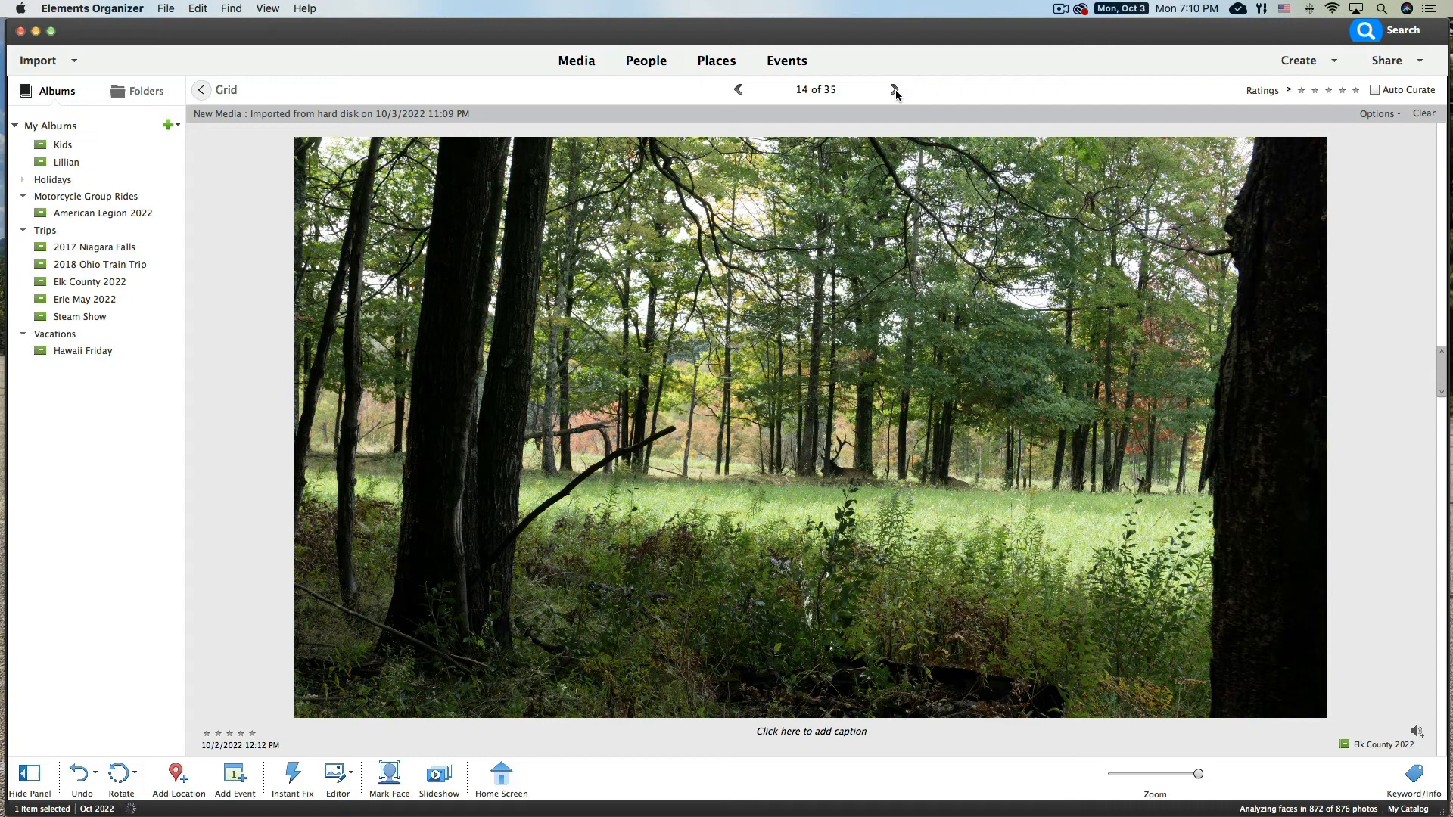
left_click(895, 90)
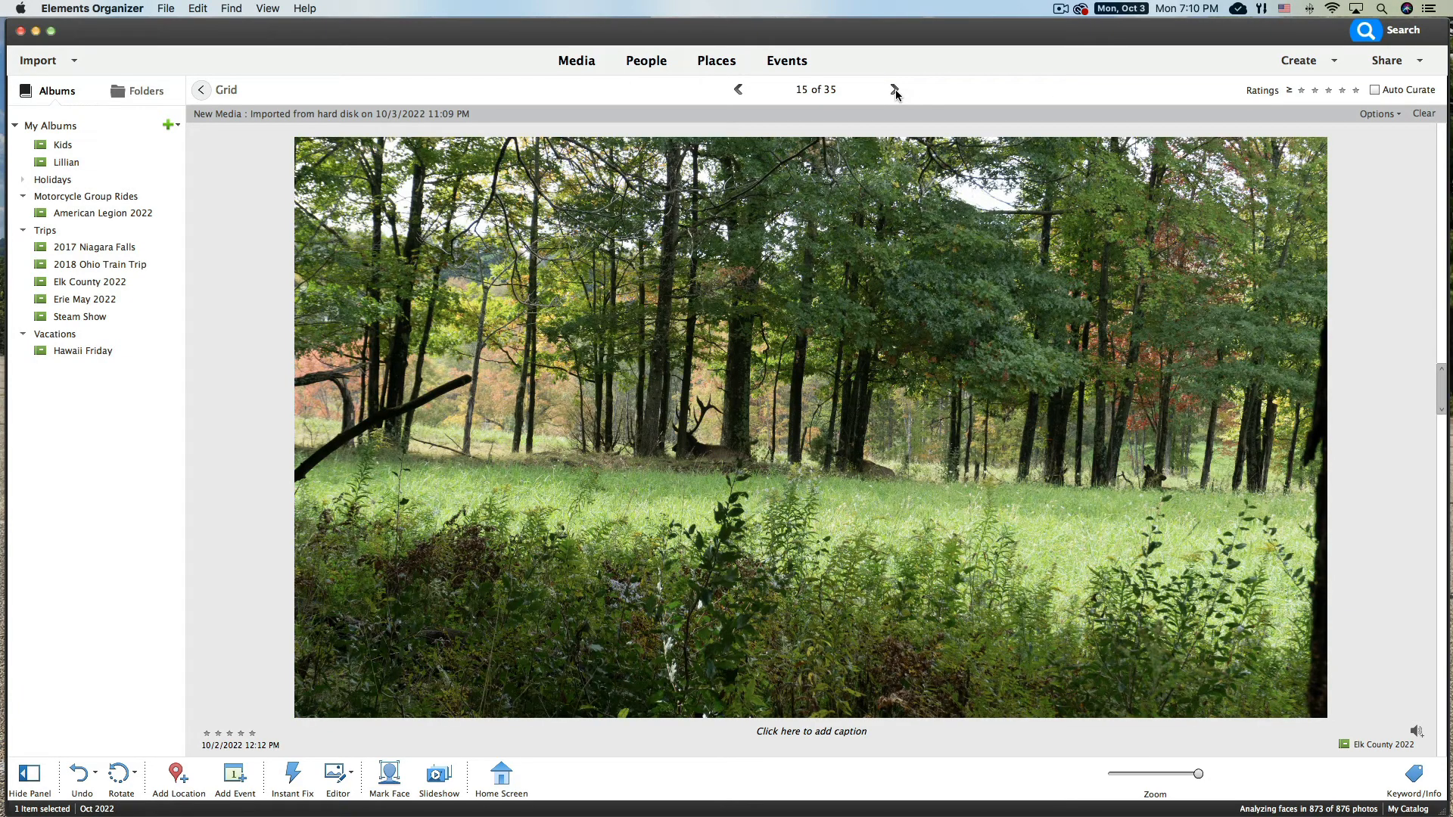
left_click(894, 90)
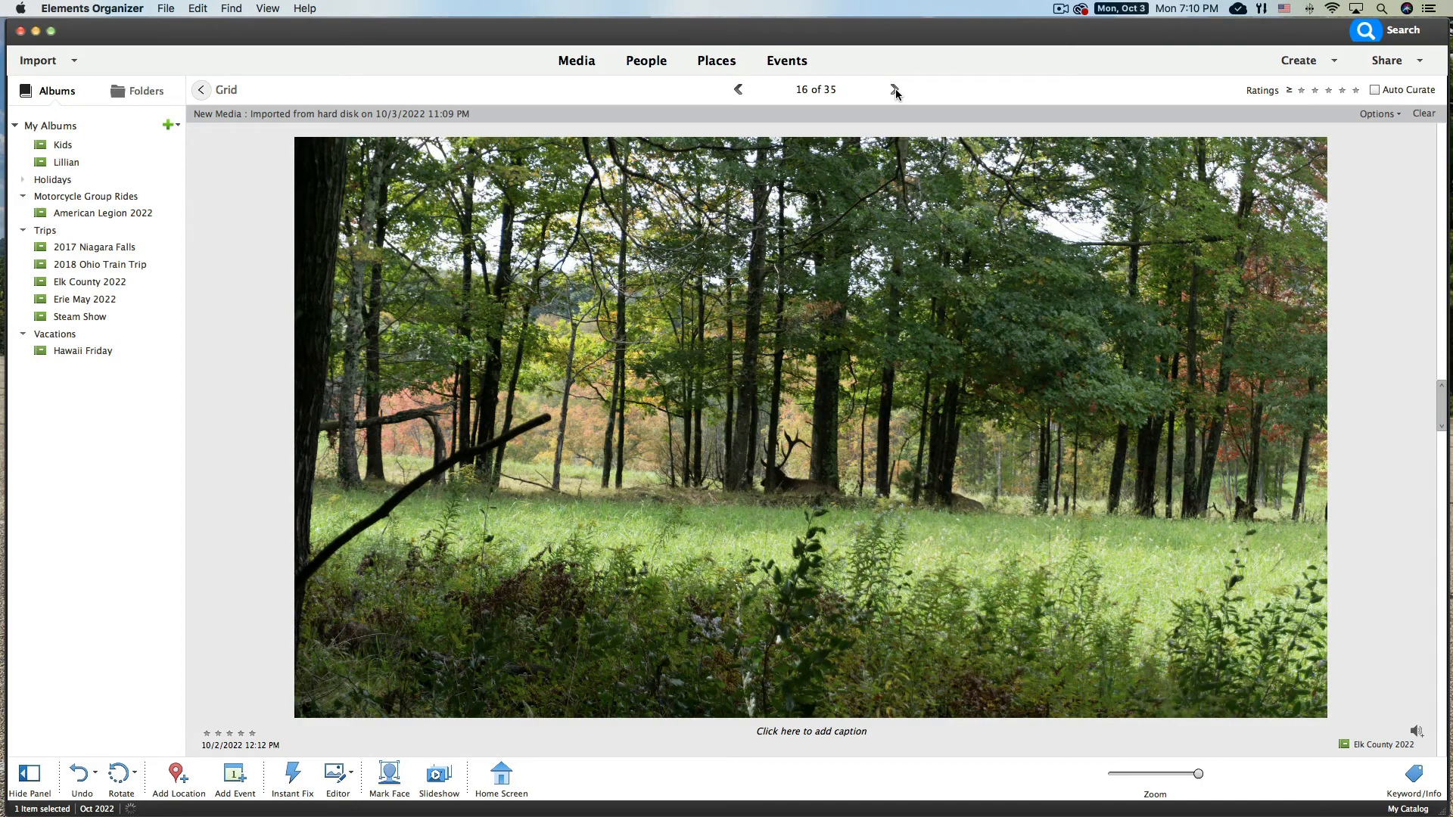
left_click(894, 89)
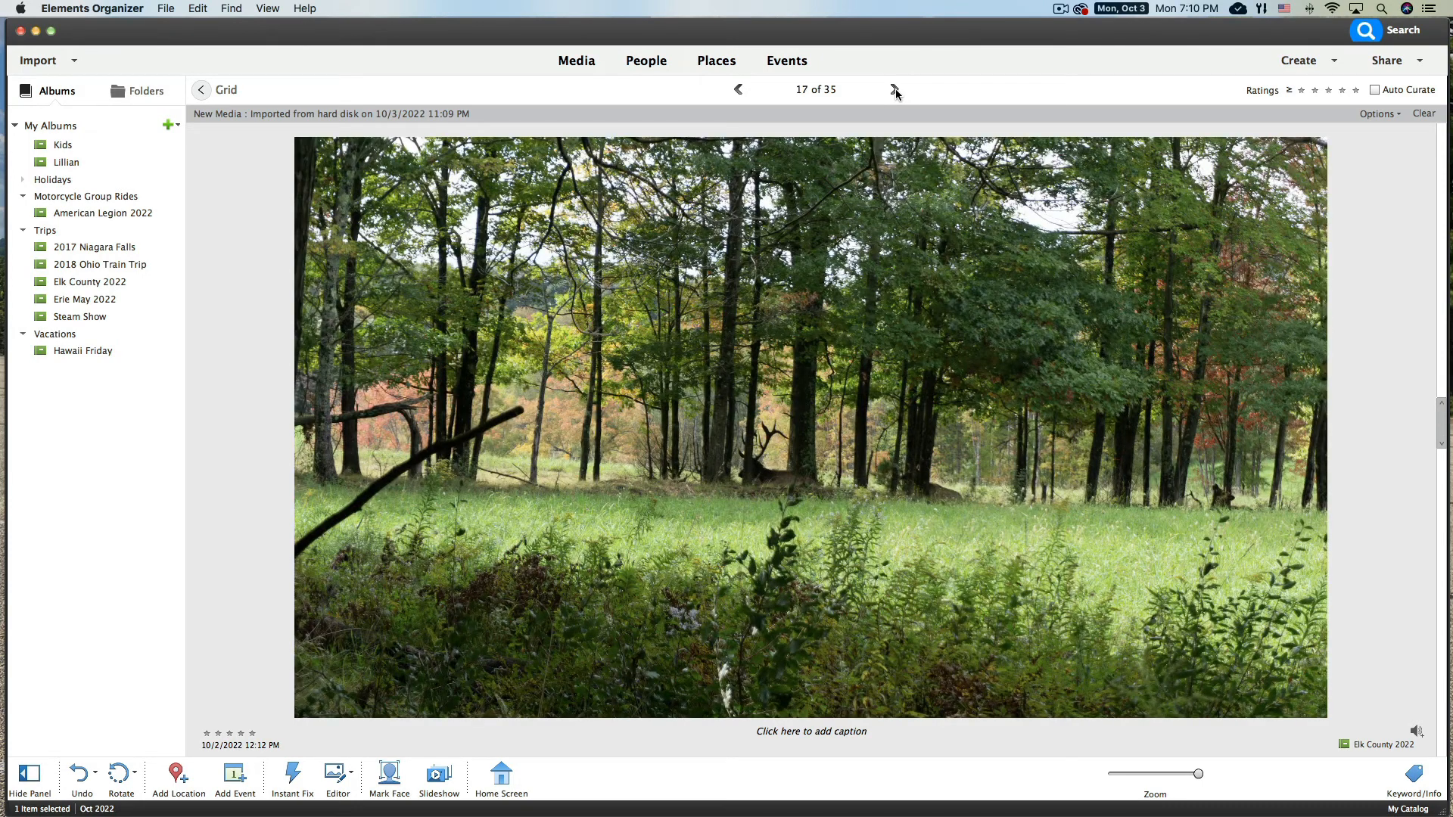
left_click(898, 90)
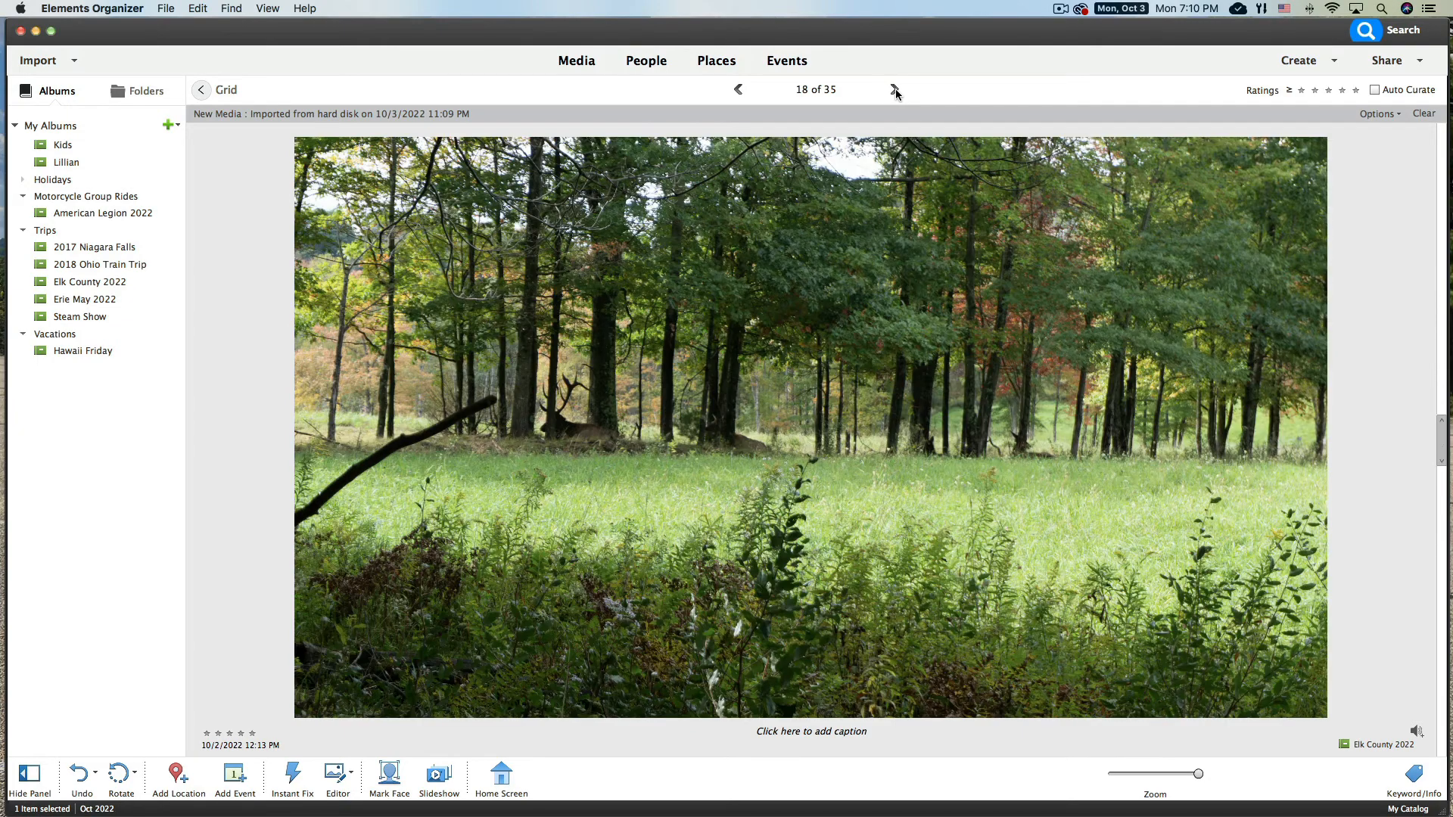
mouse_move(895, 100)
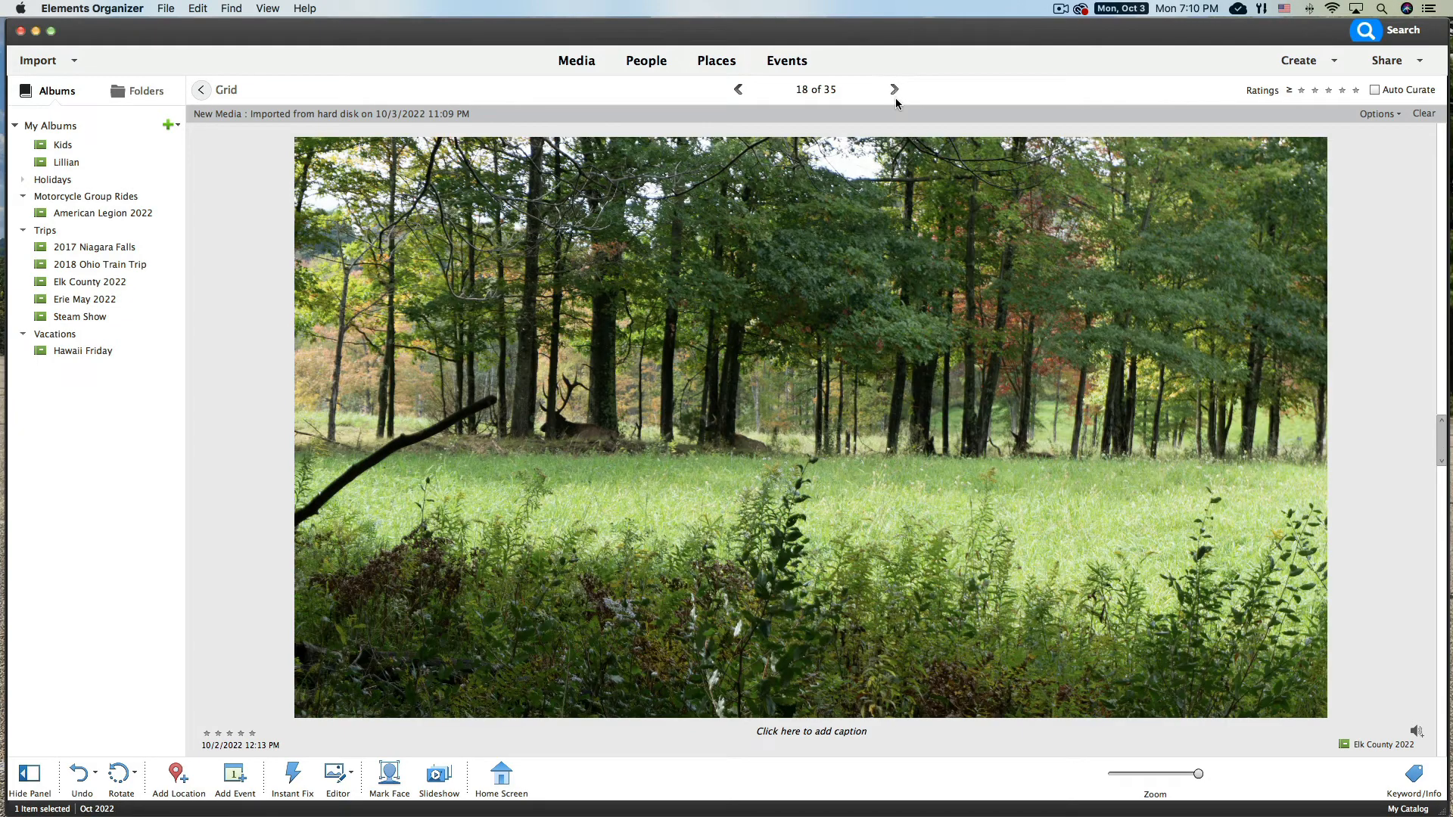
mouse_move(748, 445)
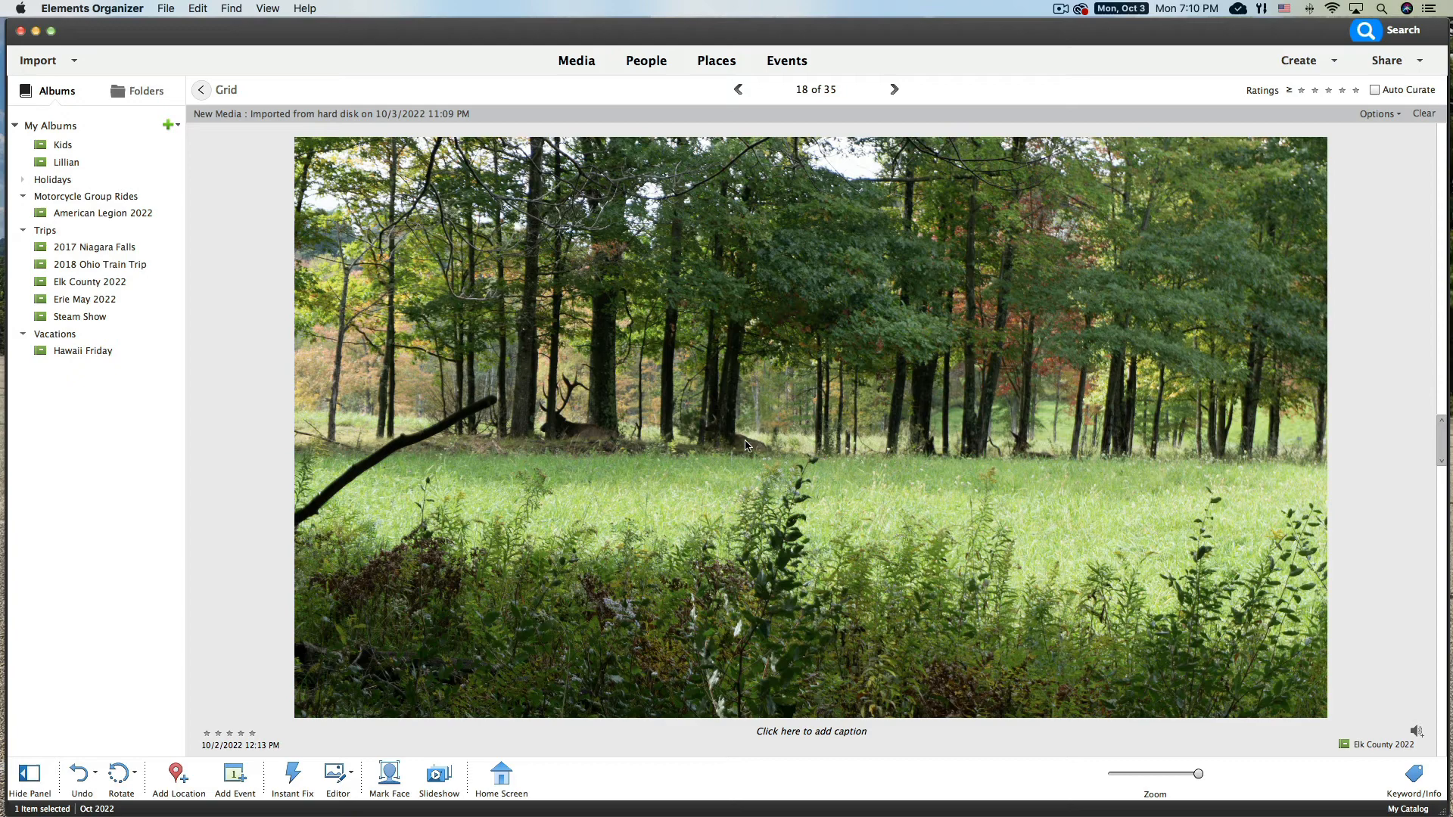
mouse_move(547, 436)
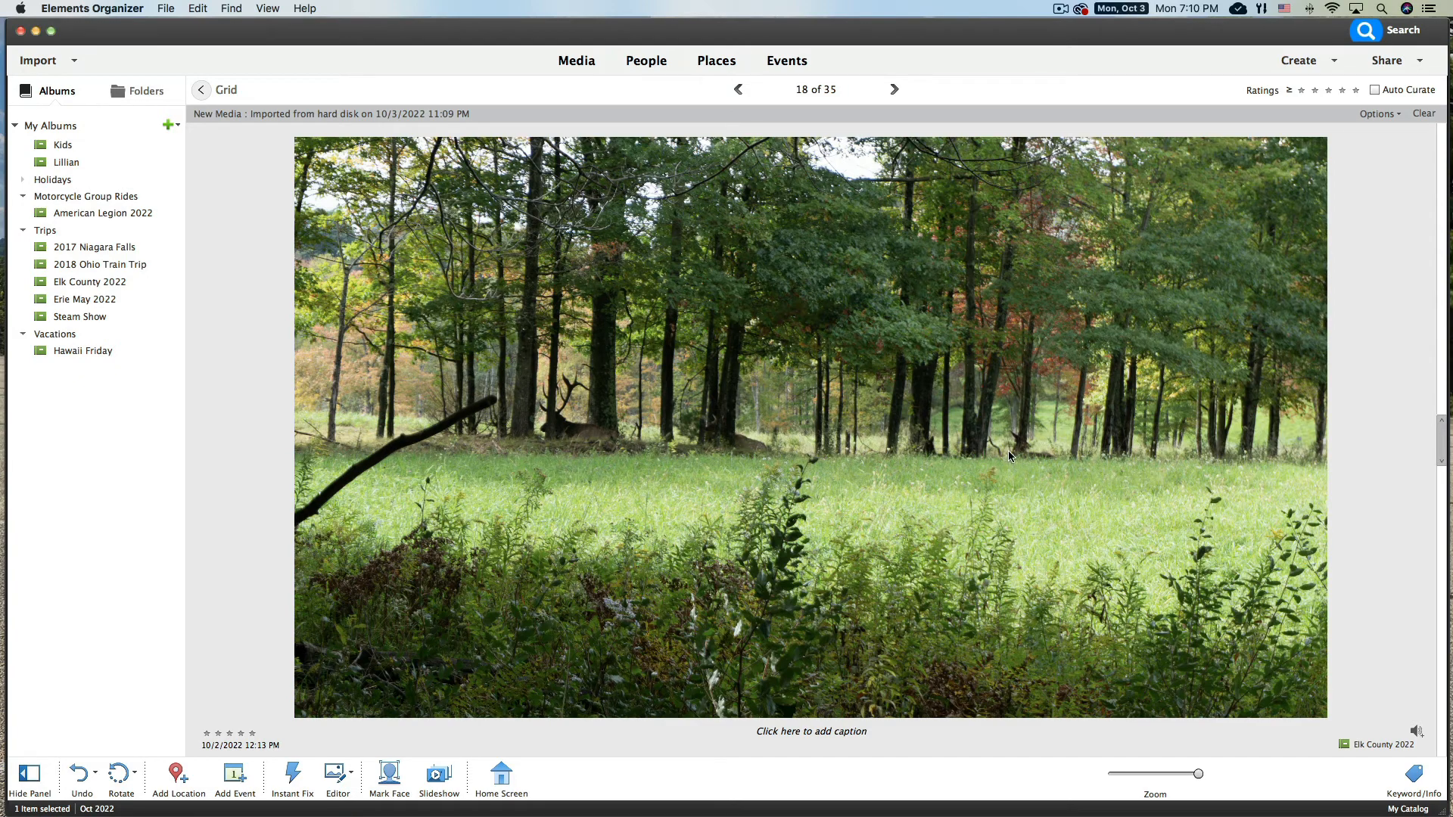
mouse_move(904, 164)
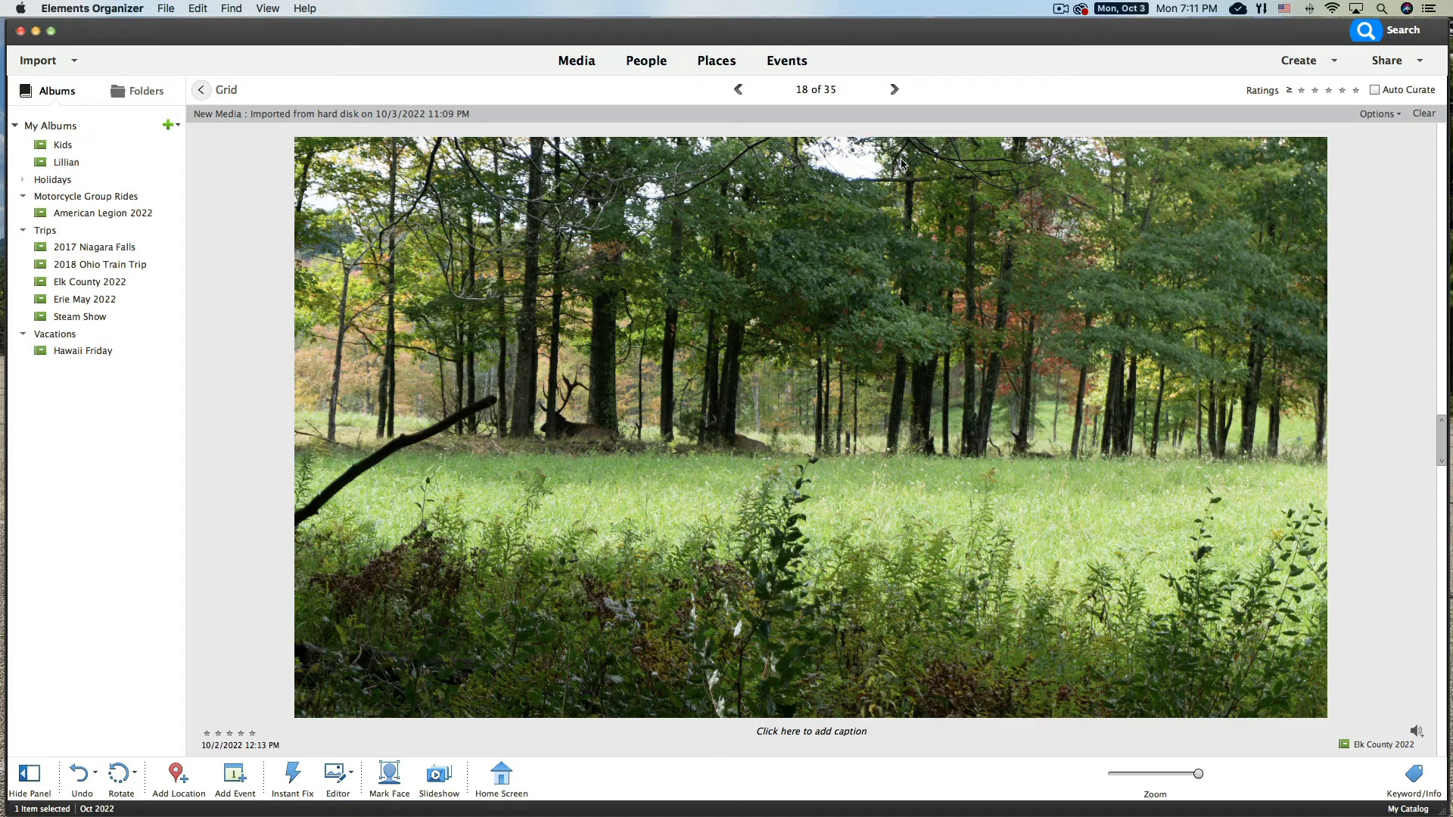
left_click(893, 89)
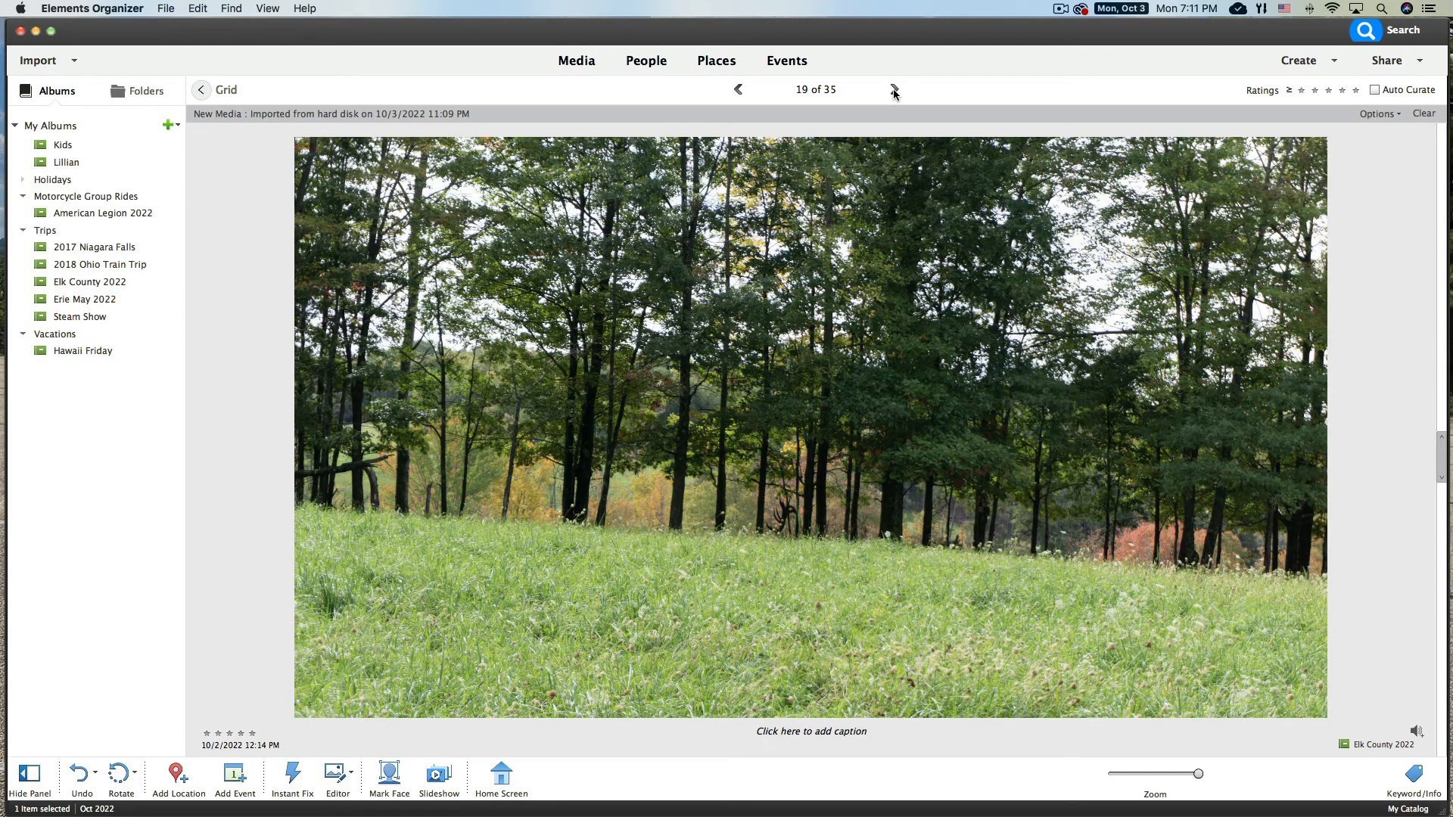
left_click(895, 89)
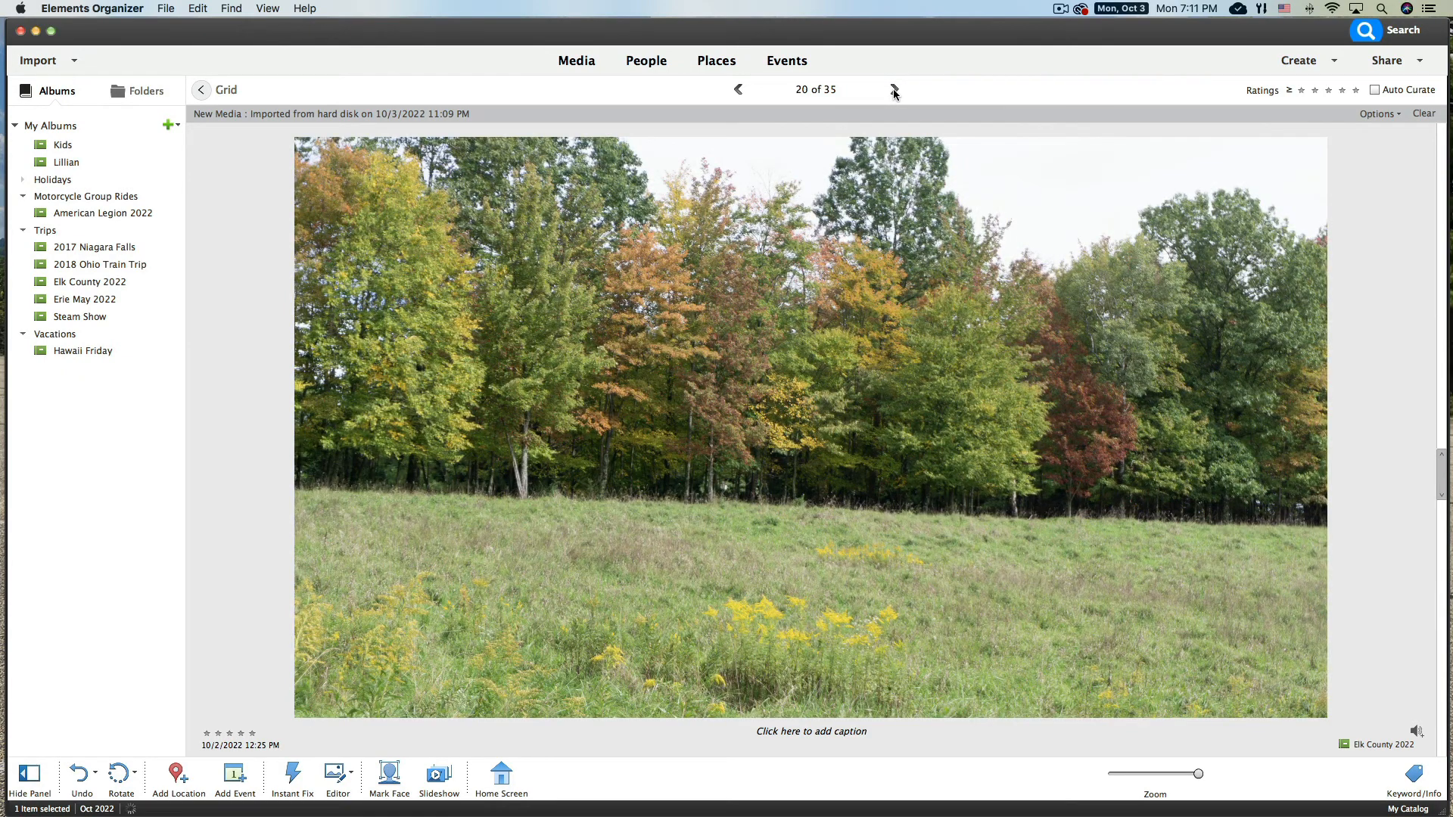
left_click(893, 89)
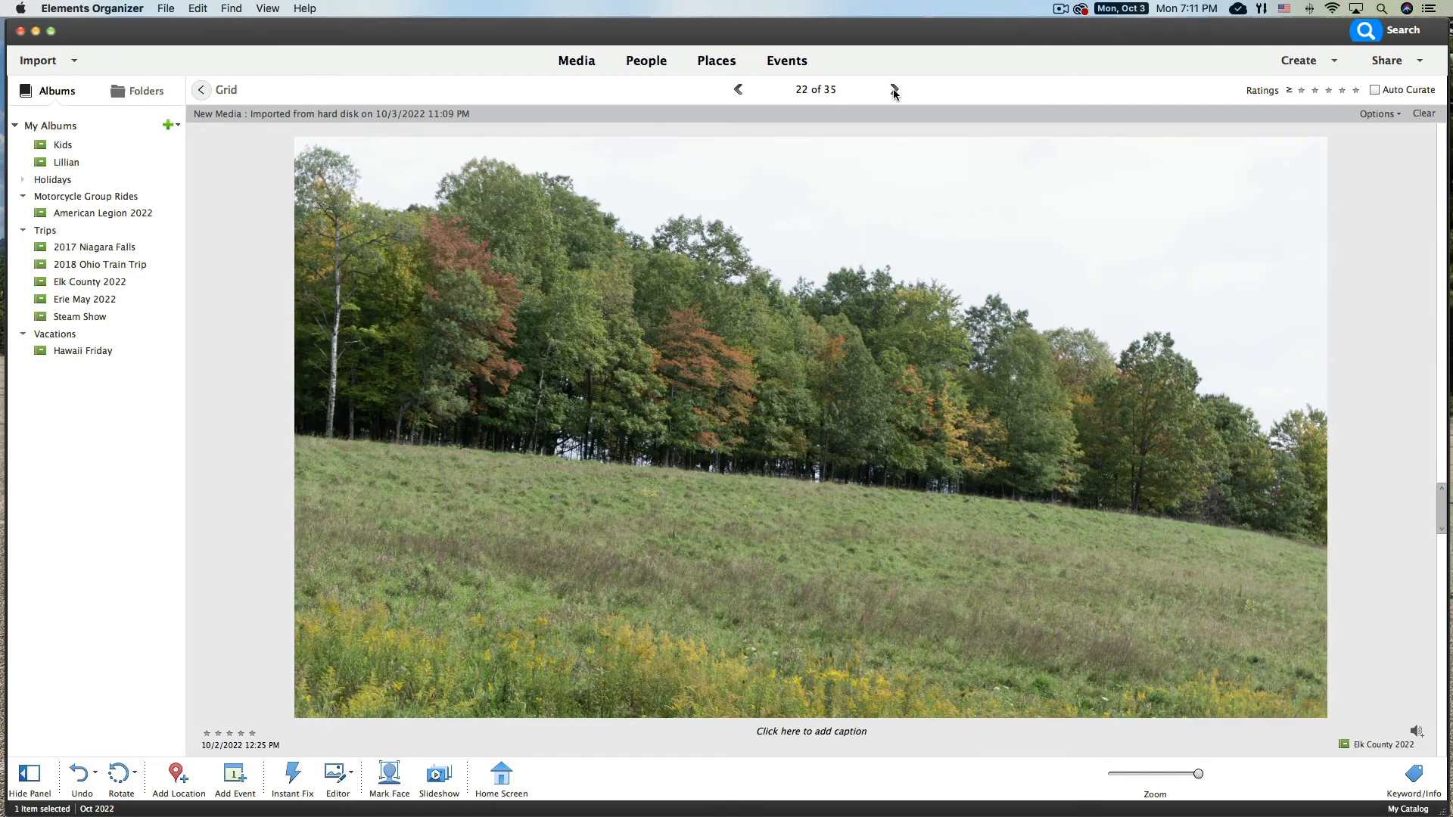
Advance through the full-size photos from 23 of 35 to the wooded valley at 29 of 35
left_click(895, 89)
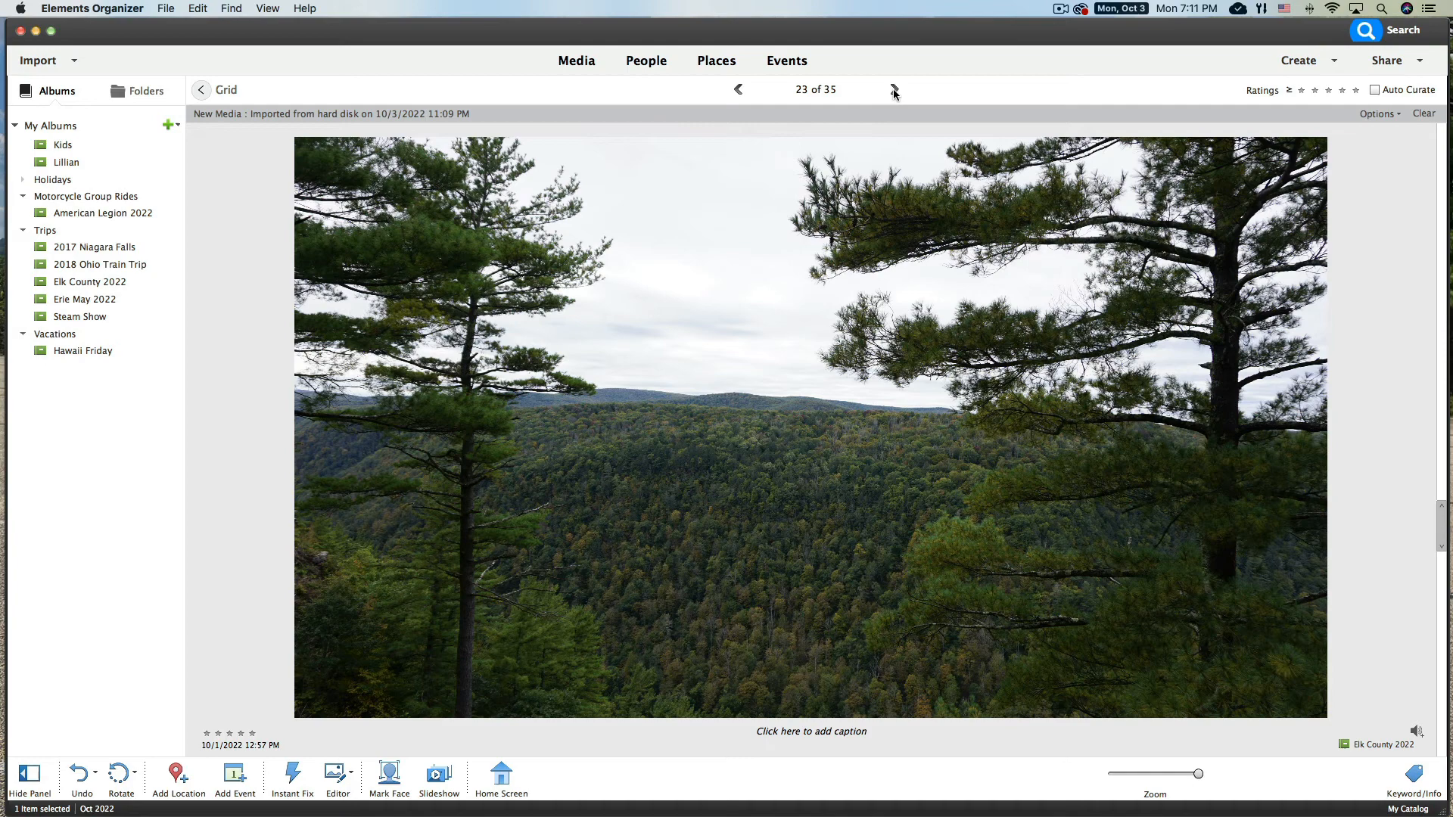
left_click(893, 89)
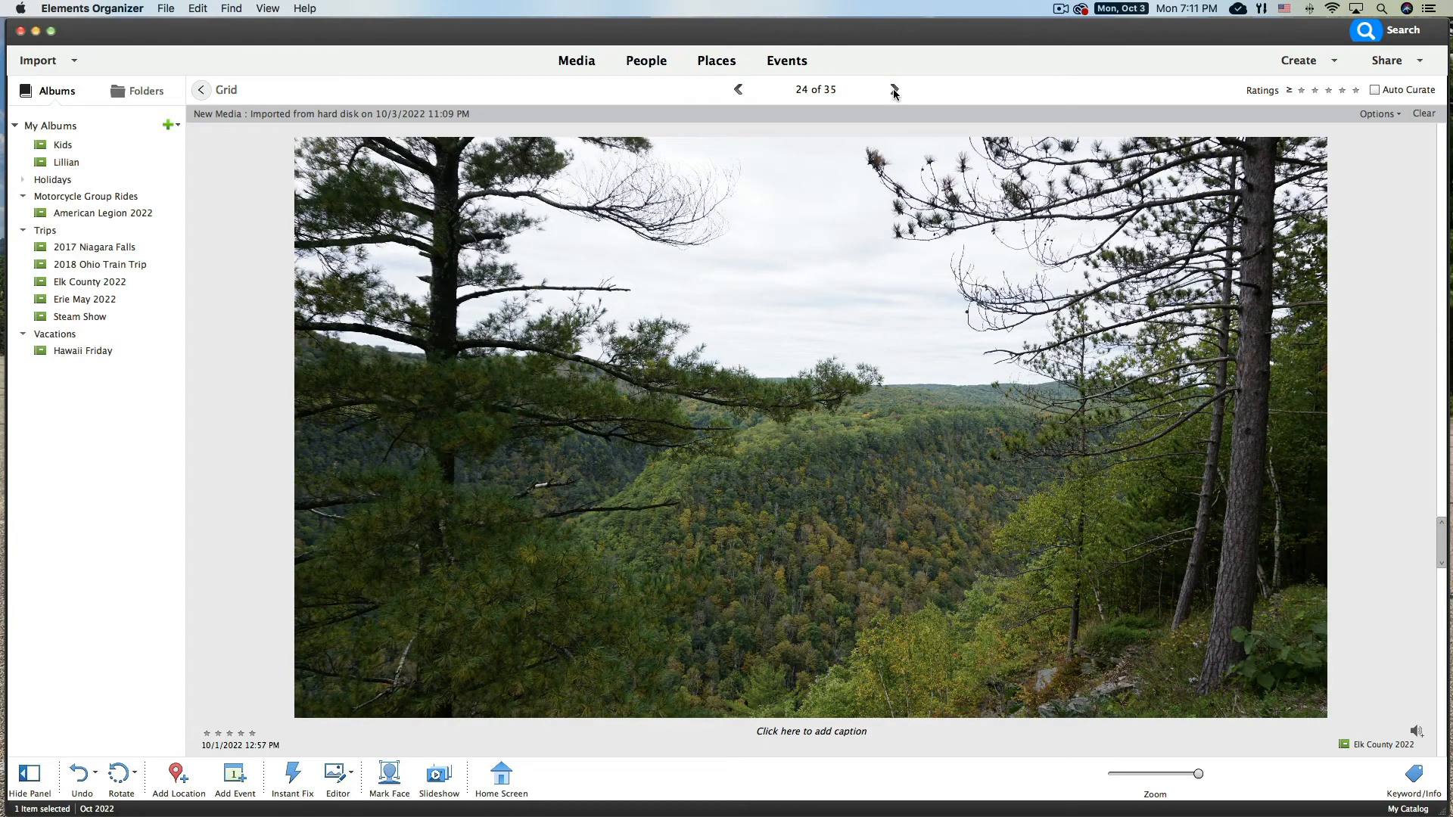
left_click(893, 89)
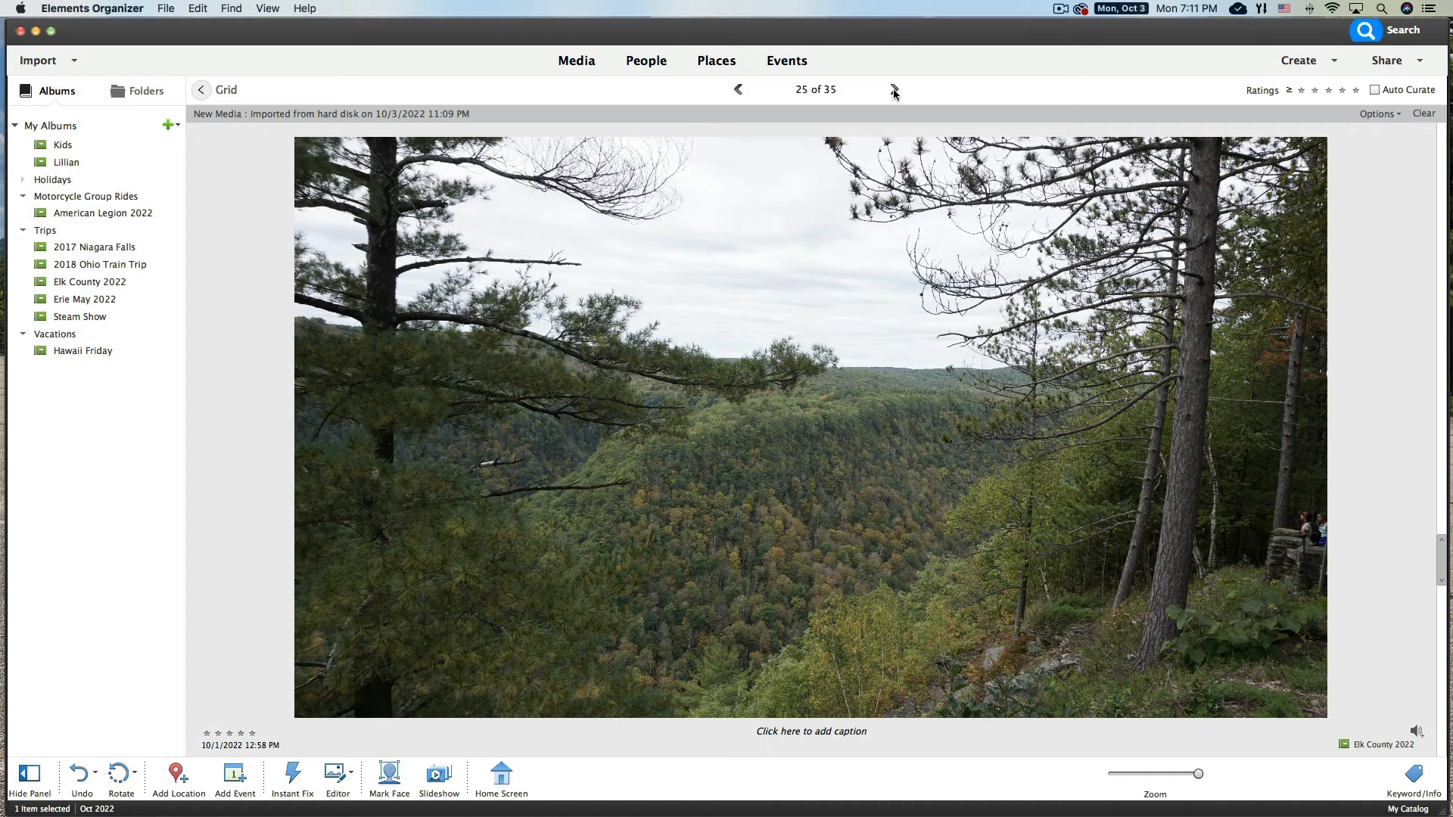
left_click(895, 89)
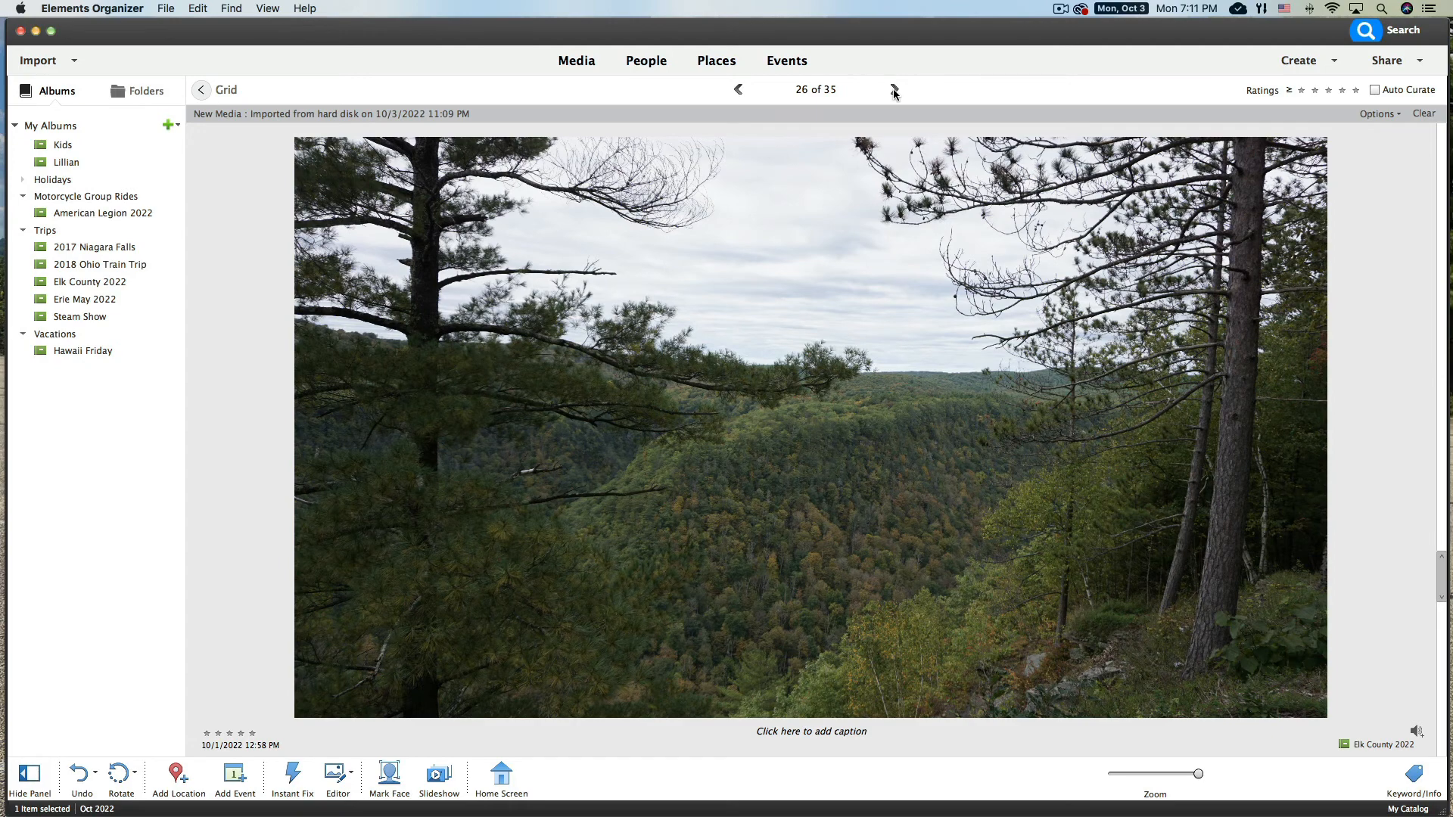
left_click(893, 89)
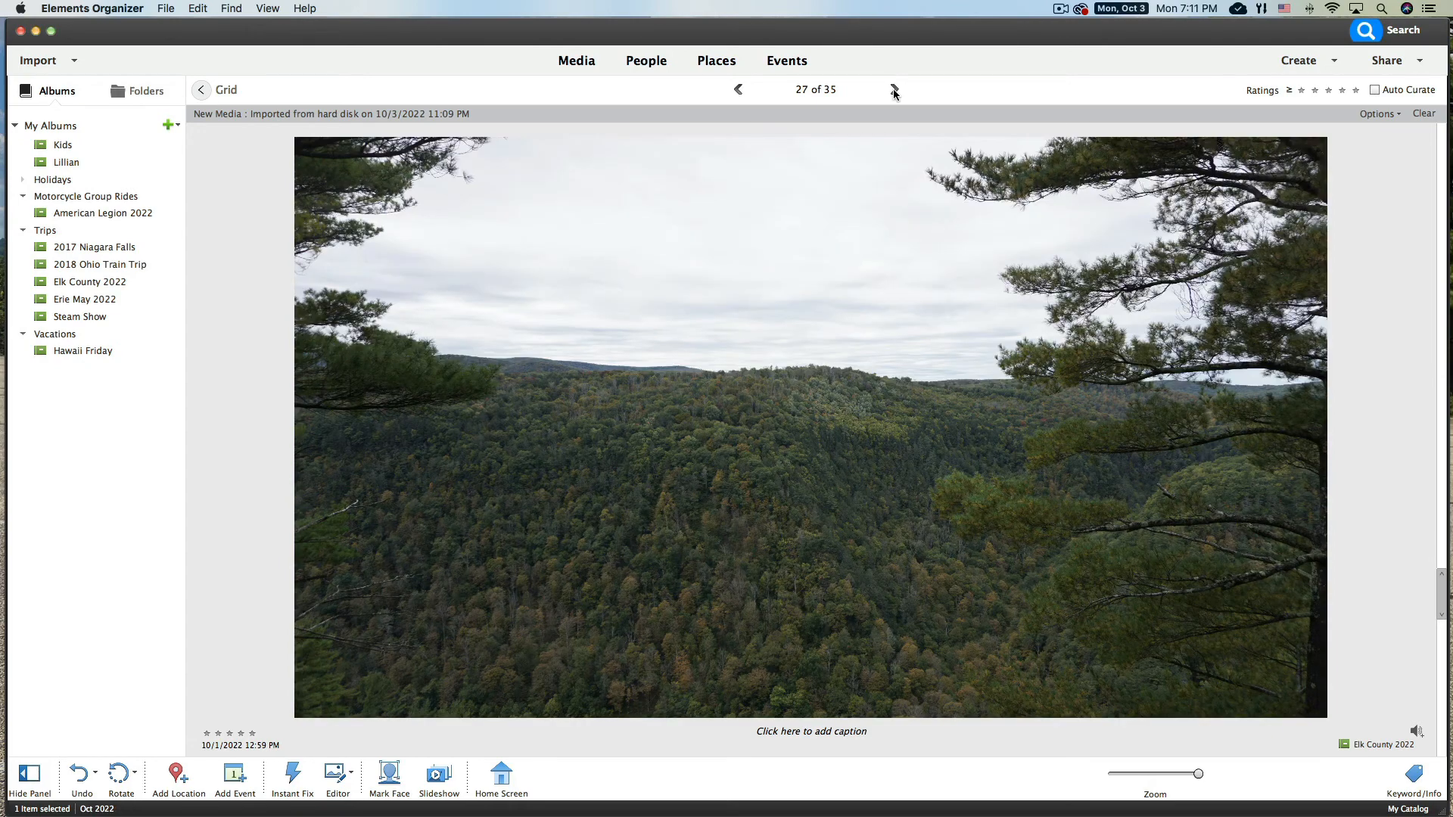
left_click(893, 89)
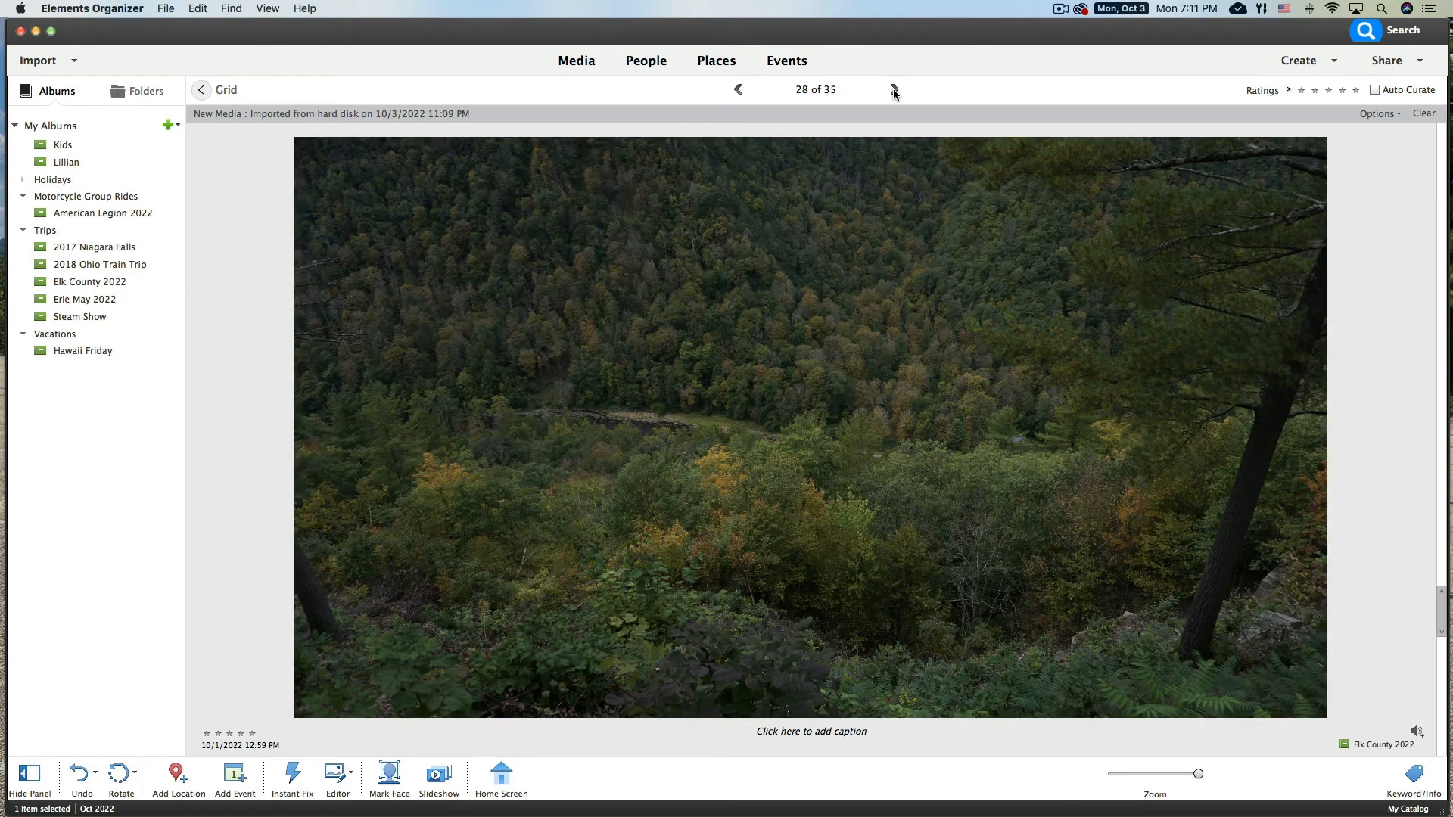
left_click(893, 89)
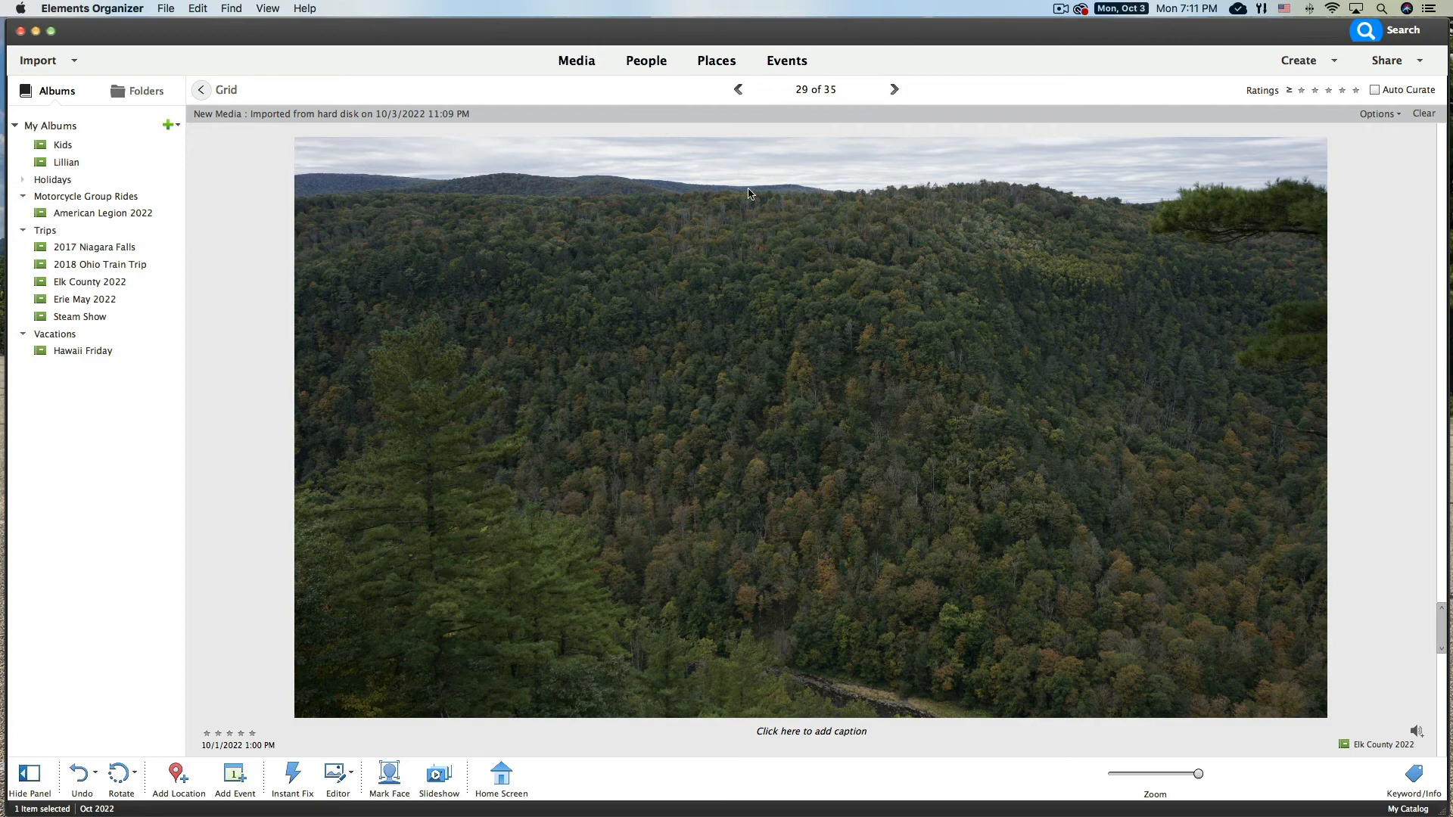
mouse_move(842, 357)
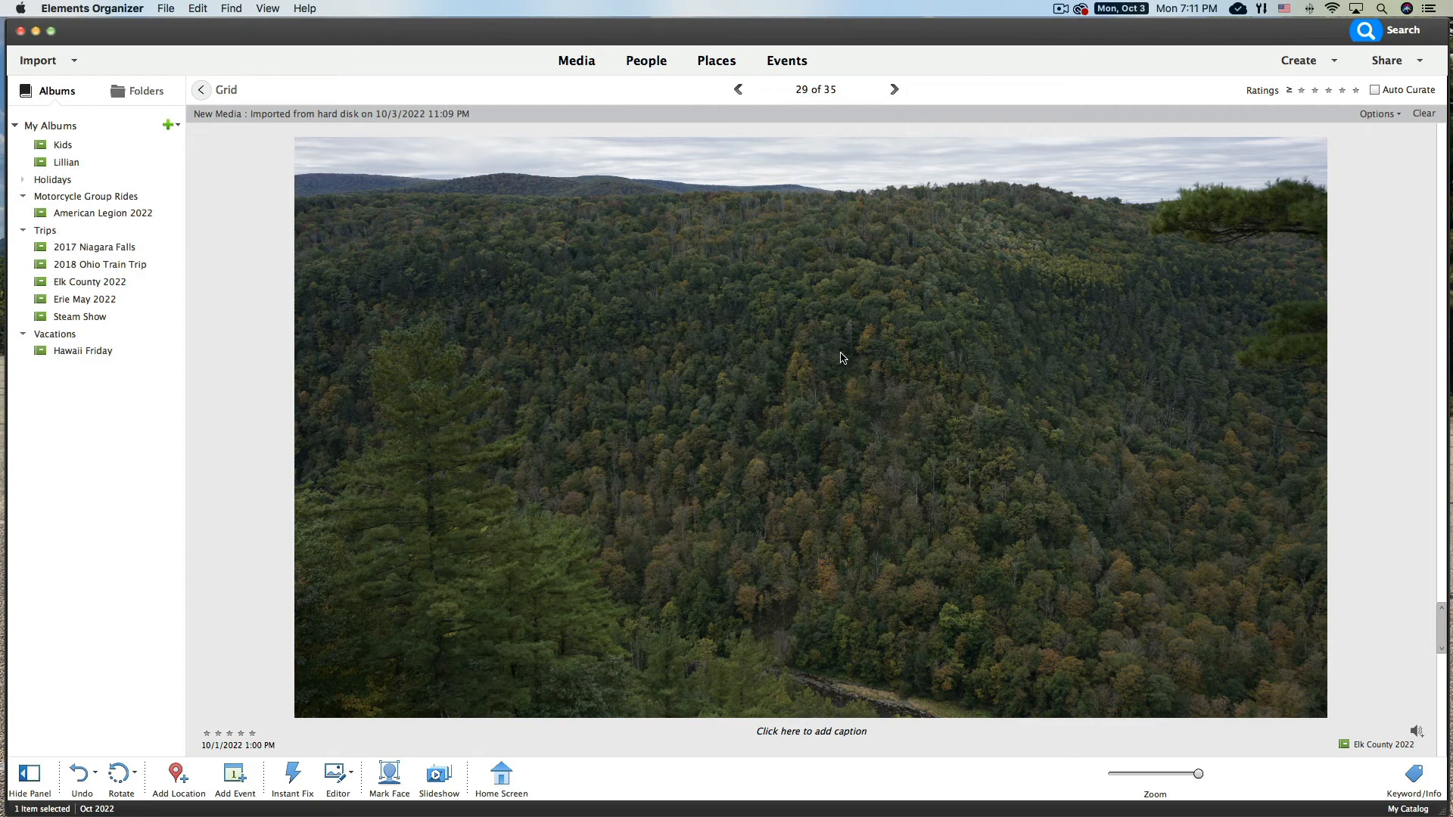
mouse_move(741, 386)
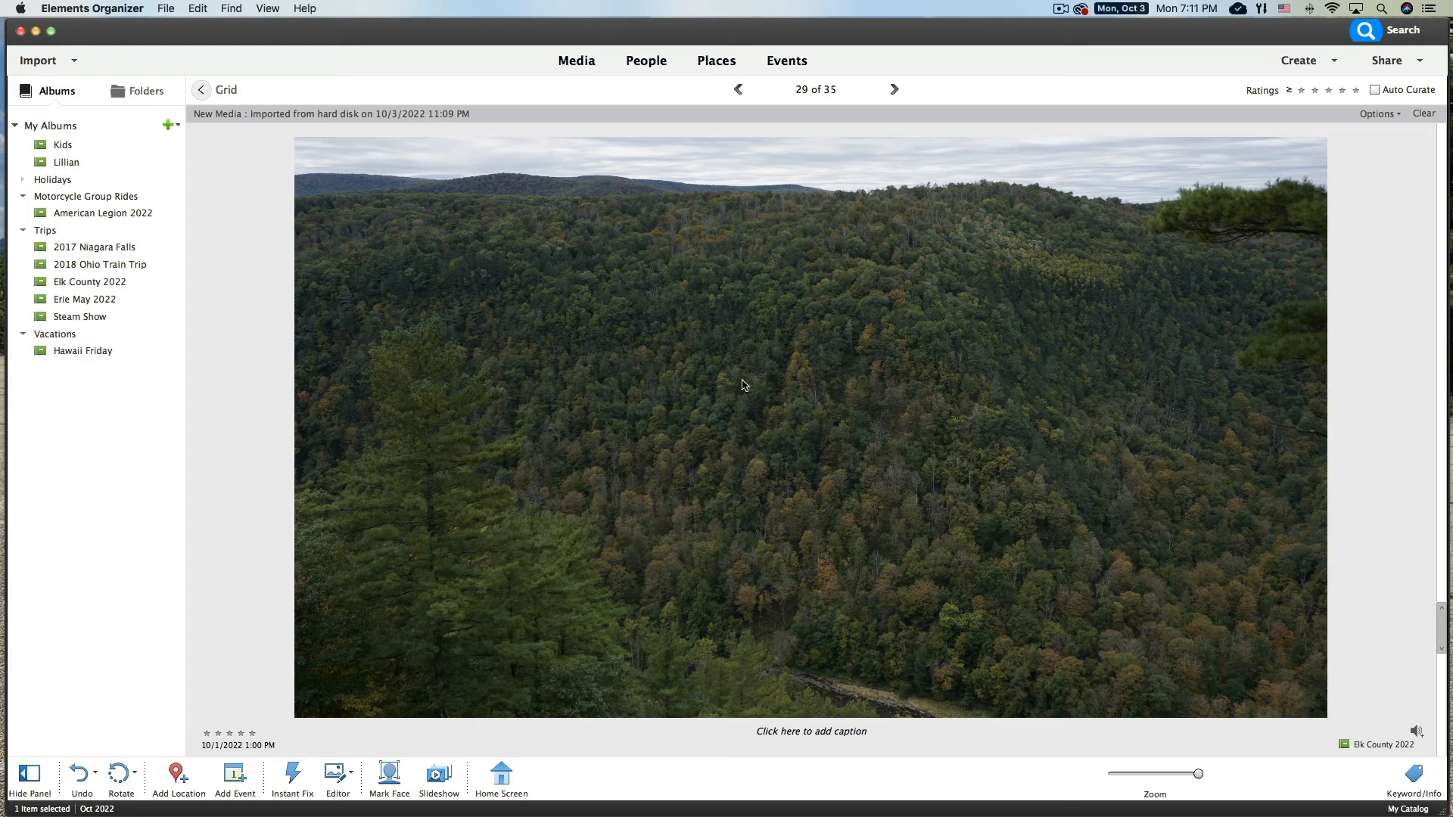